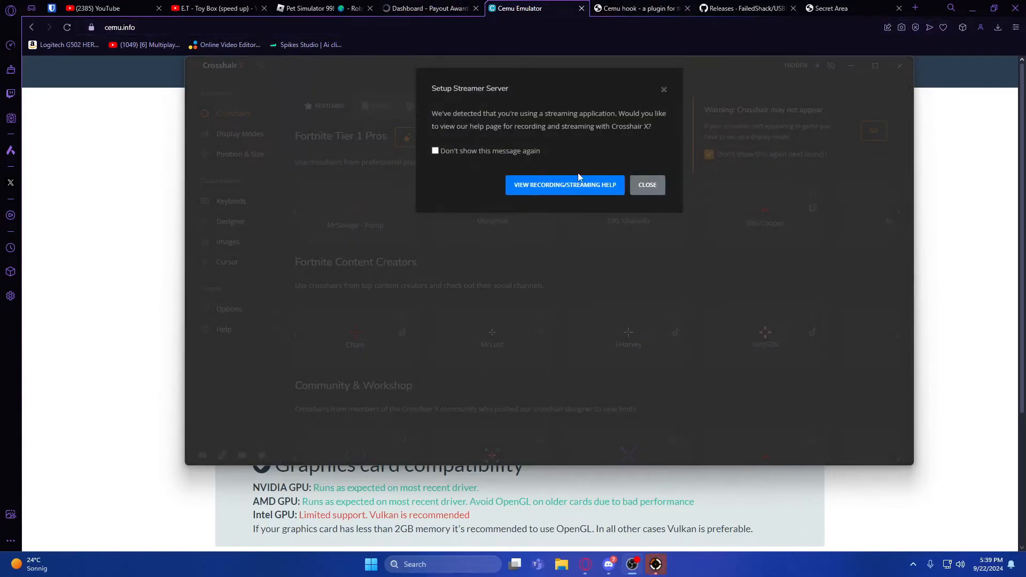
Dismiss the Crosshair X prompt and follow cemu.info's GitHub link to the Cemu releases page.
left_click(646, 185)
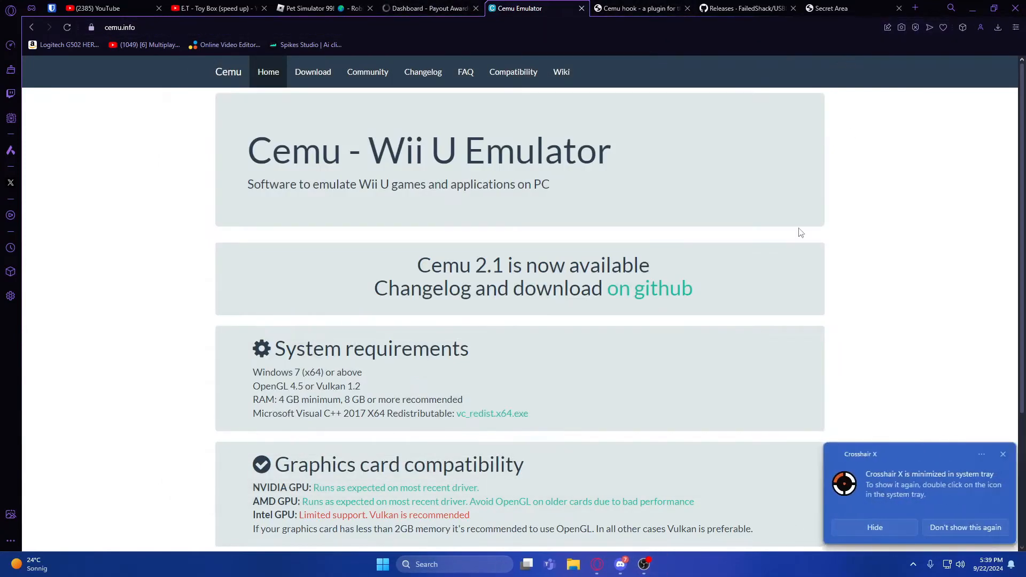
mouse_move(767, 191)
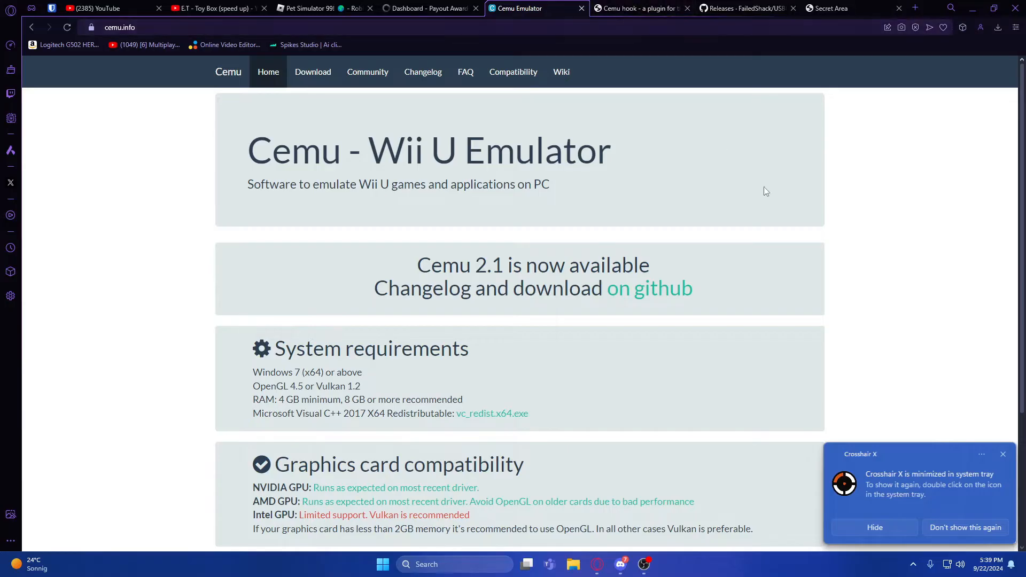
mouse_move(842, 229)
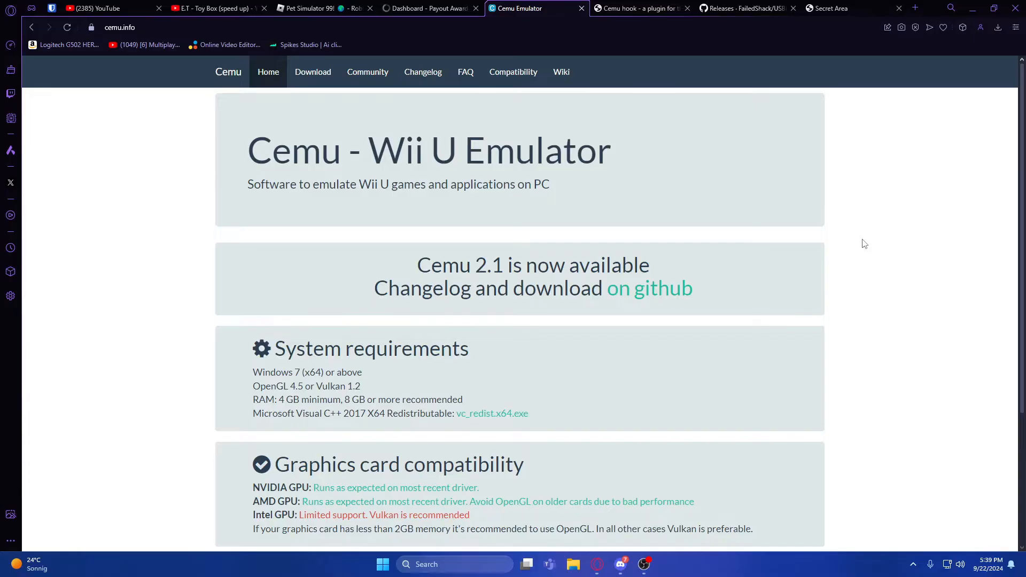
mouse_move(855, 254)
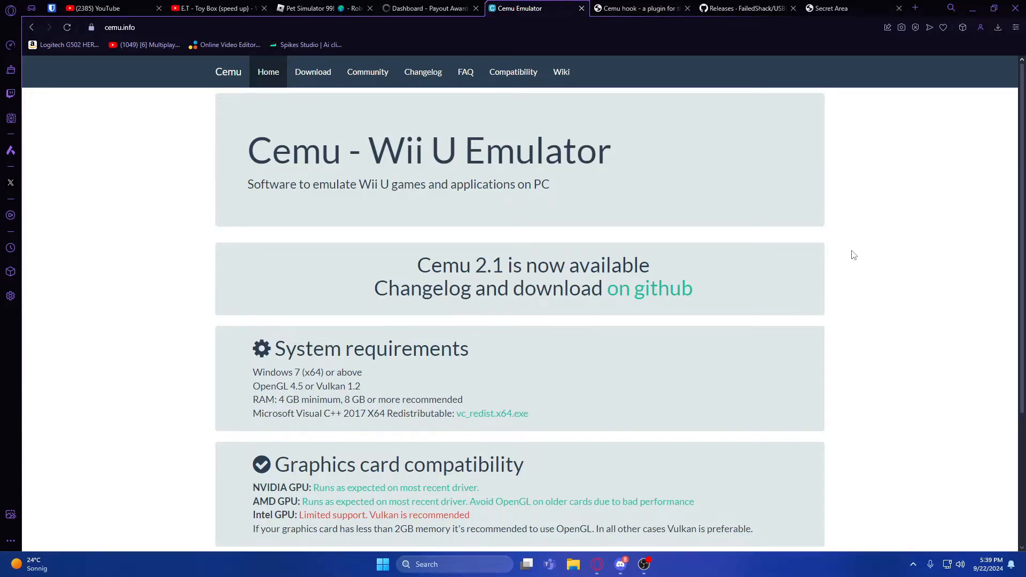
mouse_move(832, 241)
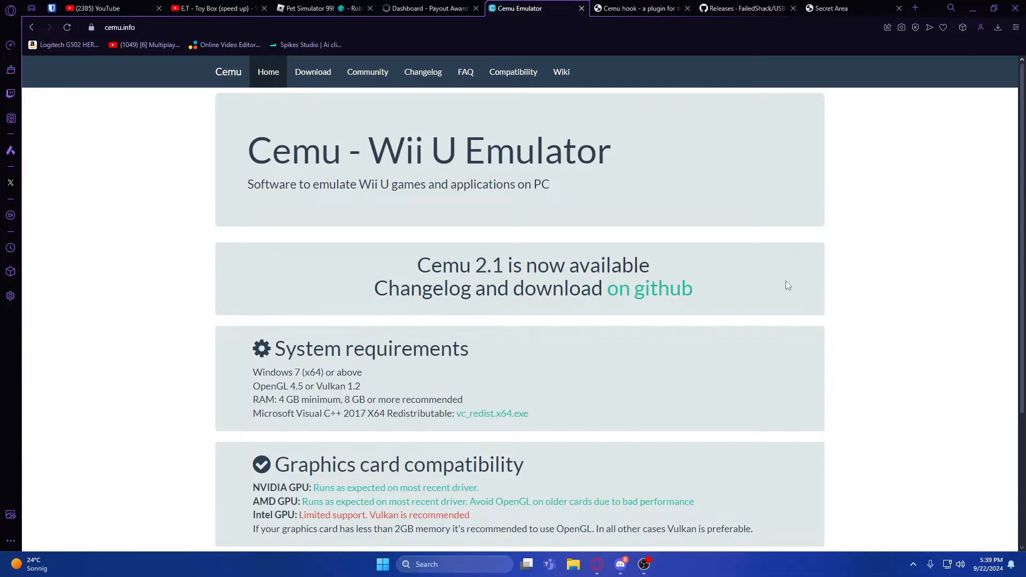
mouse_move(730, 345)
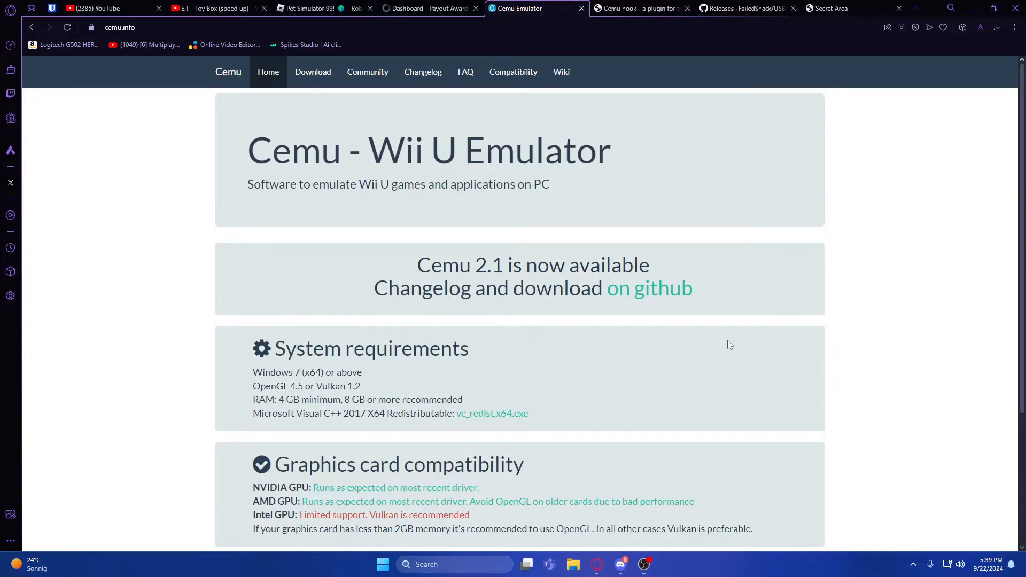
mouse_move(671, 328)
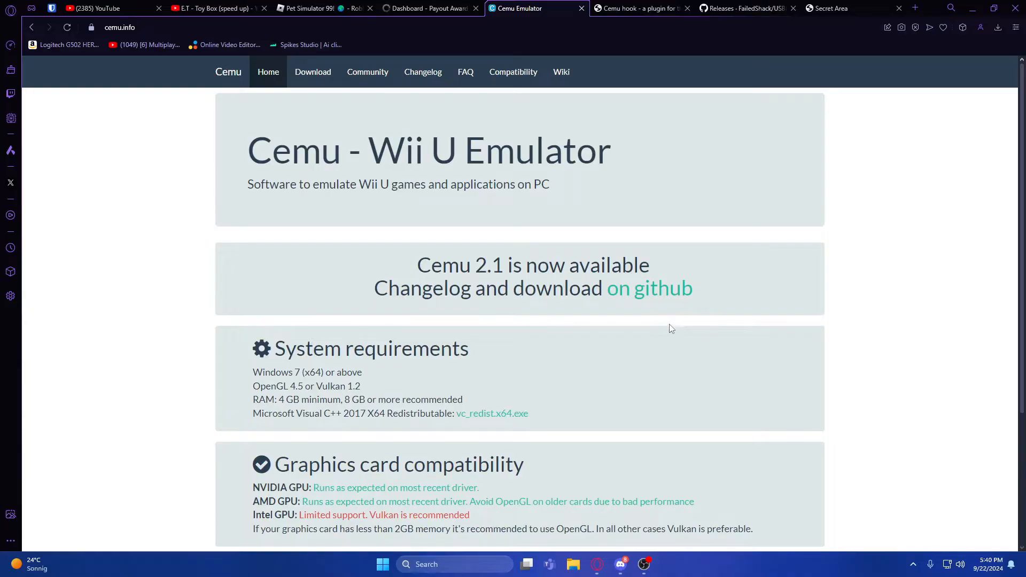
scroll("down", 3)
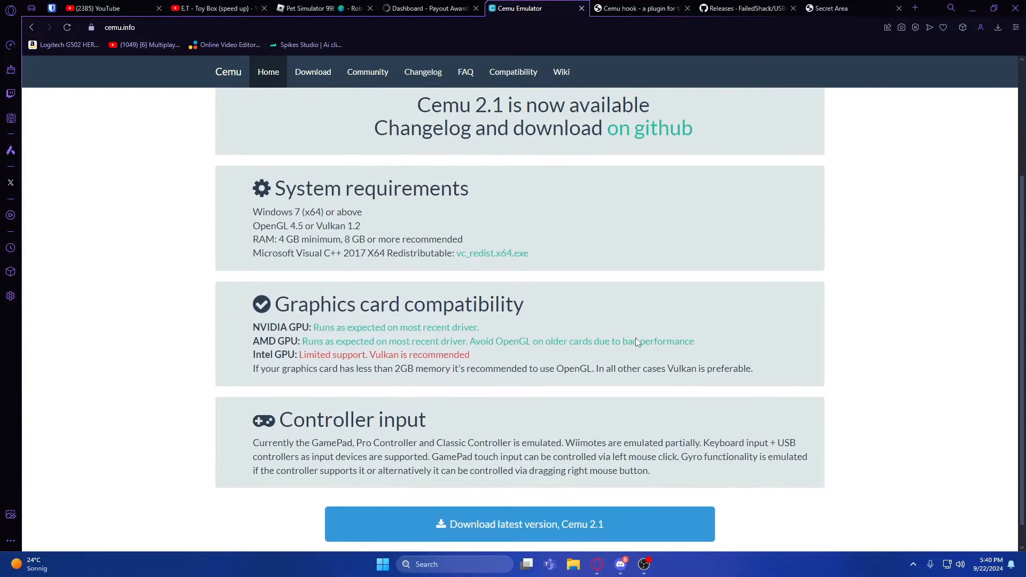
mouse_move(561, 328)
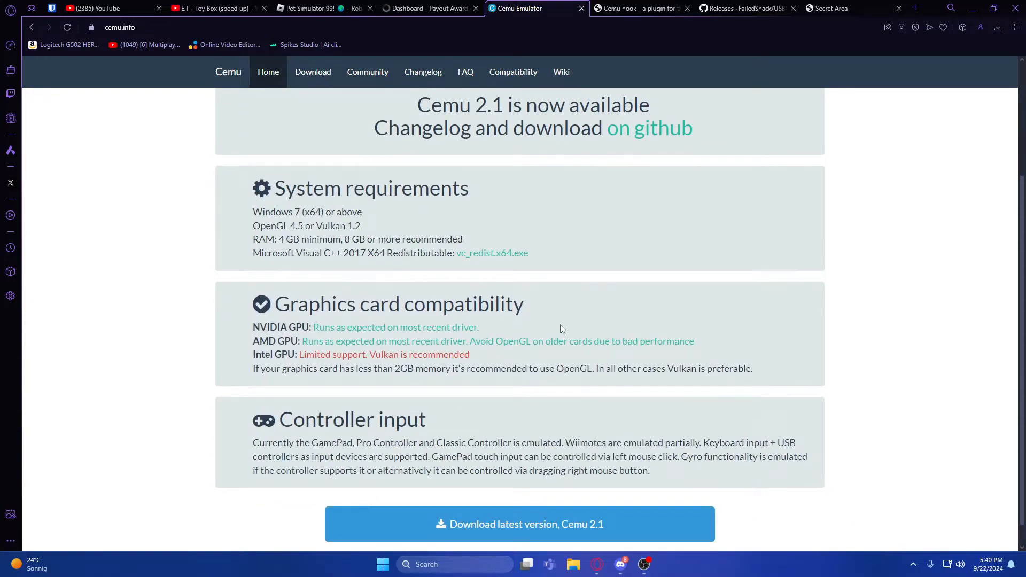
mouse_move(674, 399)
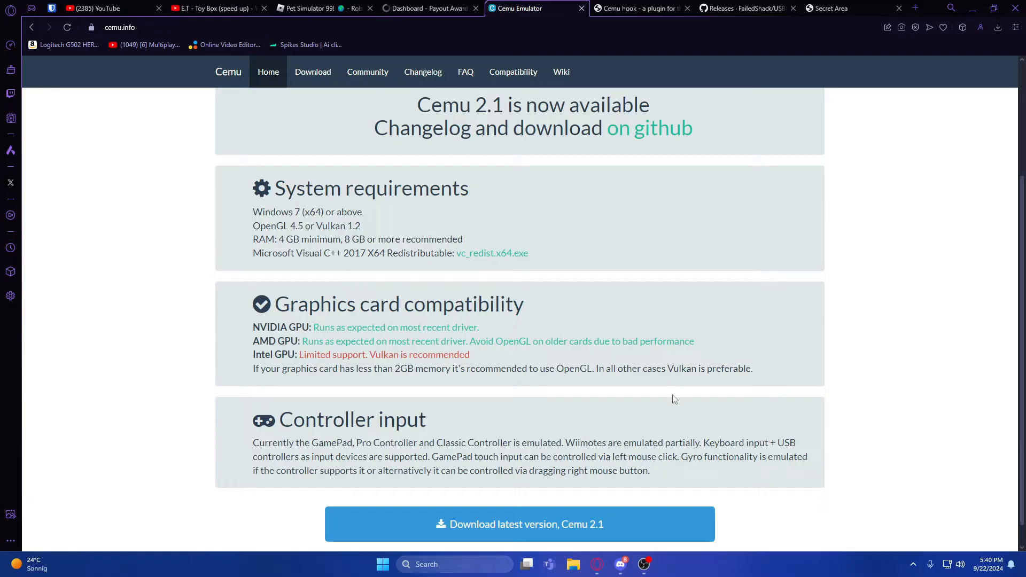
scroll("down", 3)
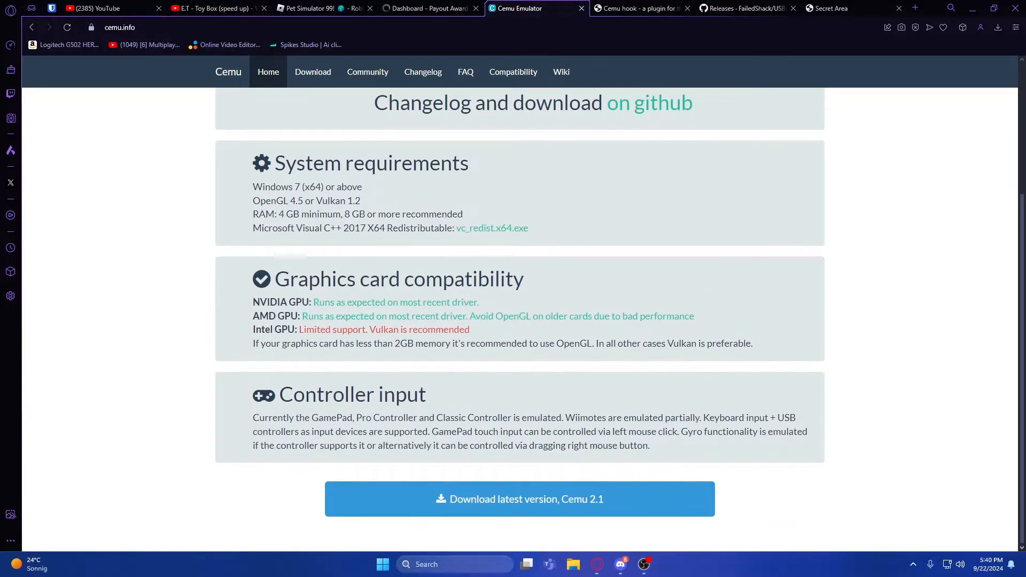
scroll("up", 3)
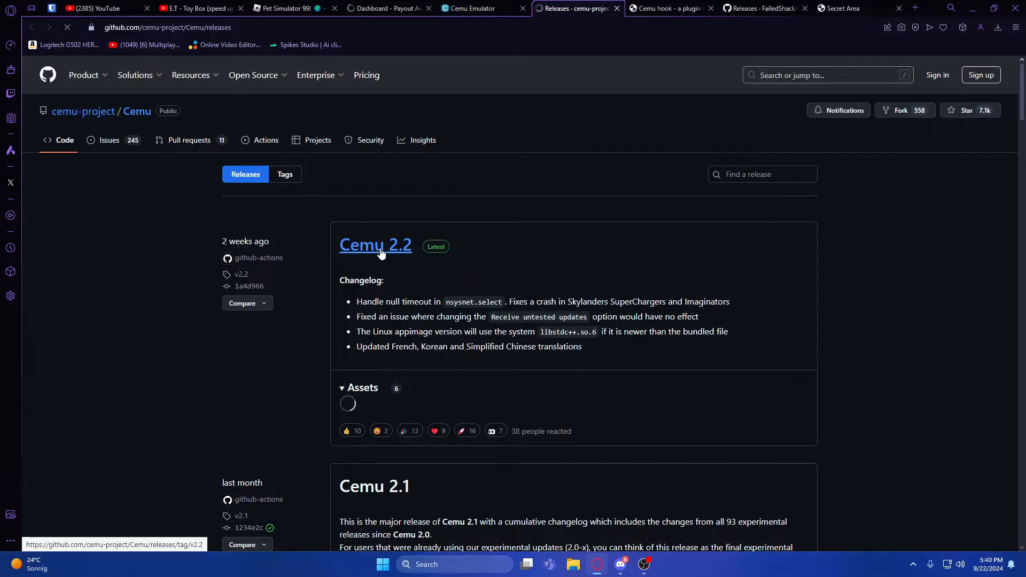
Download cemu-2.2-windows-x64.zip from the Cemu 2.2 release's Assets.
left_click(375, 245)
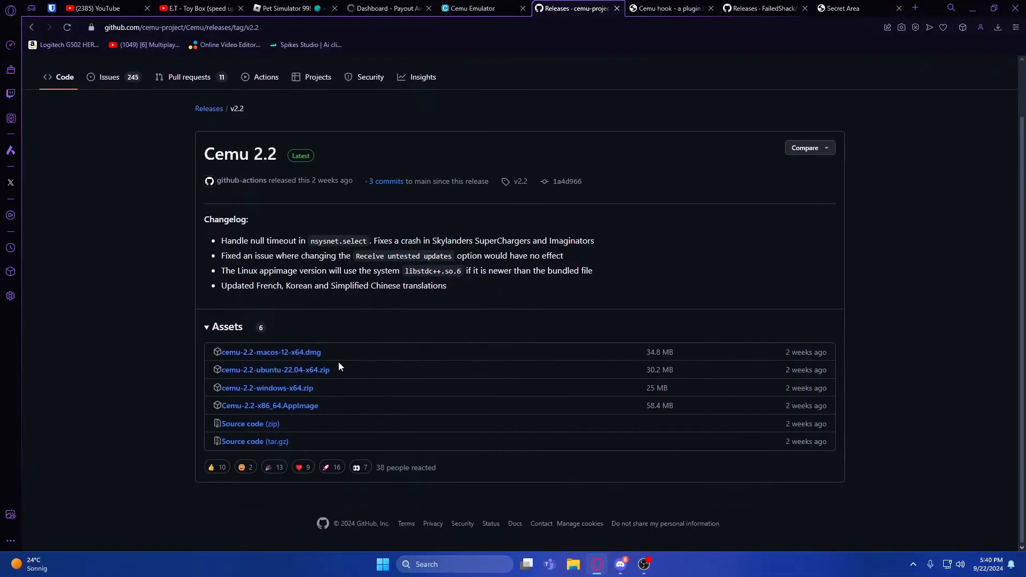
left_click(268, 388)
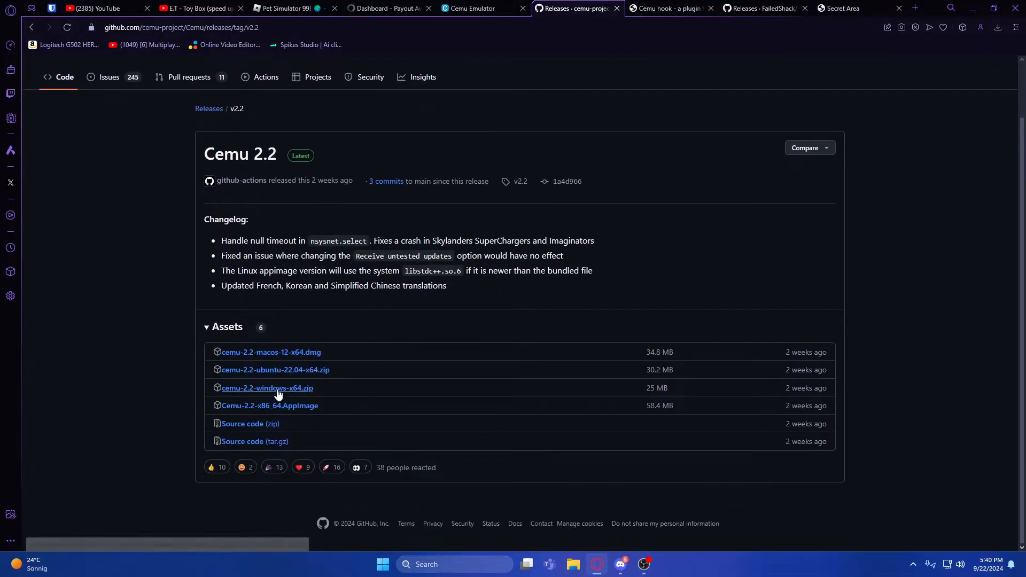
mouse_move(295, 391)
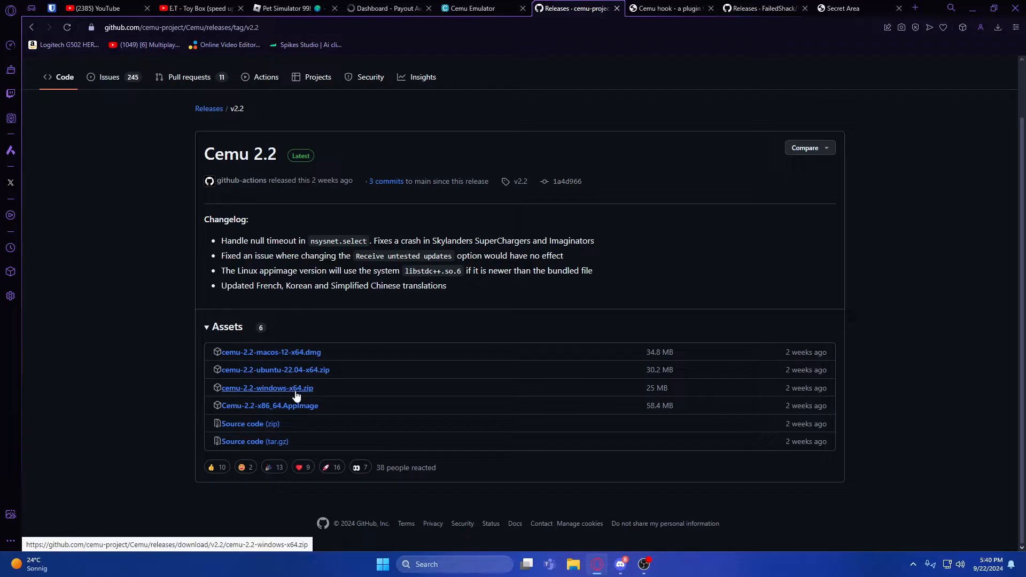
left_click(267, 387)
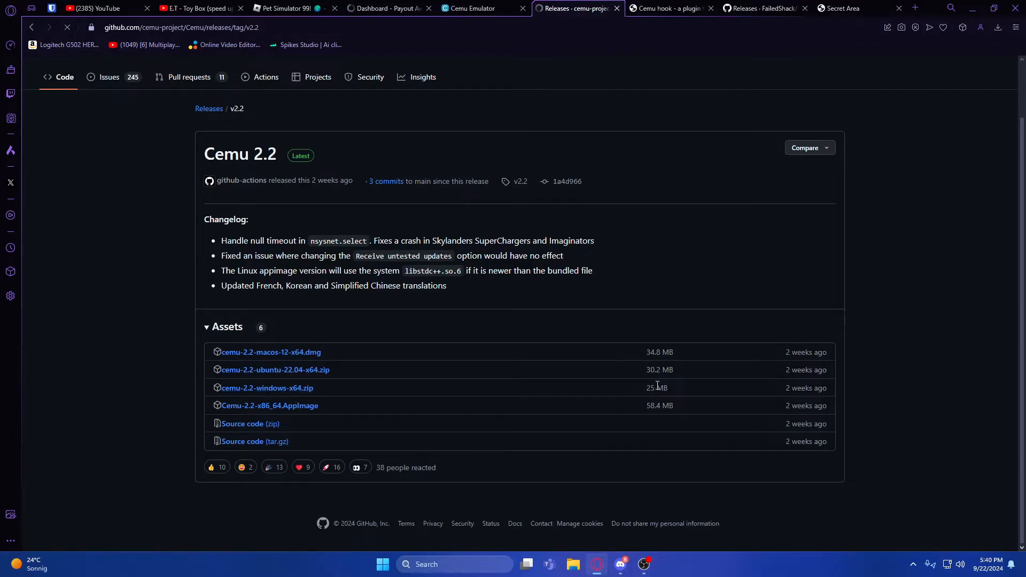
left_click(267, 387)
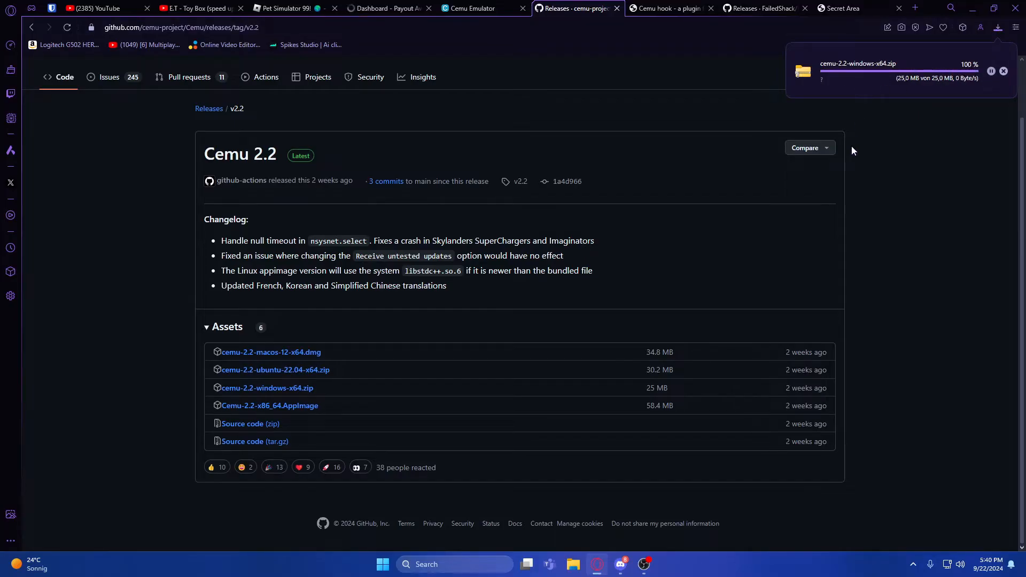
mouse_move(988, 98)
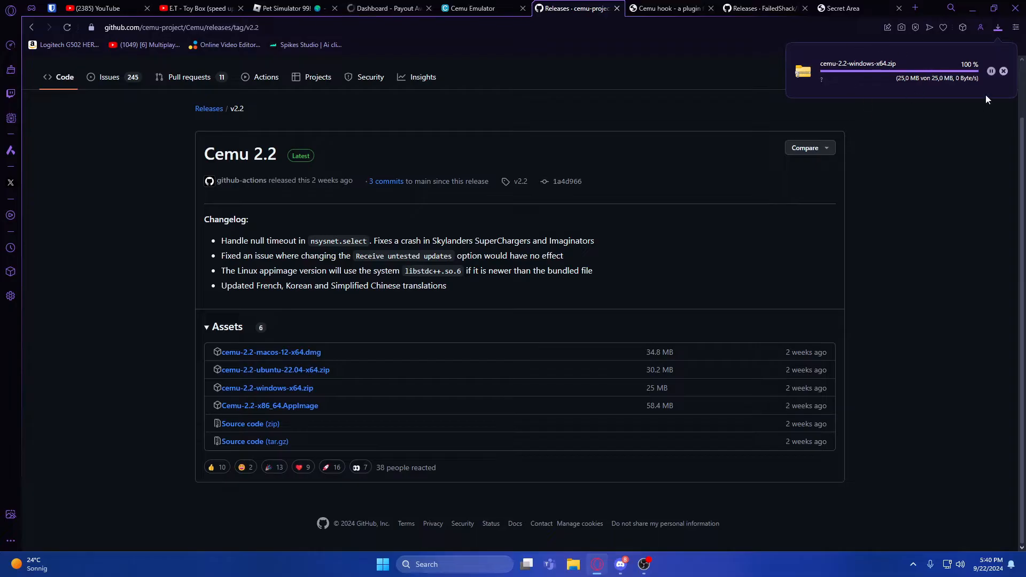
mouse_move(838, 63)
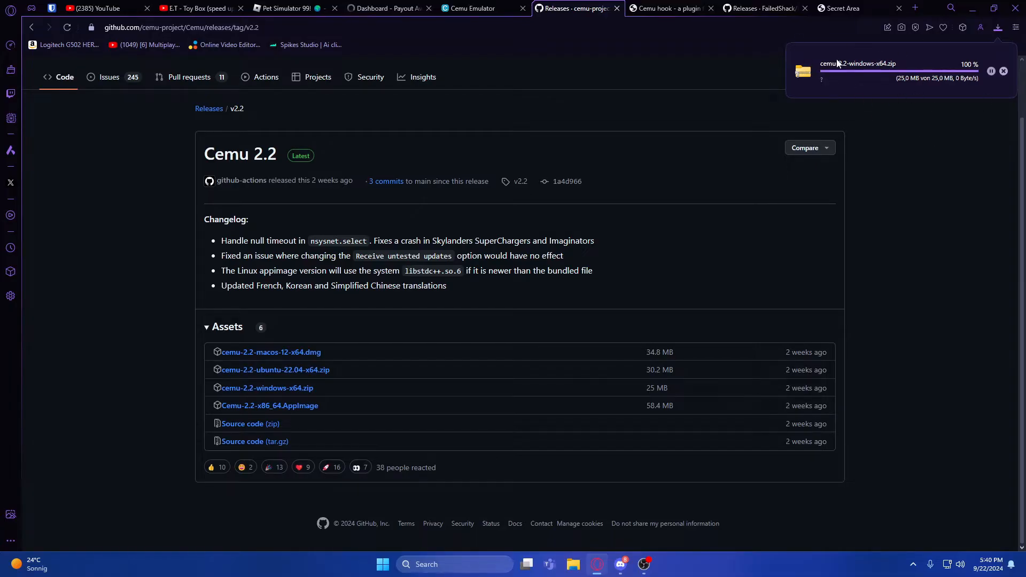
mouse_move(913, 243)
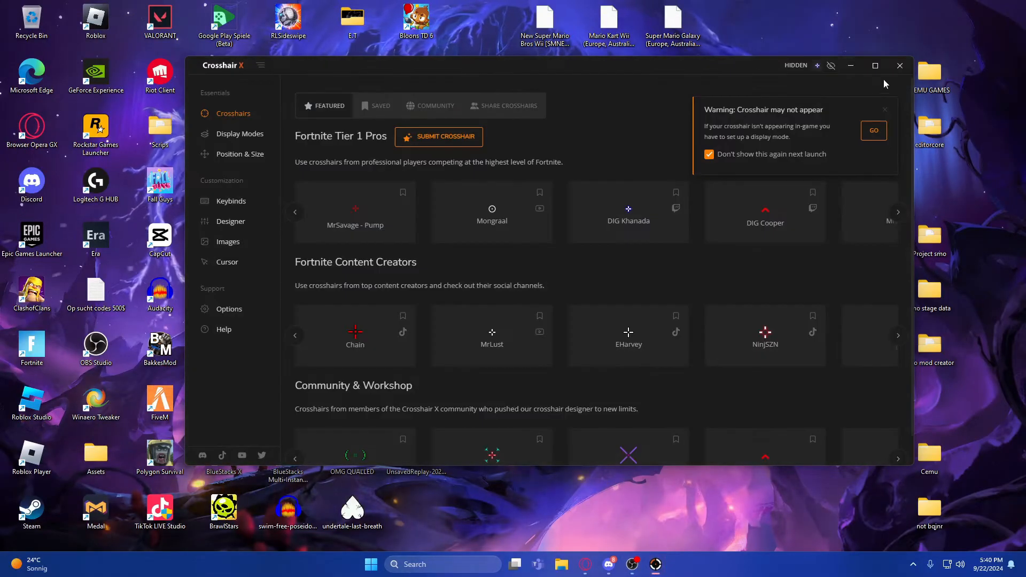
Close Crosshair X and create a new desktop folder named Cemu2, declining the merge with Cemu.
left_click(850, 65)
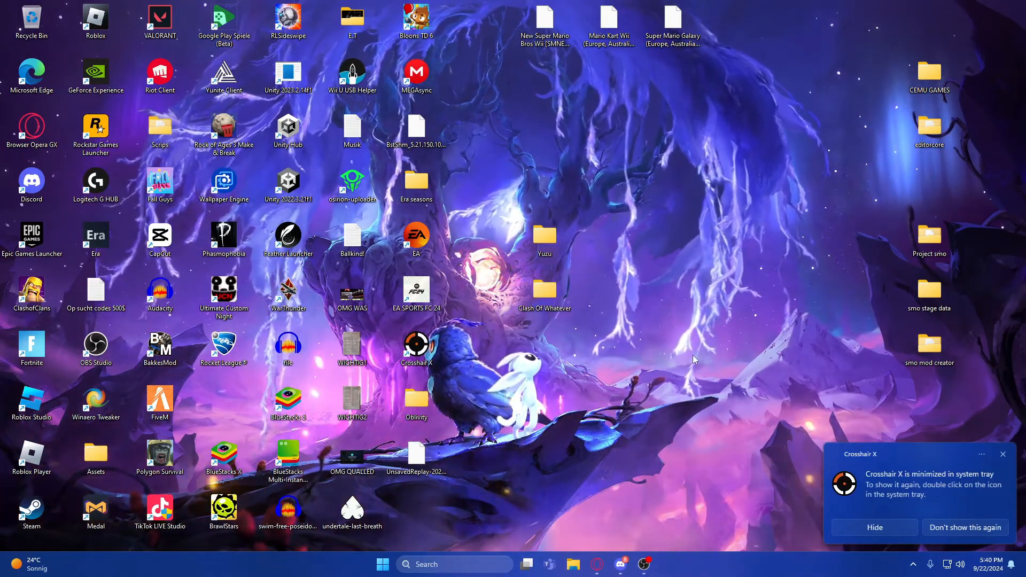
right_click(694, 359)
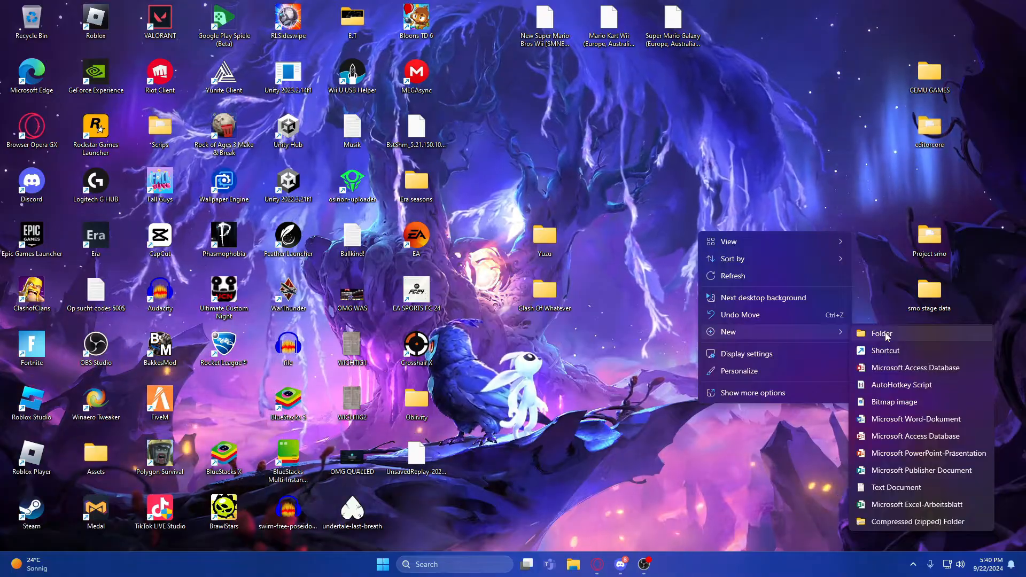
left_click(882, 334)
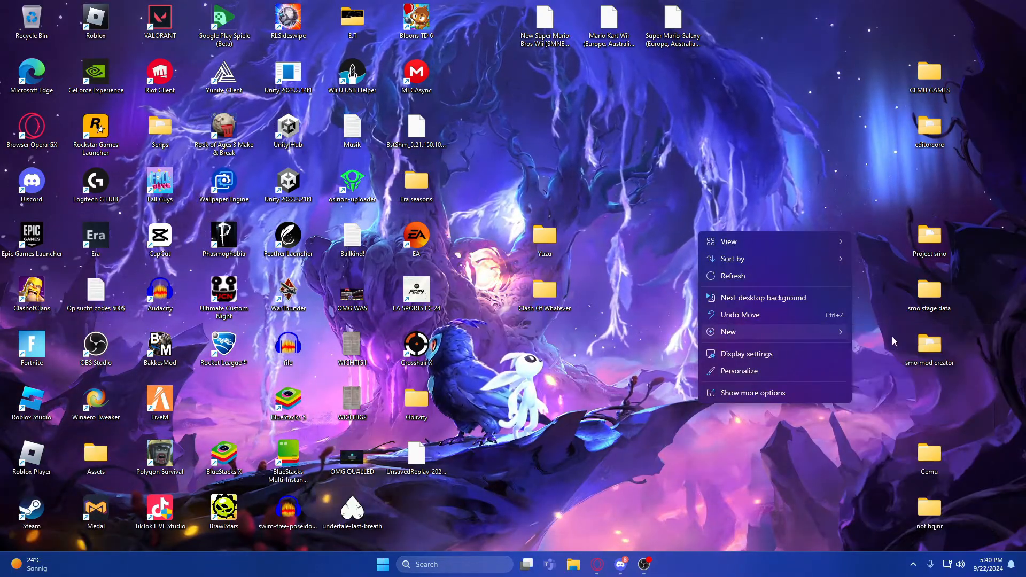
left_click(728, 332)
type("Cemu")
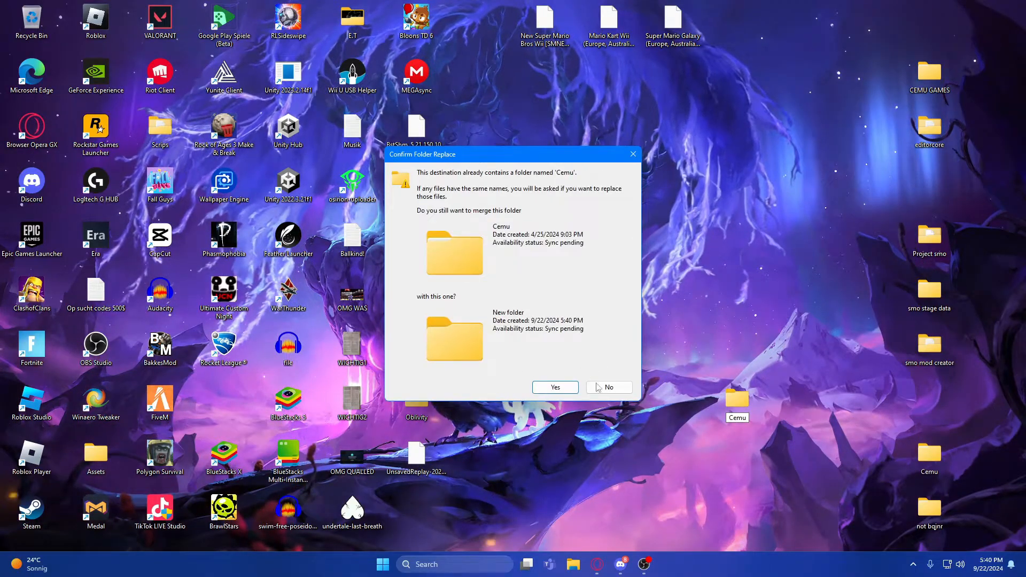
left_click(607, 387)
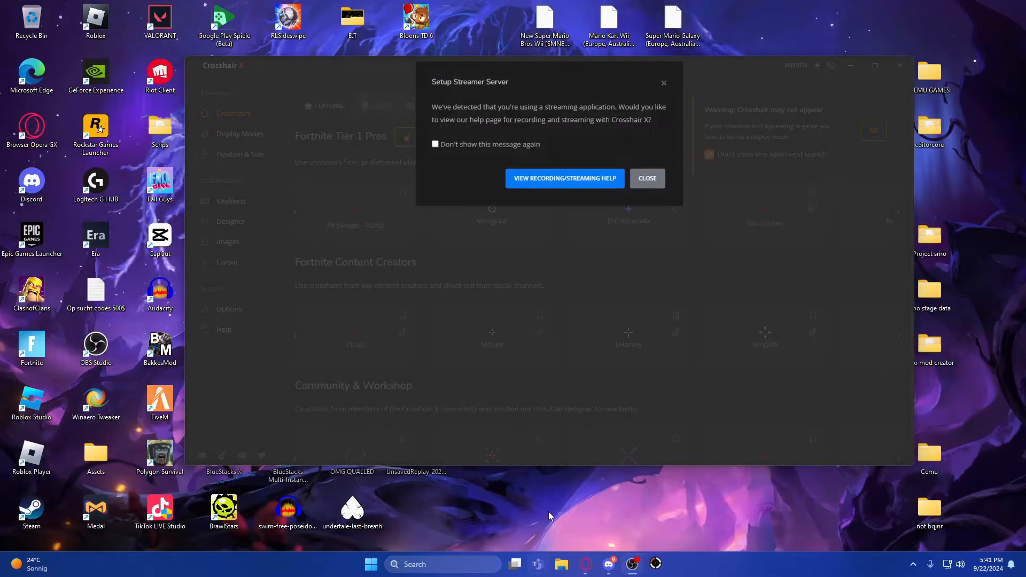
left_click(647, 178)
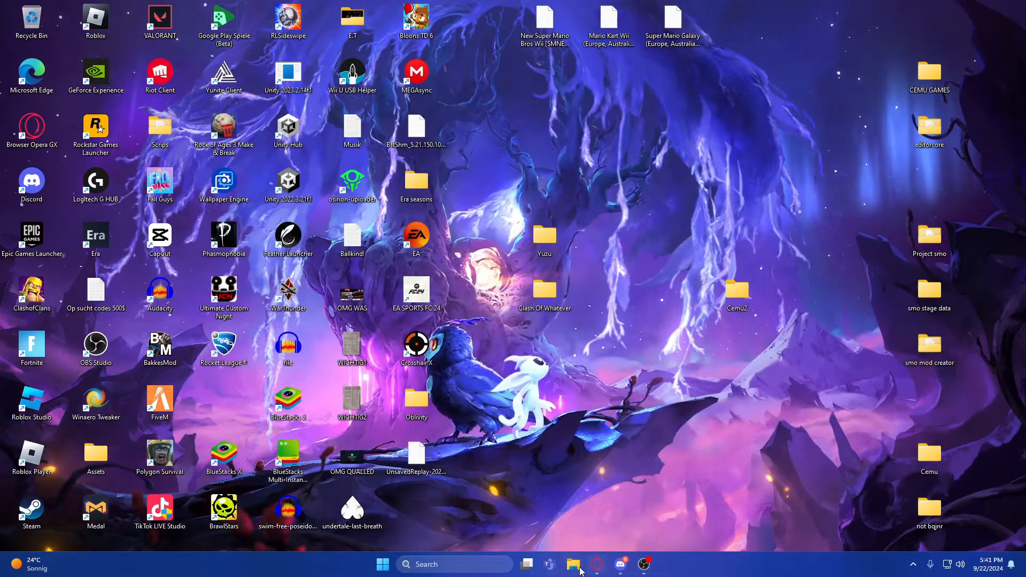
Inspect the cemu-2.2-windows-x64 zip in Downloads, revealing its Cemu_2.2 folder, then close Explorer.
left_click(573, 564)
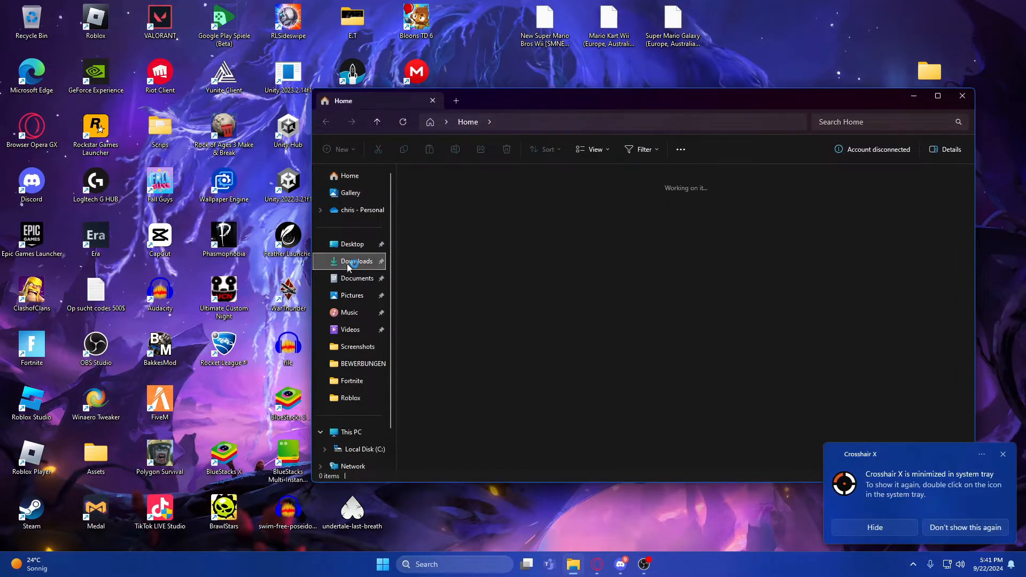
left_click(357, 261)
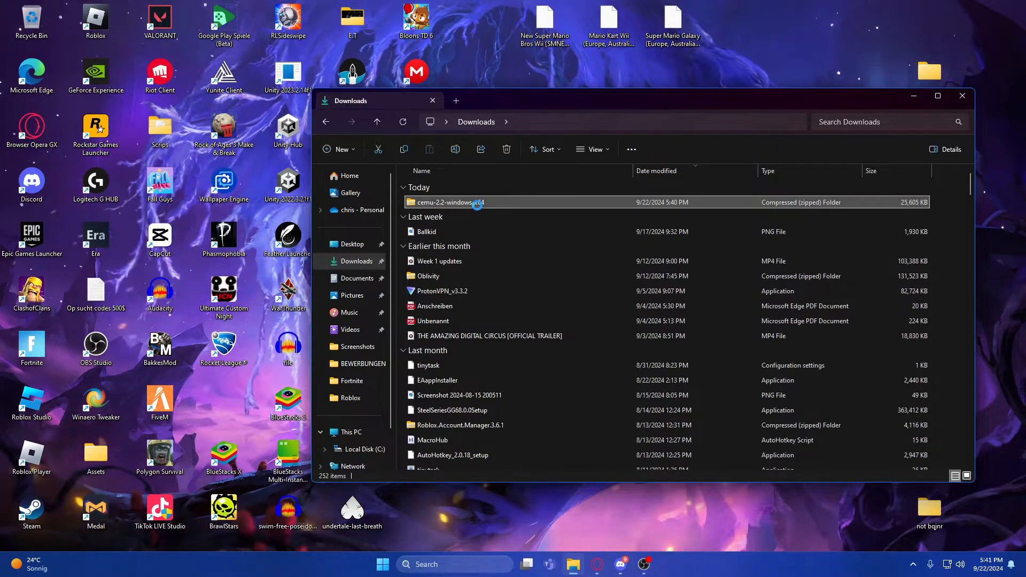
double_click(451, 202)
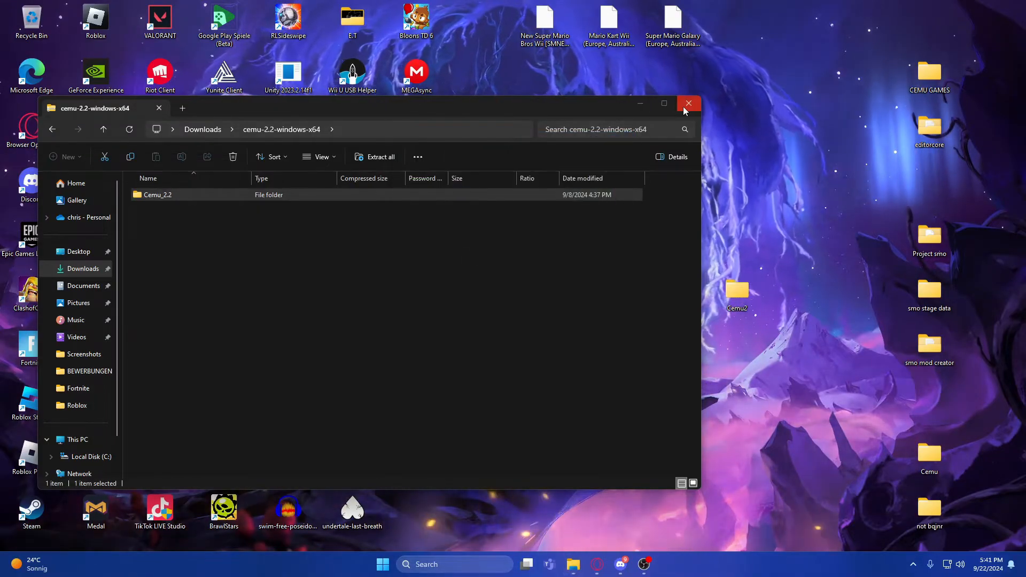
left_click(688, 104)
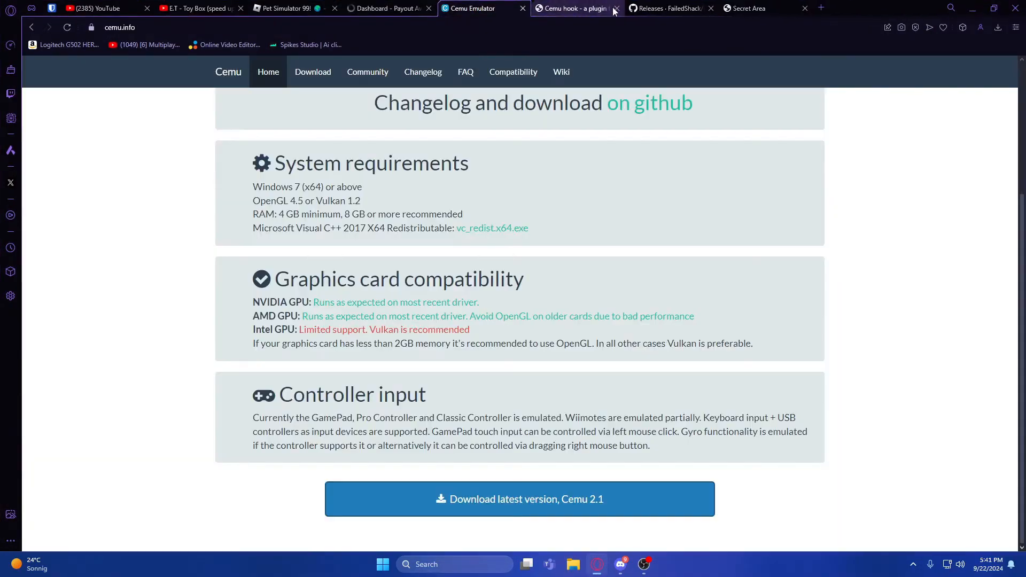
Fetch the Cemu hook 0.5.7.7 zip from the Cemuhook site's Downloads list.
left_click(573, 8)
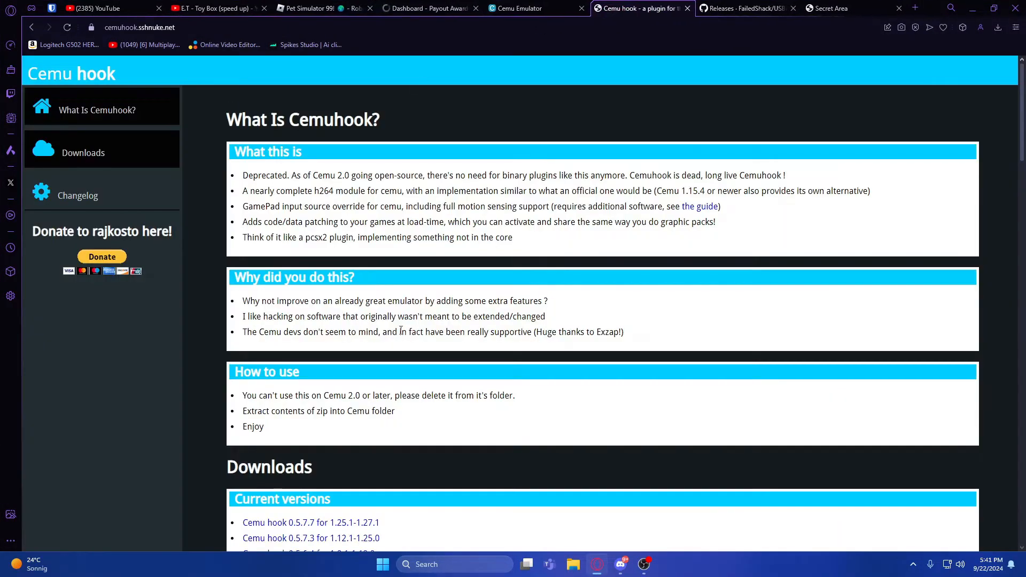
scroll("down", 3)
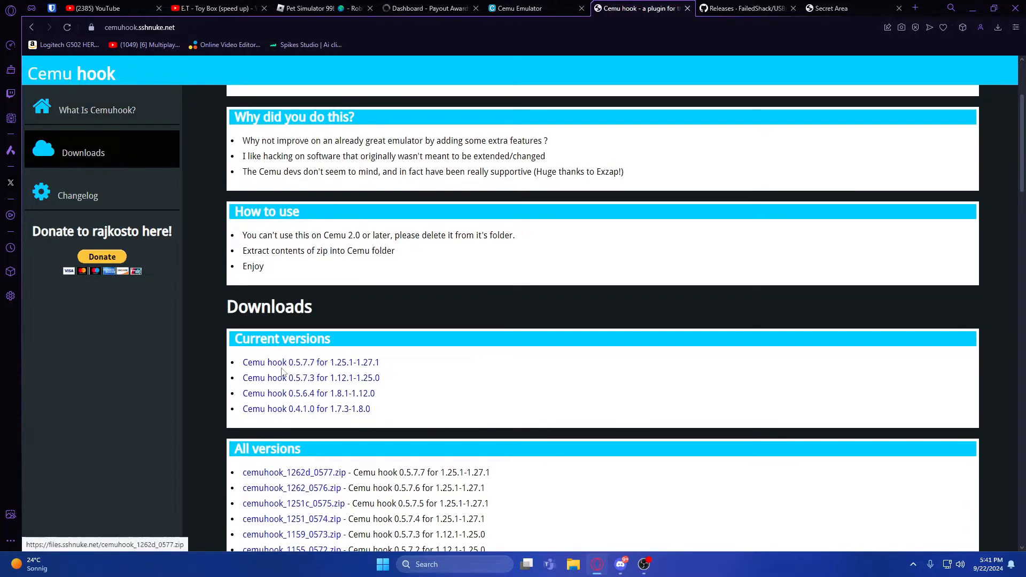
mouse_move(337, 365)
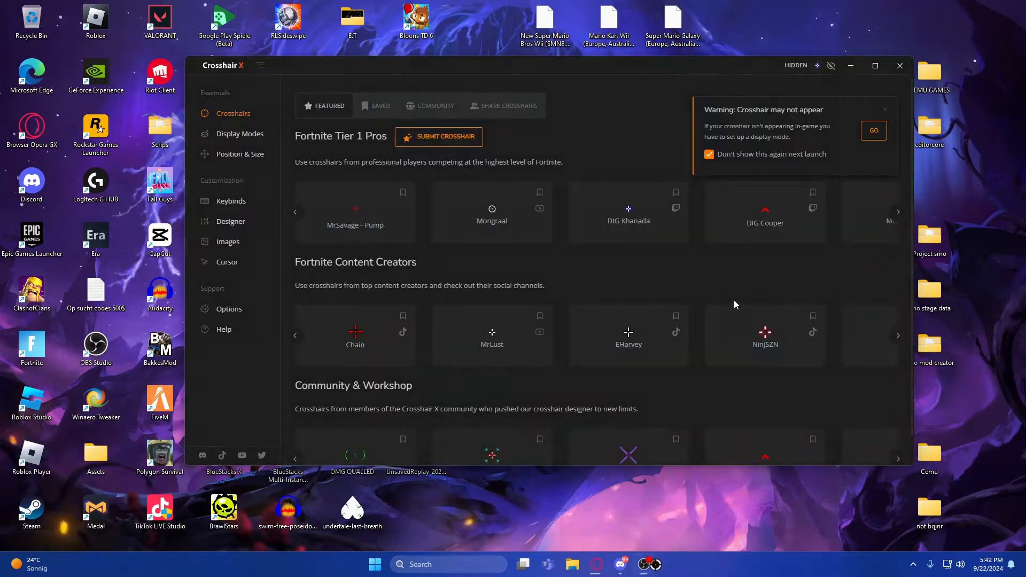
Browse into Cemu2 > Cemu_2.2 on the desktop, then check the Cemuhook download's progress in the browser.
left_click(899, 65)
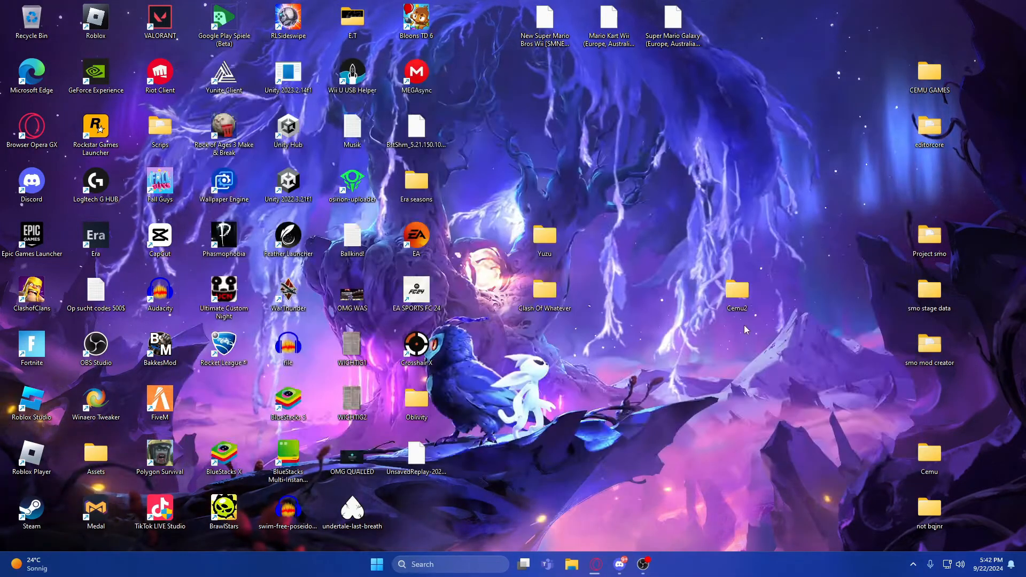
double_click(736, 291)
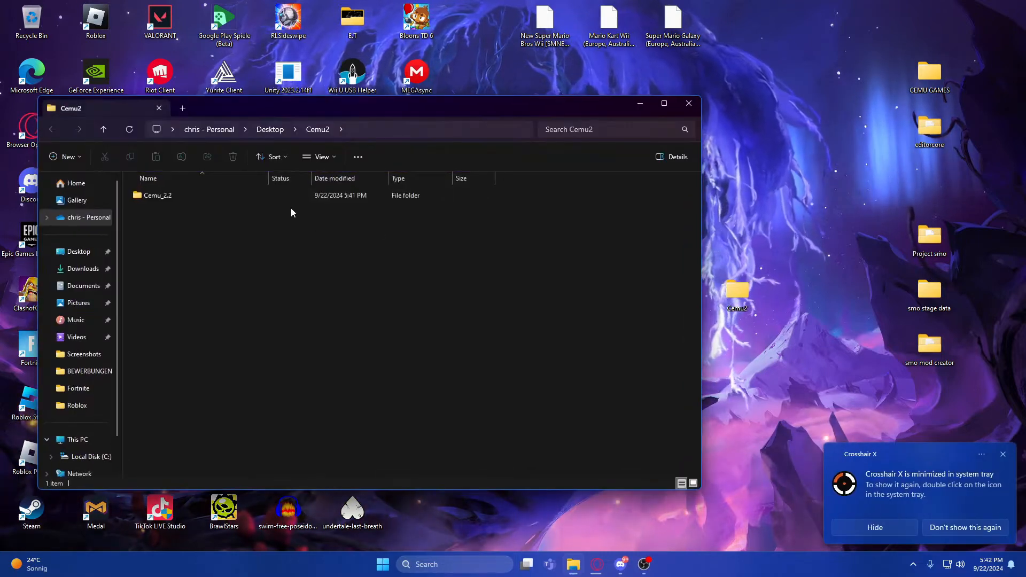
double_click(157, 195)
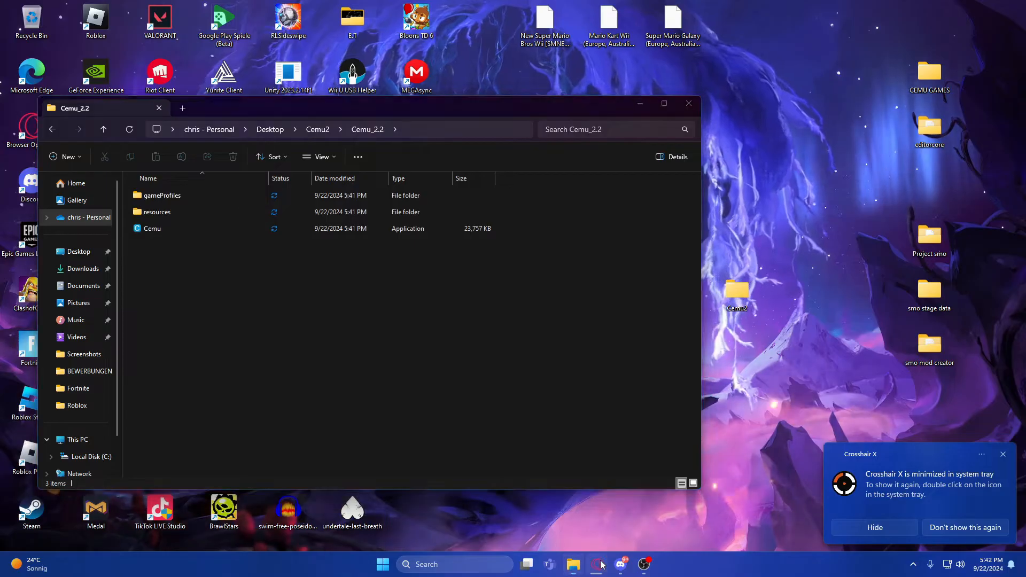
left_click(595, 564)
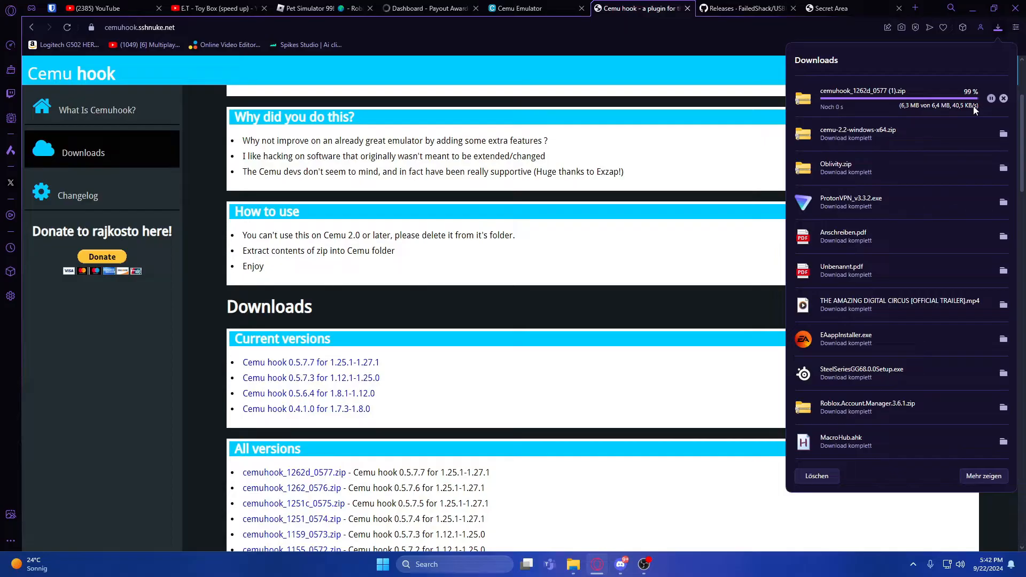
mouse_move(912, 139)
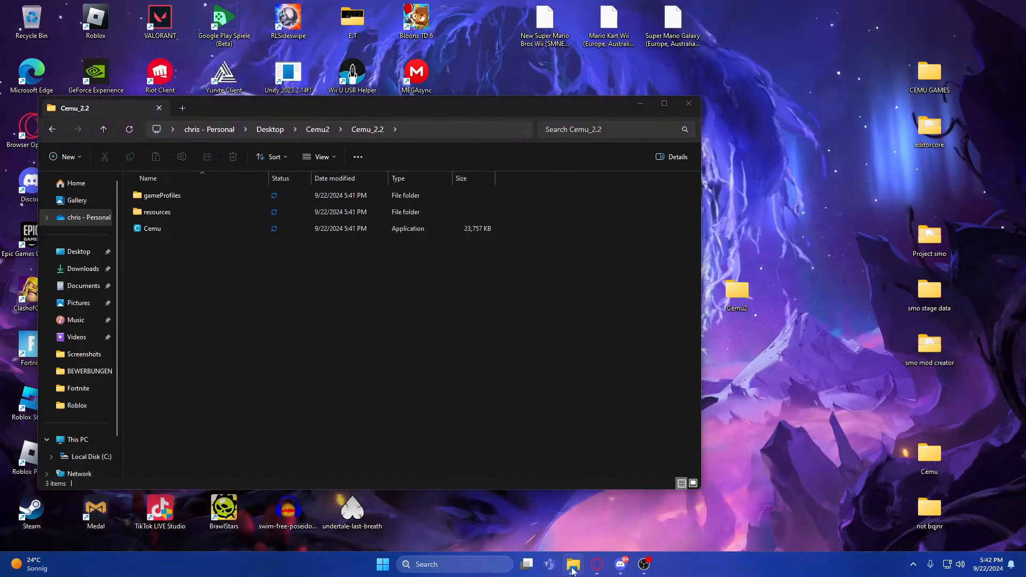
Copy cemuhook.dll, keystone.dll and the website shortcut from the Cemuhook zip into Cemu_2.2.
right_click(573, 563)
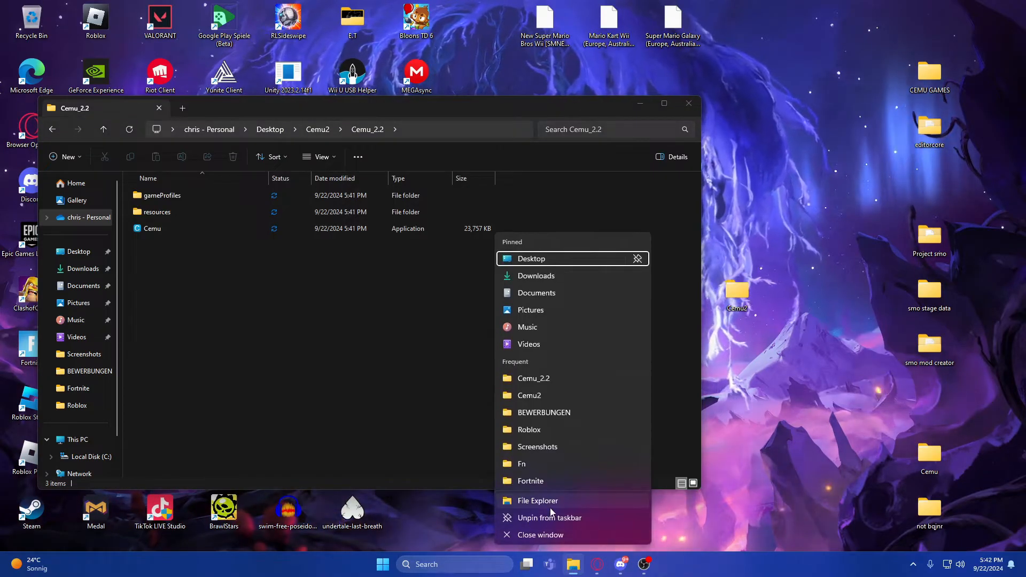
left_click(538, 501)
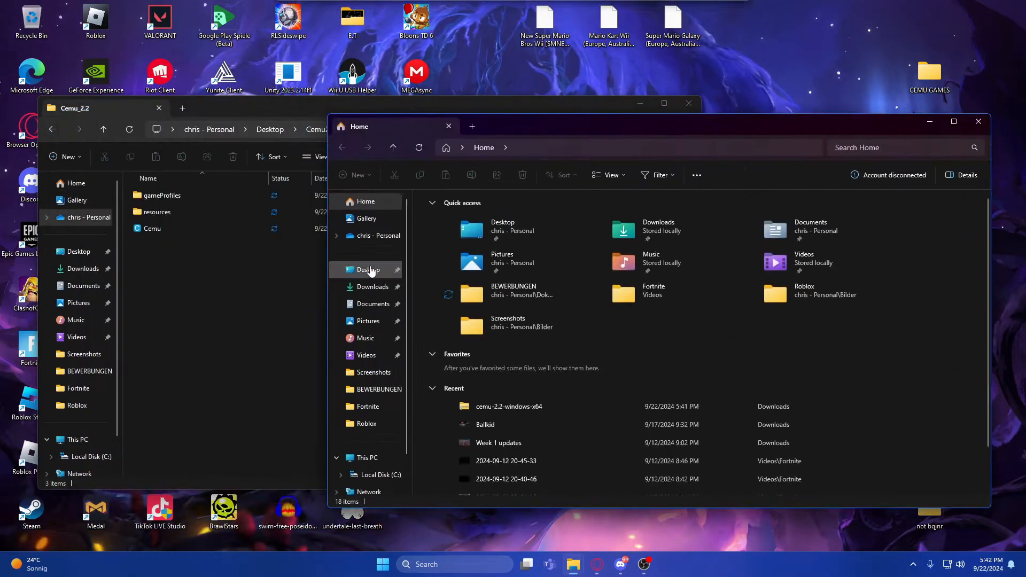
left_click(372, 287)
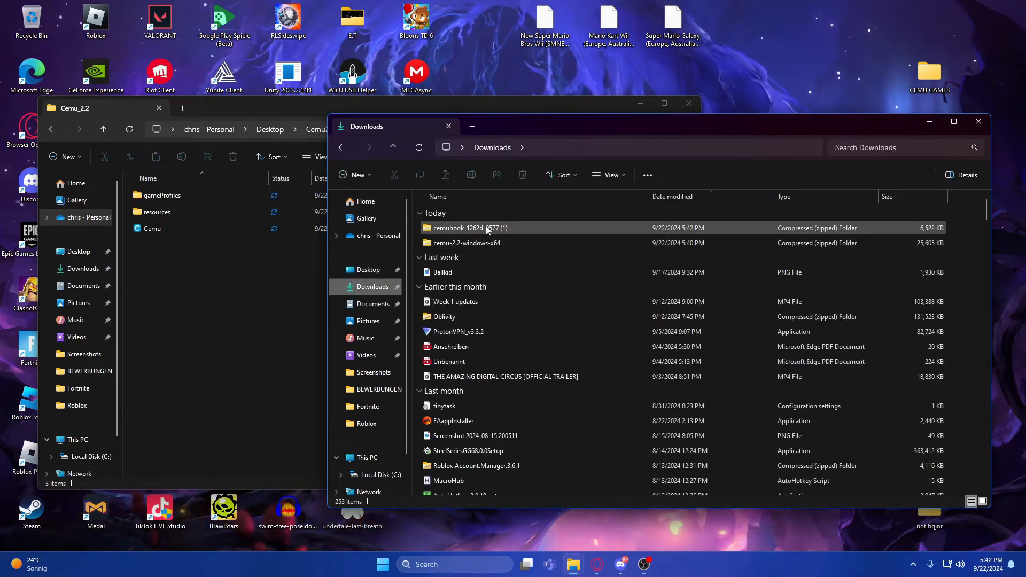
double_click(468, 228)
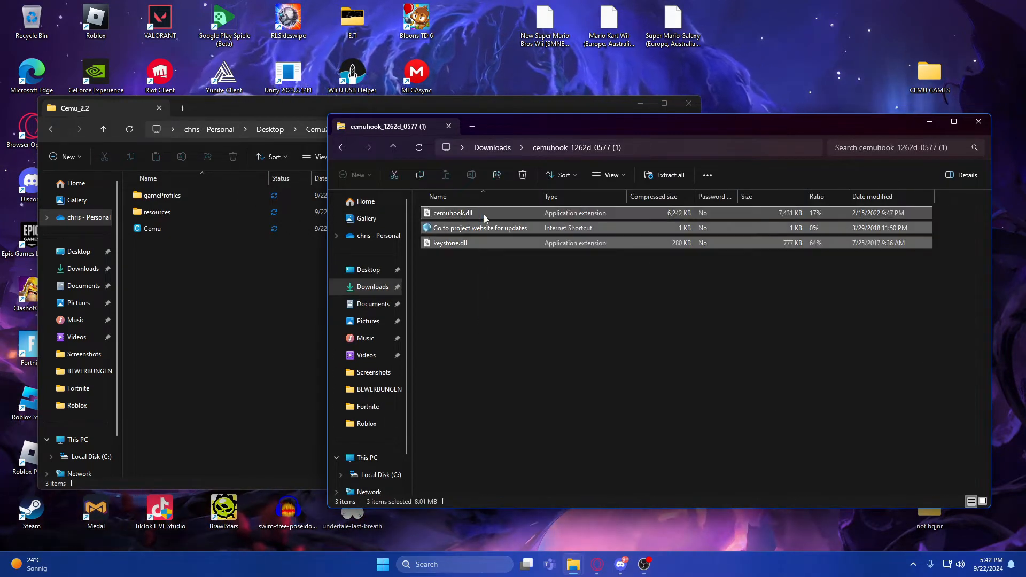
left_click(480, 228)
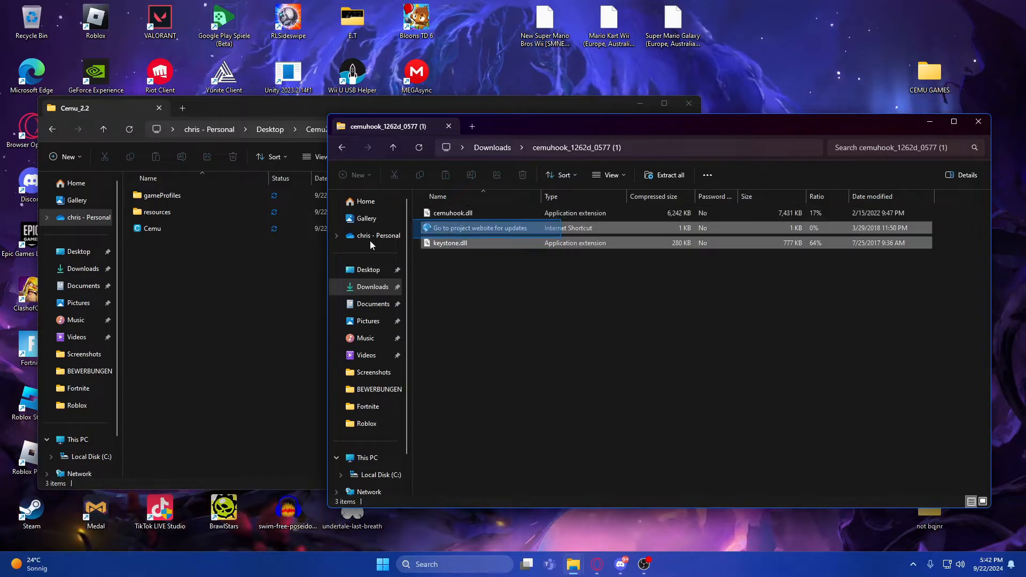
key("ctrl+a")
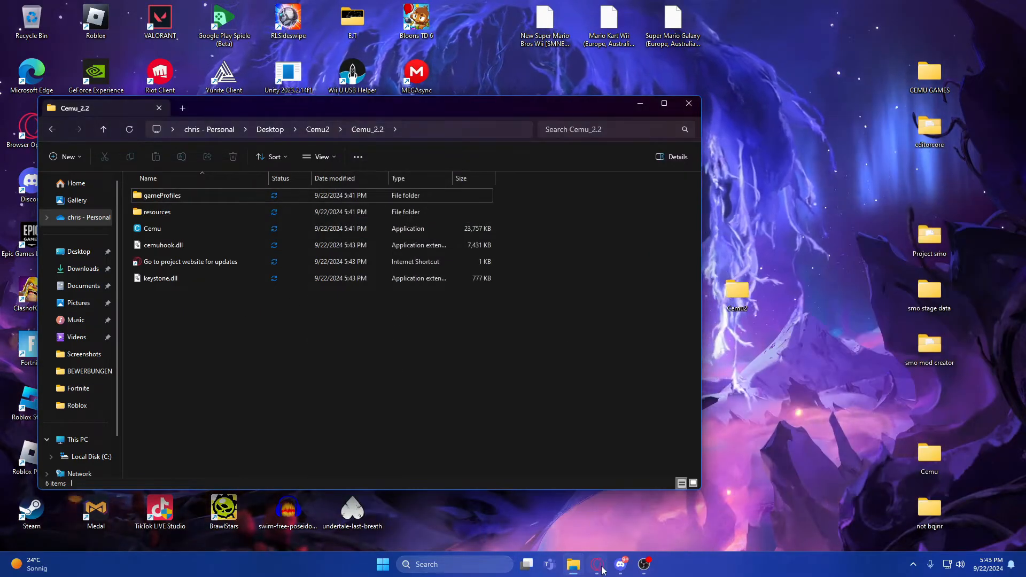
Save USBHelperInstaller.exe from the FailedShack Version 1.2 release to the Desktop.
left_click(596, 565)
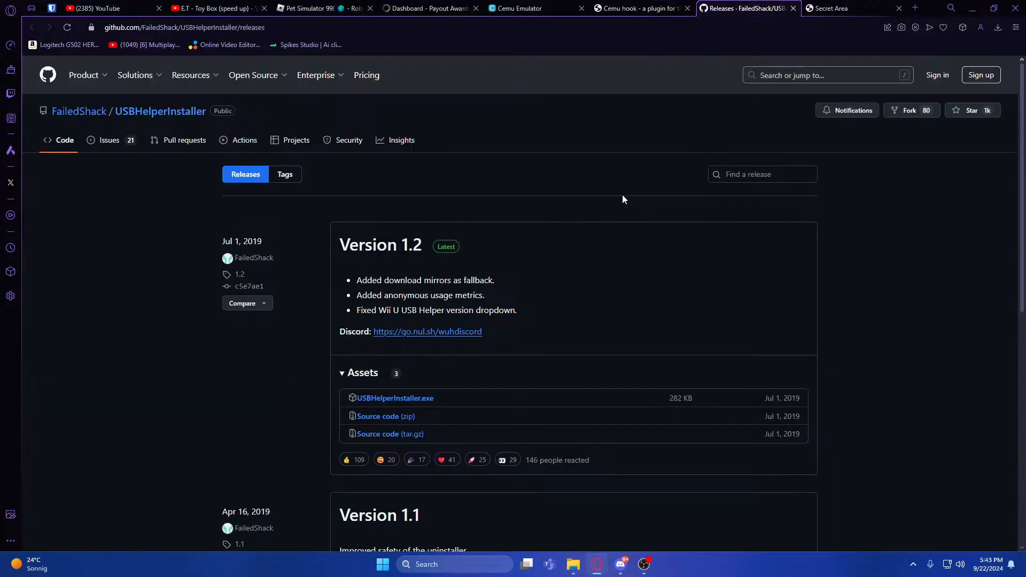
mouse_move(456, 324)
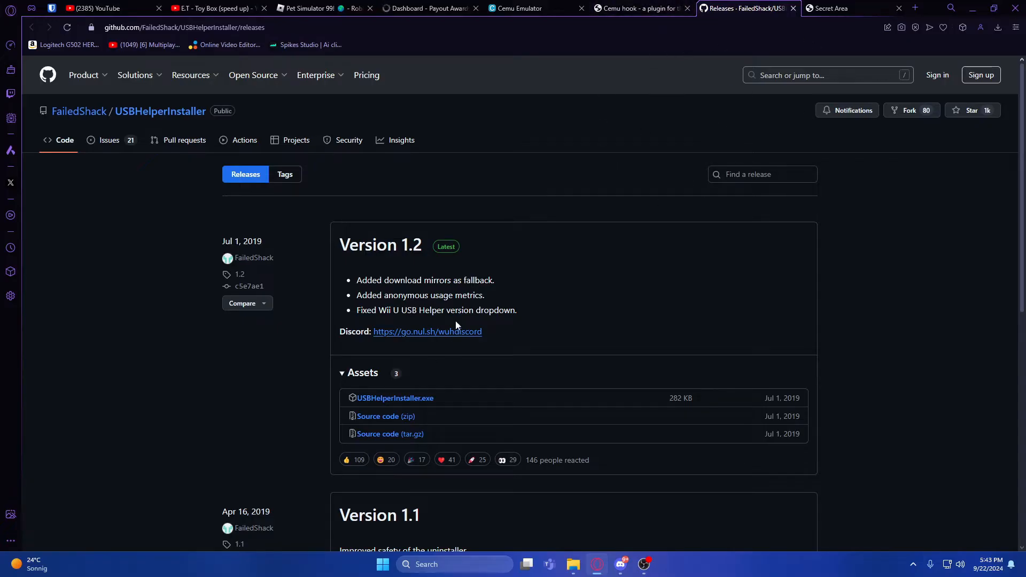
mouse_move(942, 500)
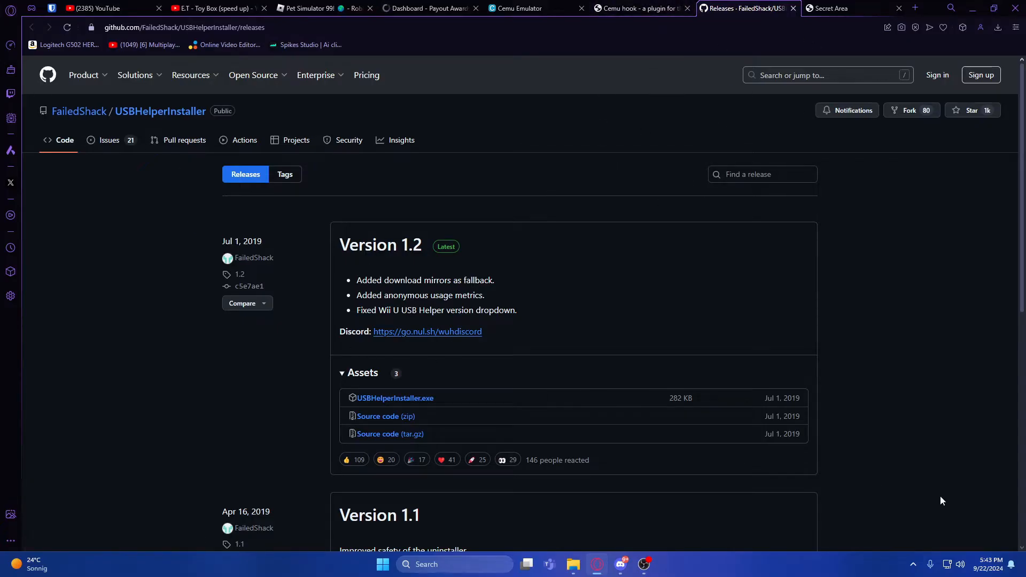
mouse_move(402, 303)
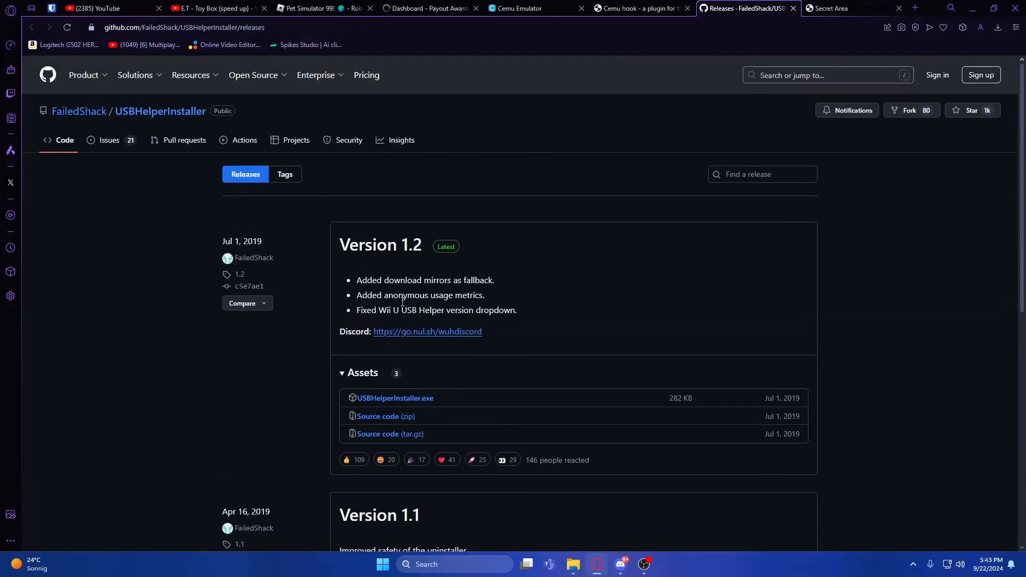
mouse_move(420, 361)
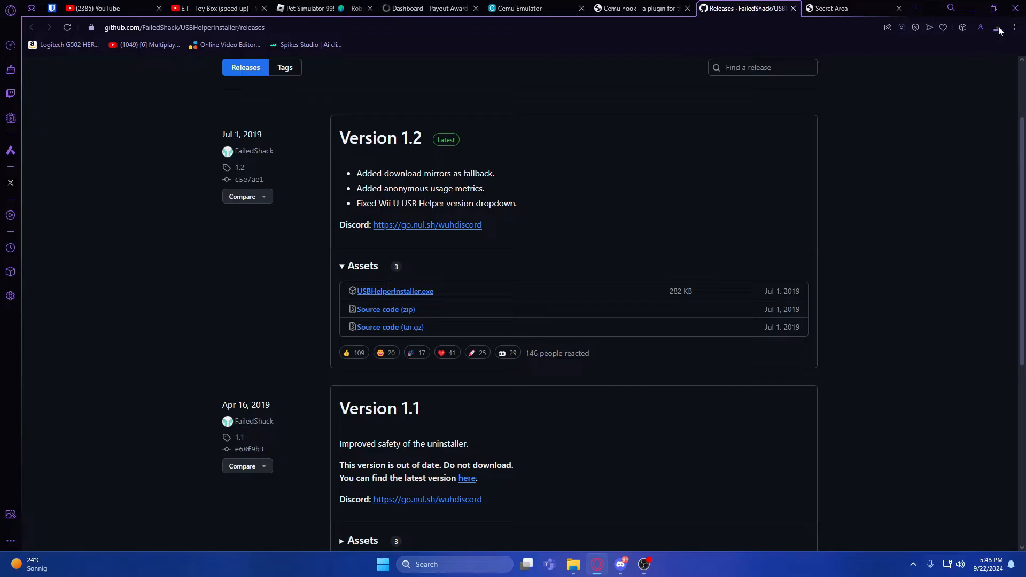
left_click(396, 291)
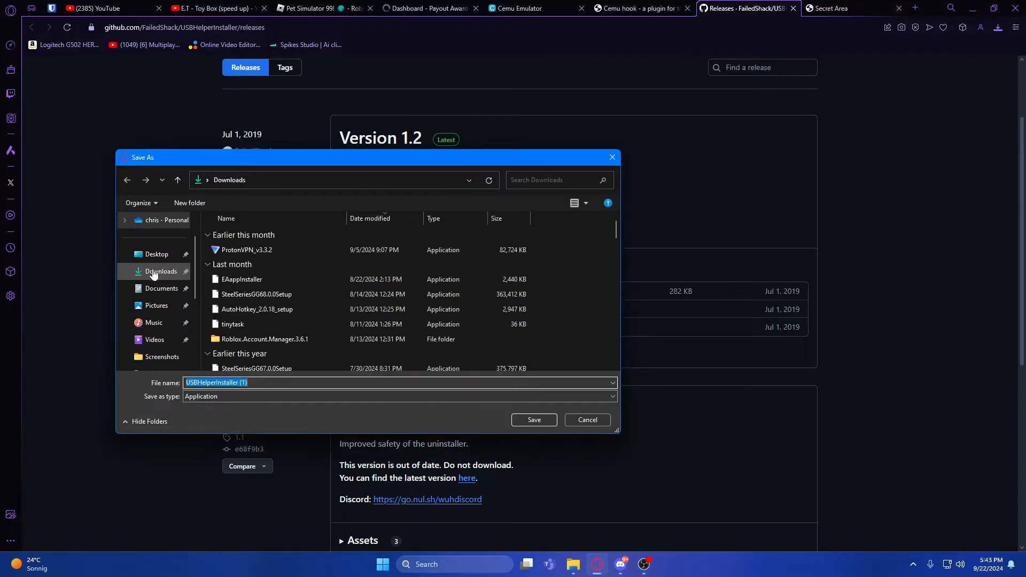
left_click(156, 254)
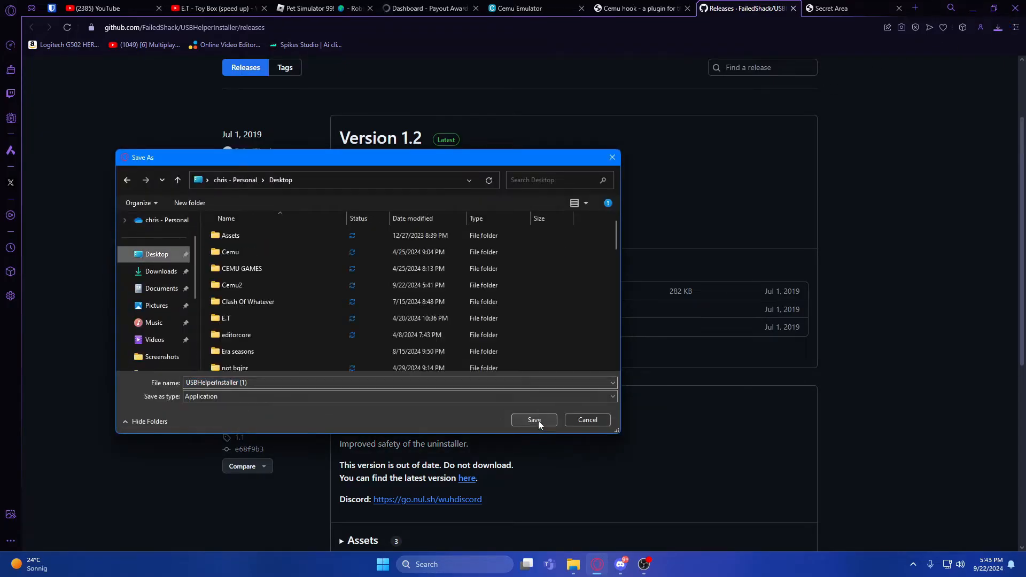
left_click(534, 419)
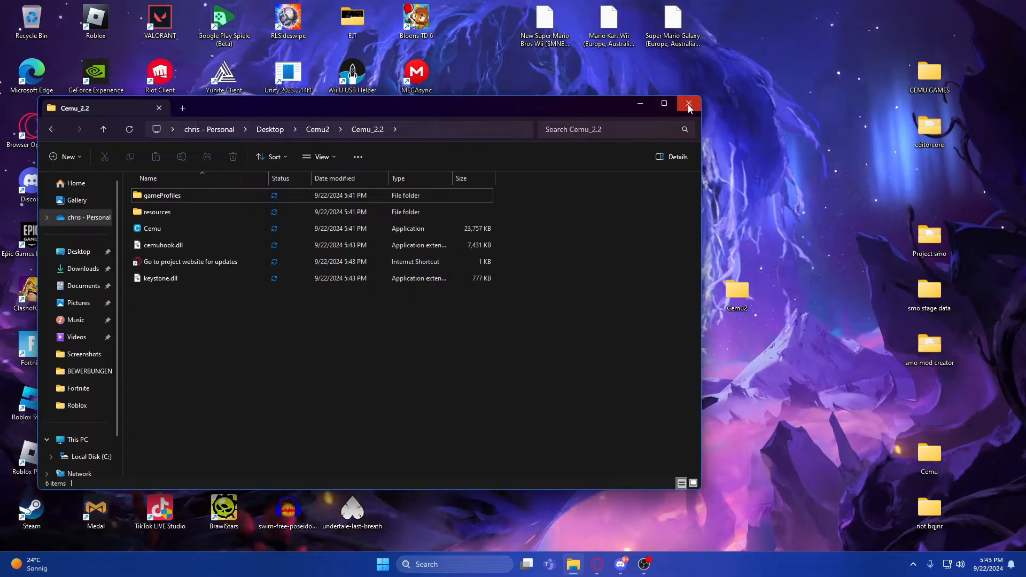
Quit Crosshair X entirely and bring the browser's USBHelperInstaller releases page back in front.
left_click(688, 104)
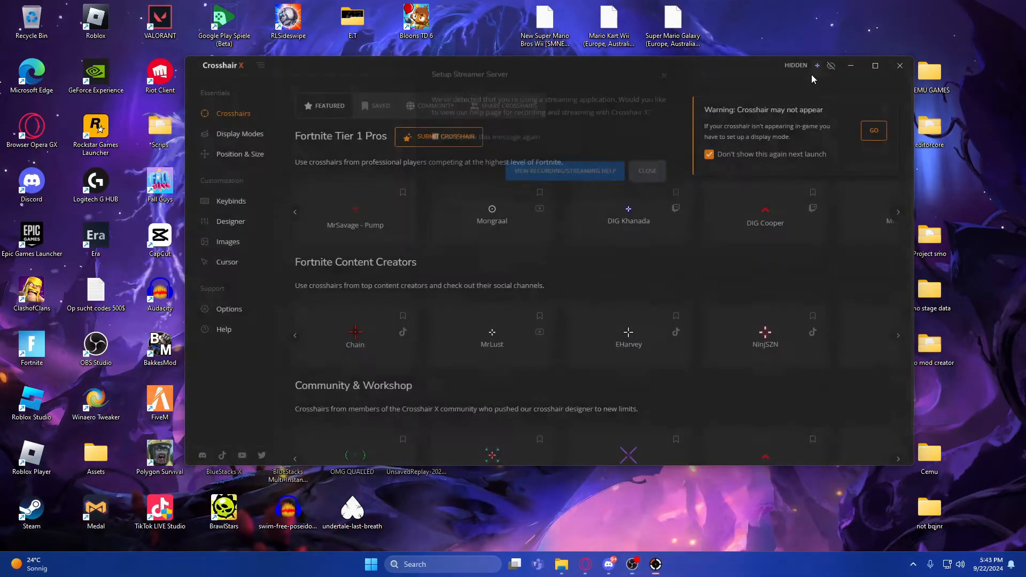
left_click(850, 65)
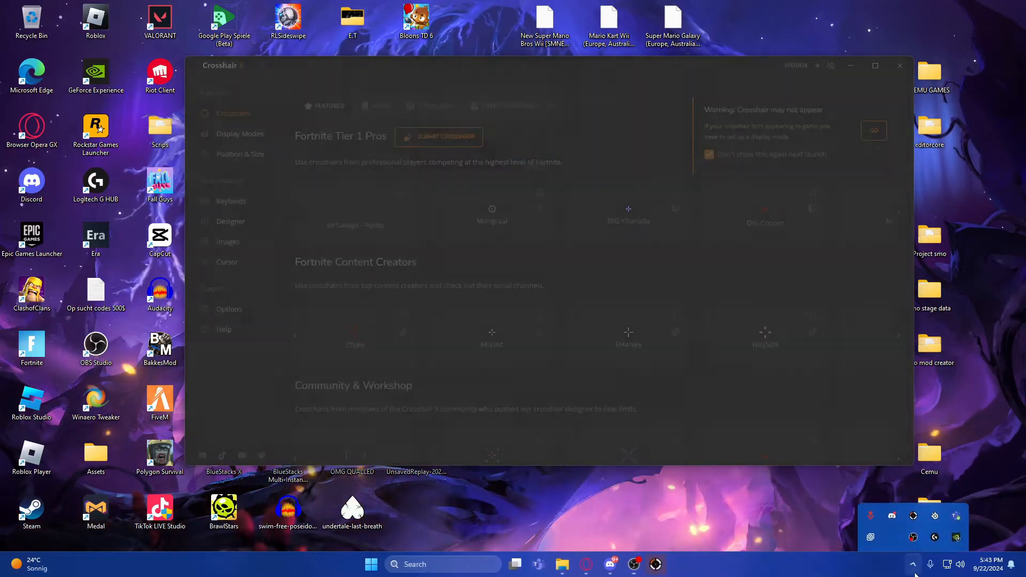
left_click(899, 65)
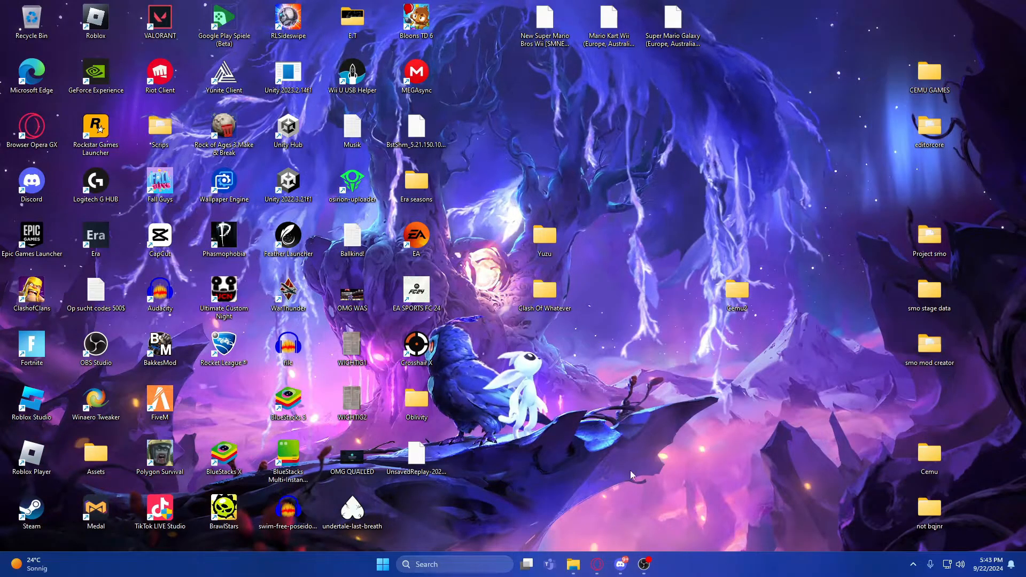
left_click(573, 563)
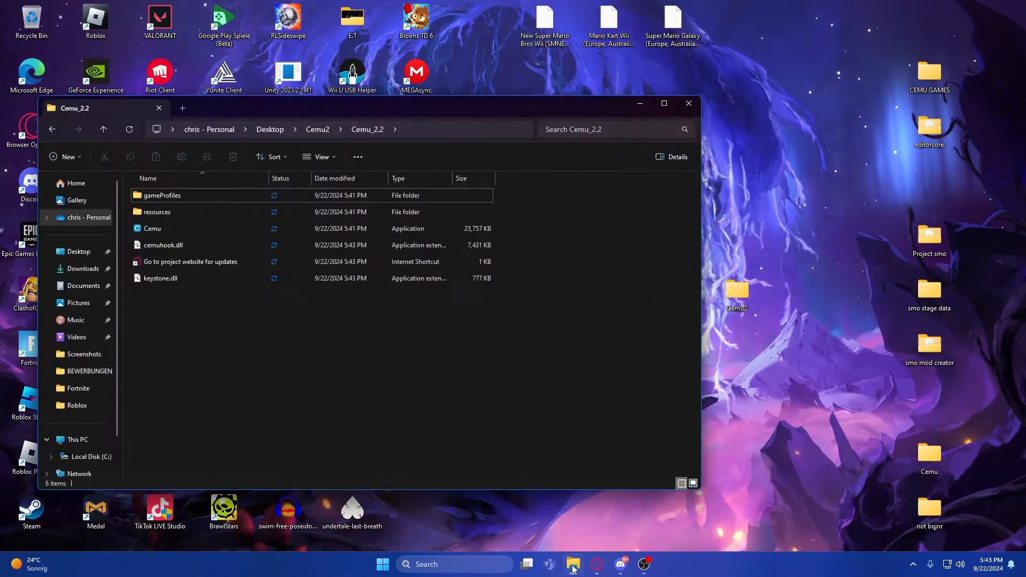
left_click(573, 565)
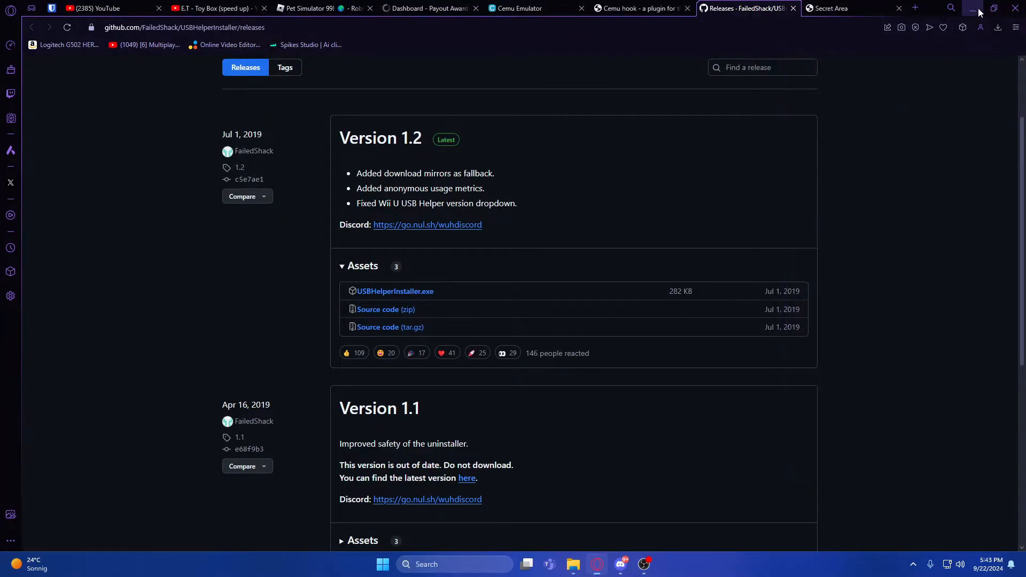
Start USBHelperLauncher Setup from the desktop and accept its license agreement.
left_click(974, 7)
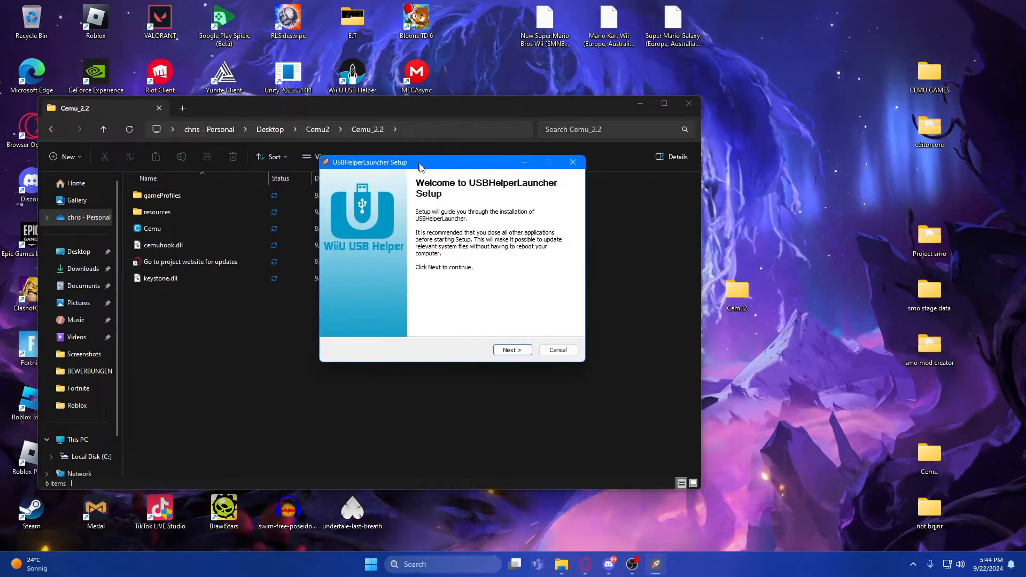
left_click(512, 349)
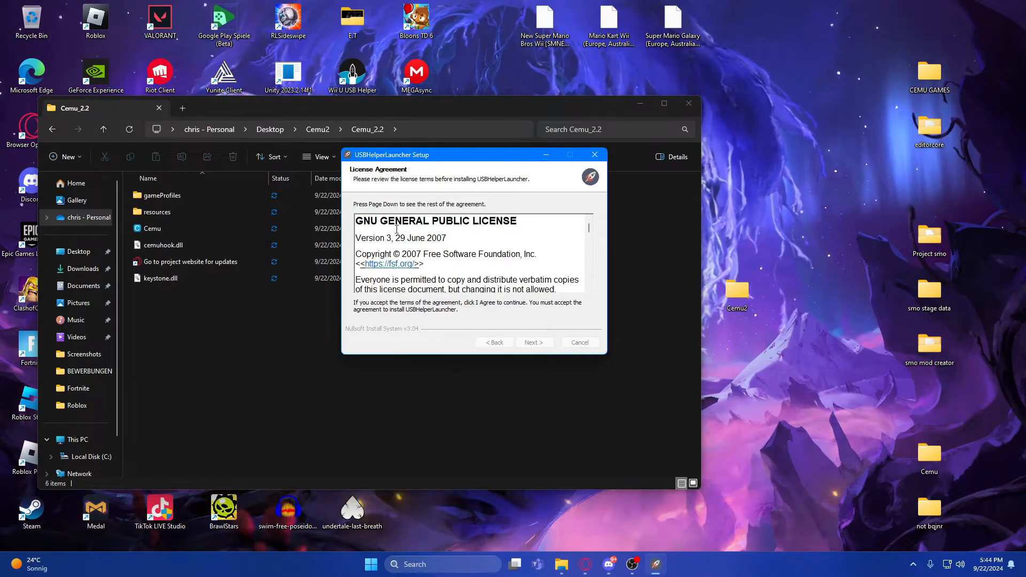
scroll("down", 3)
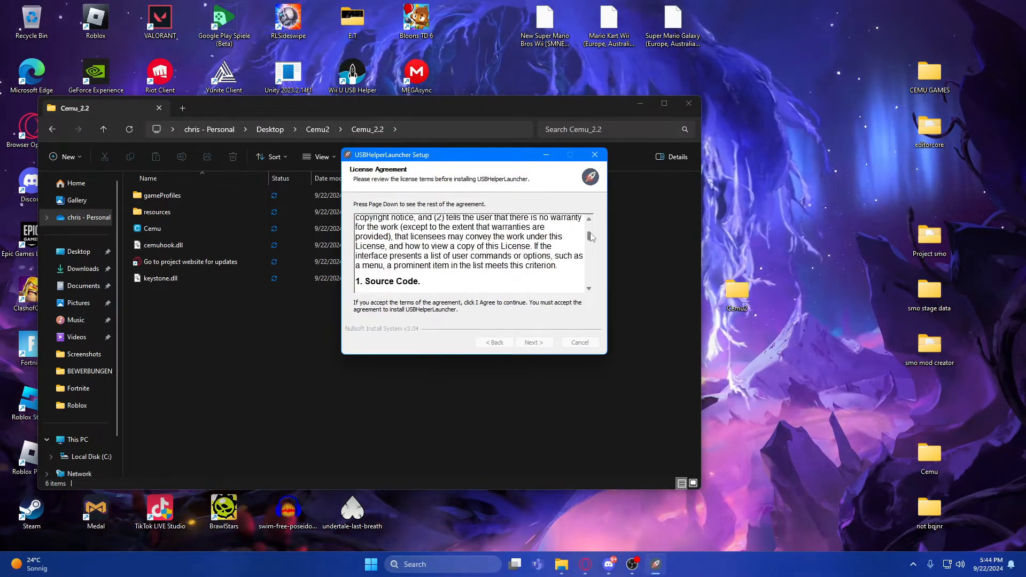
scroll("down", 3)
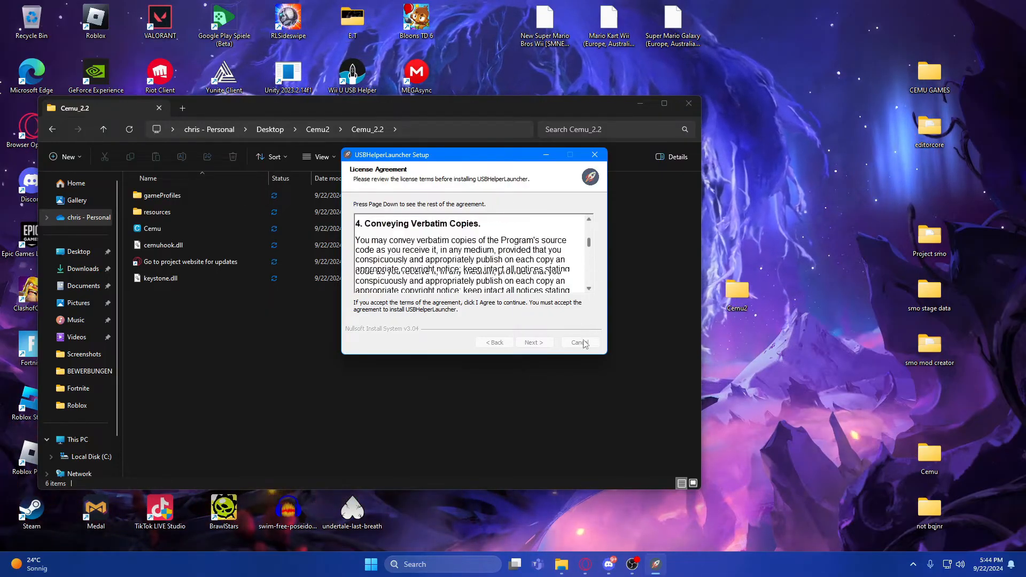
scroll("down", 3)
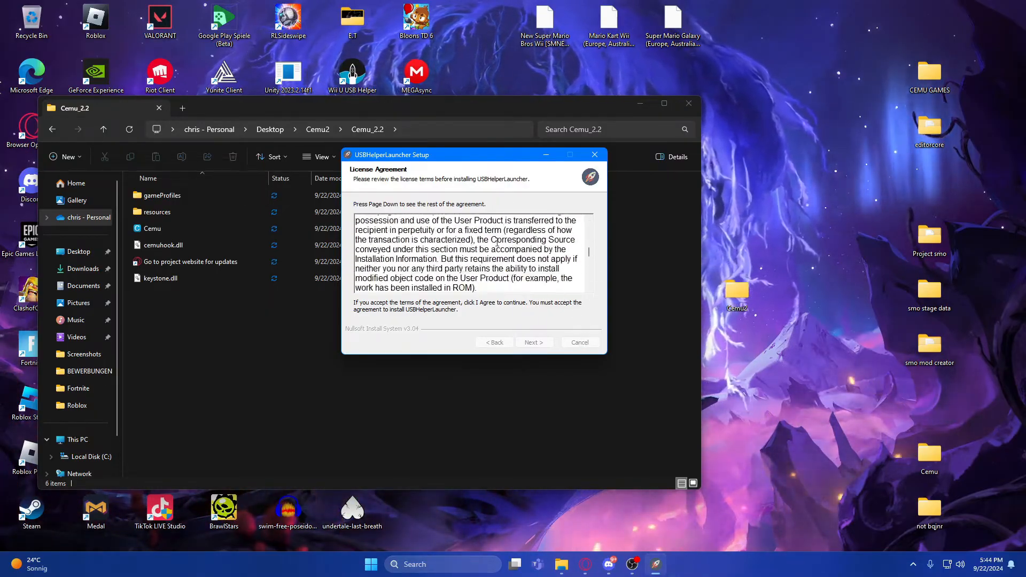
scroll("down", 3)
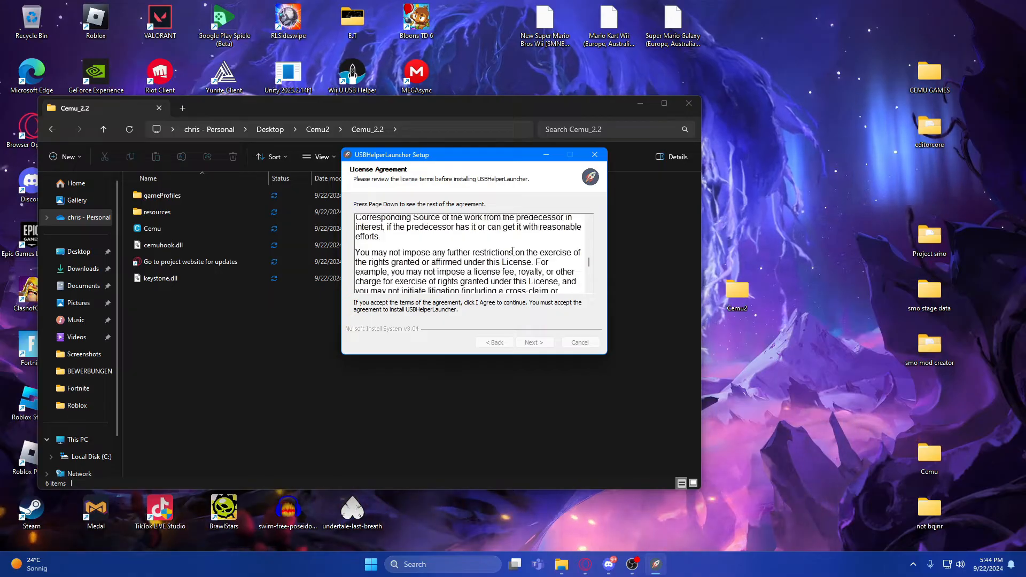
scroll("down", 3)
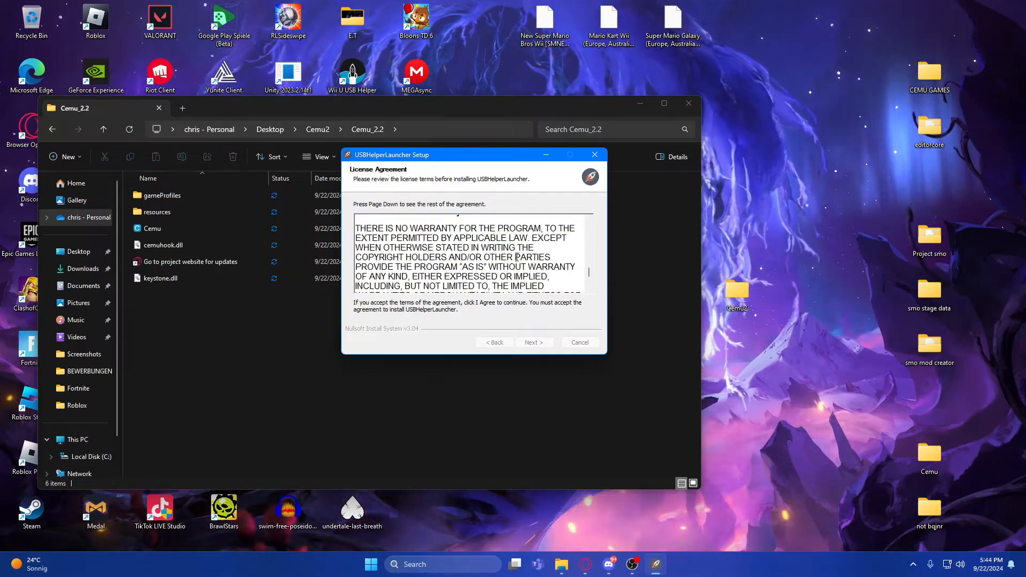
scroll("down", 3)
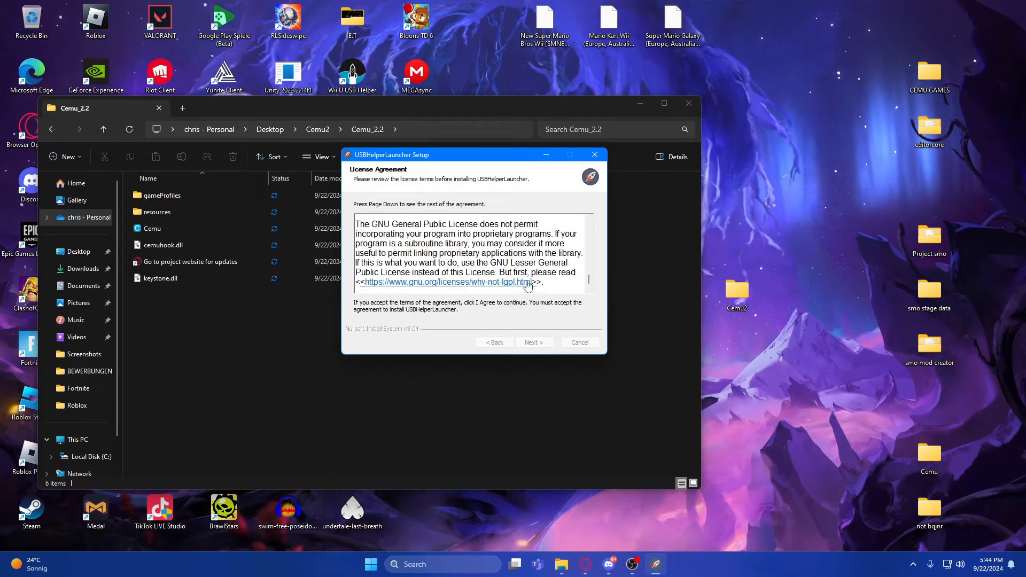
scroll("down", 3)
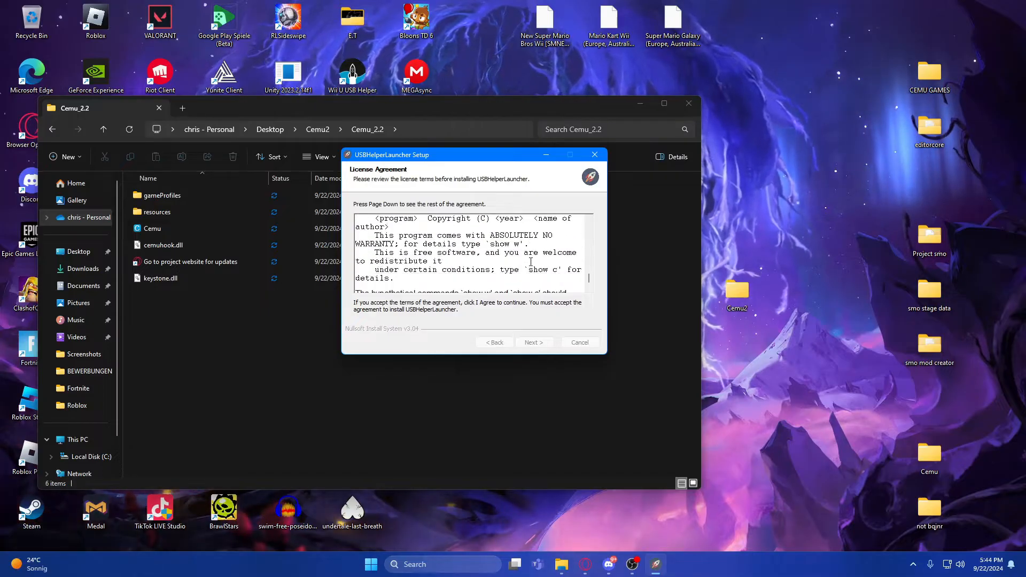
scroll("down", 3)
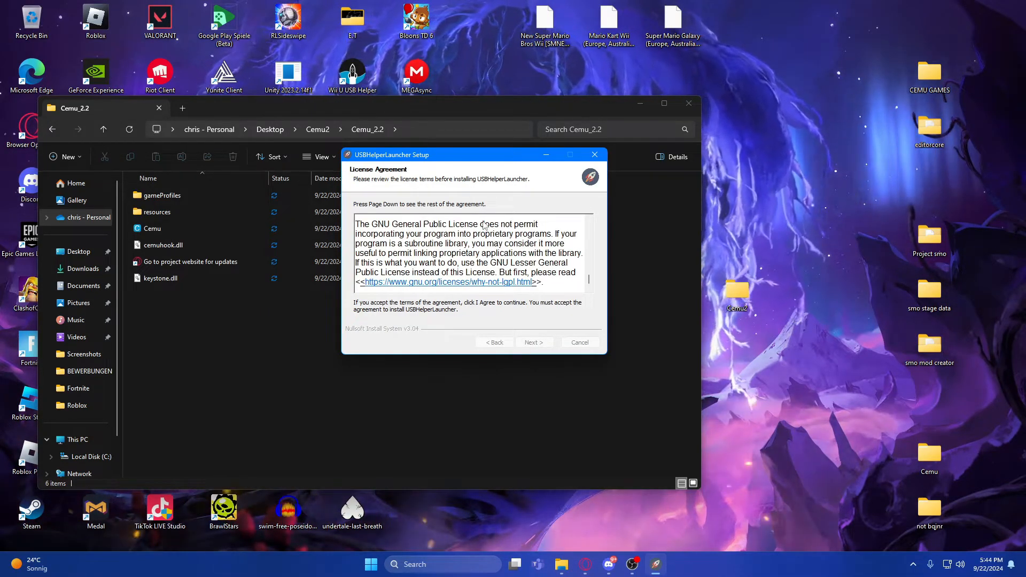
left_click(534, 342)
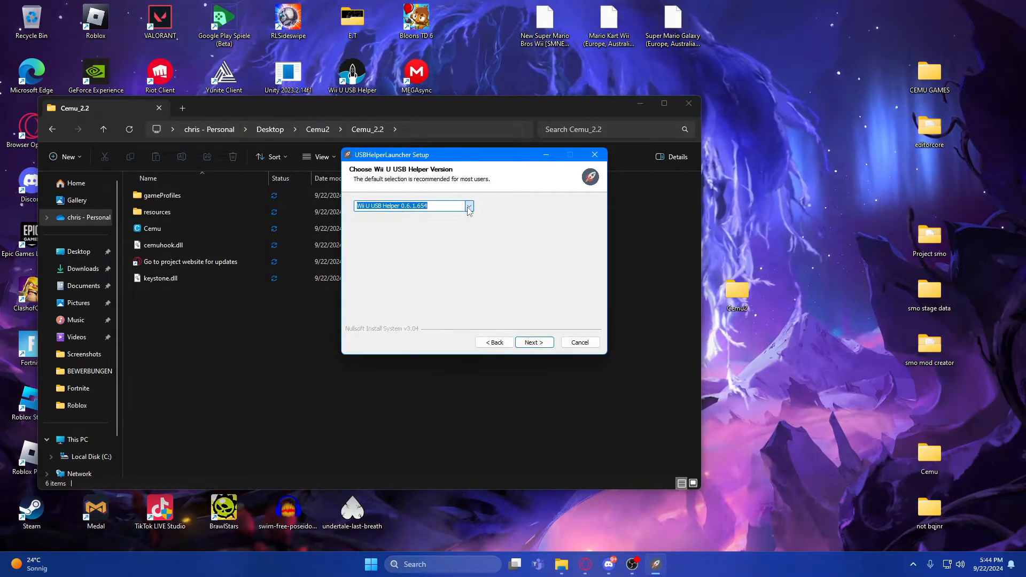
Choose the Wii U USB Helper version and continue to the install location step.
left_click(468, 206)
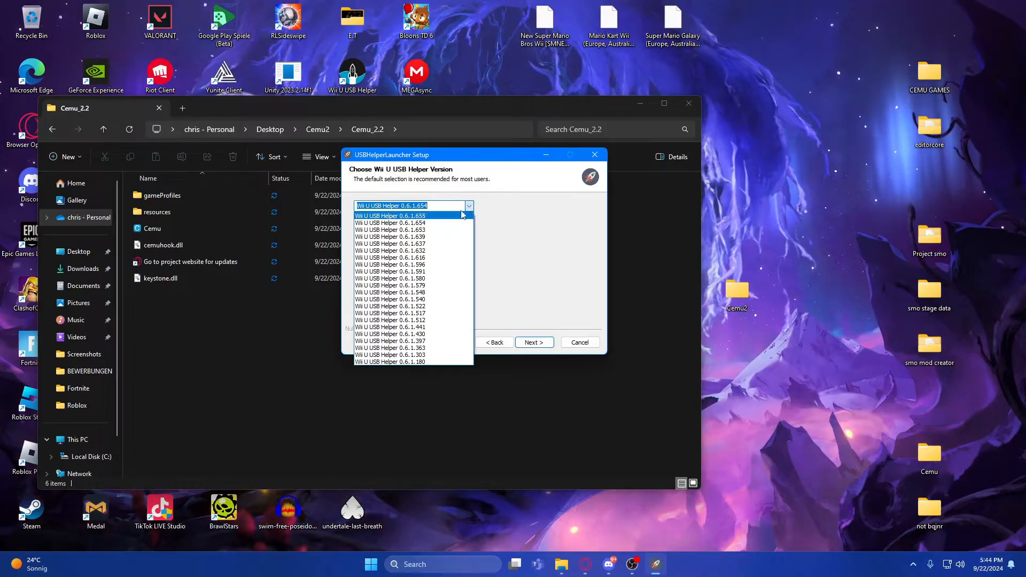
left_click(533, 342)
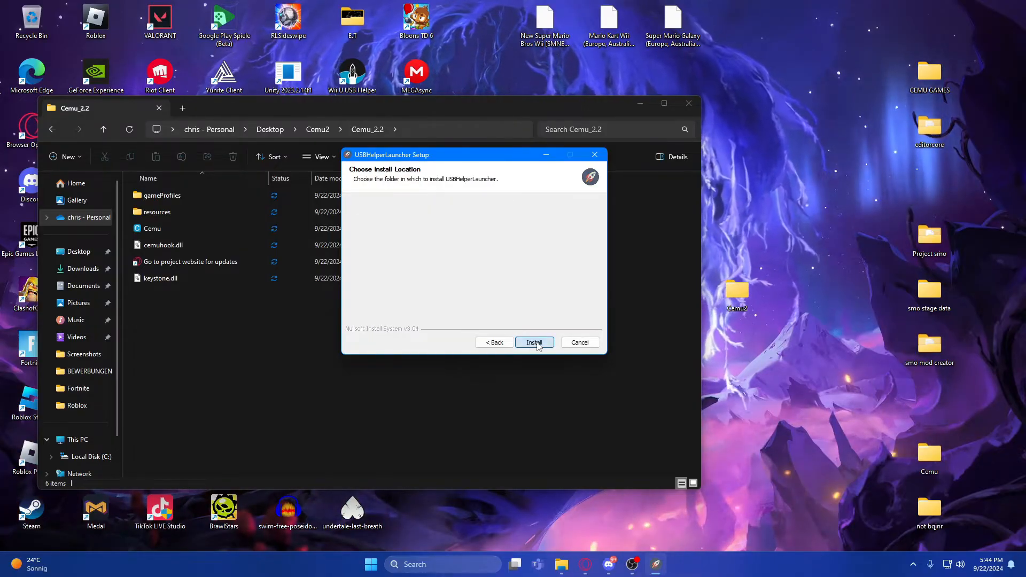
mouse_move(376, 271)
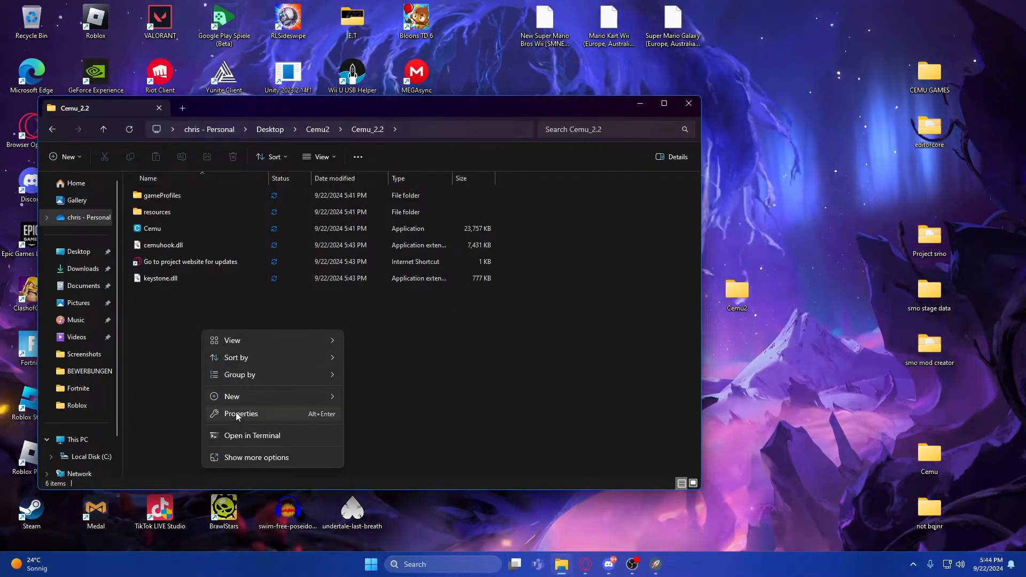
Create a Cemu games 2 folder inside Cemu_2.2 and set it as the USBHelperLauncher install destination.
left_click(232, 396)
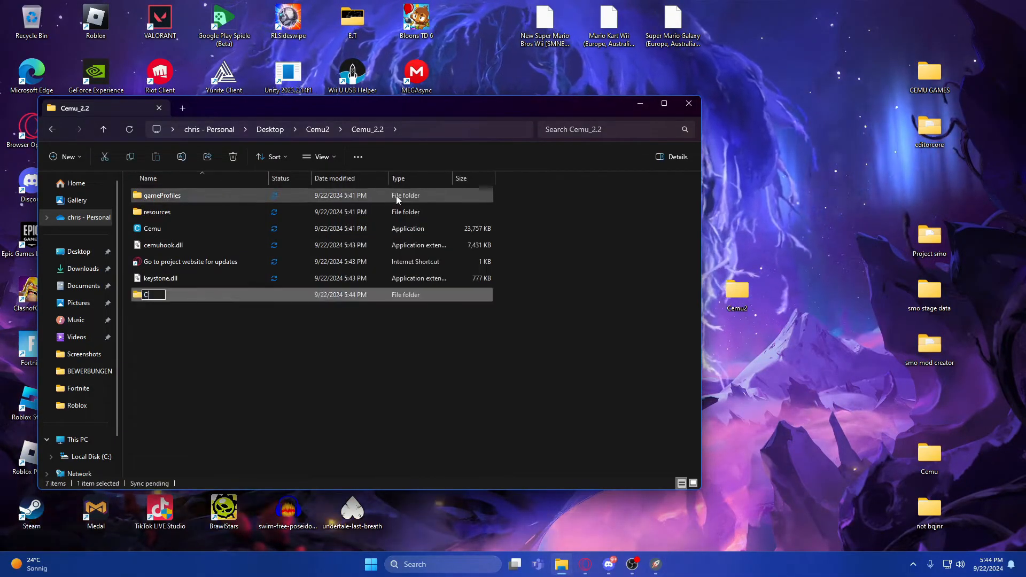
type("emu gamesa")
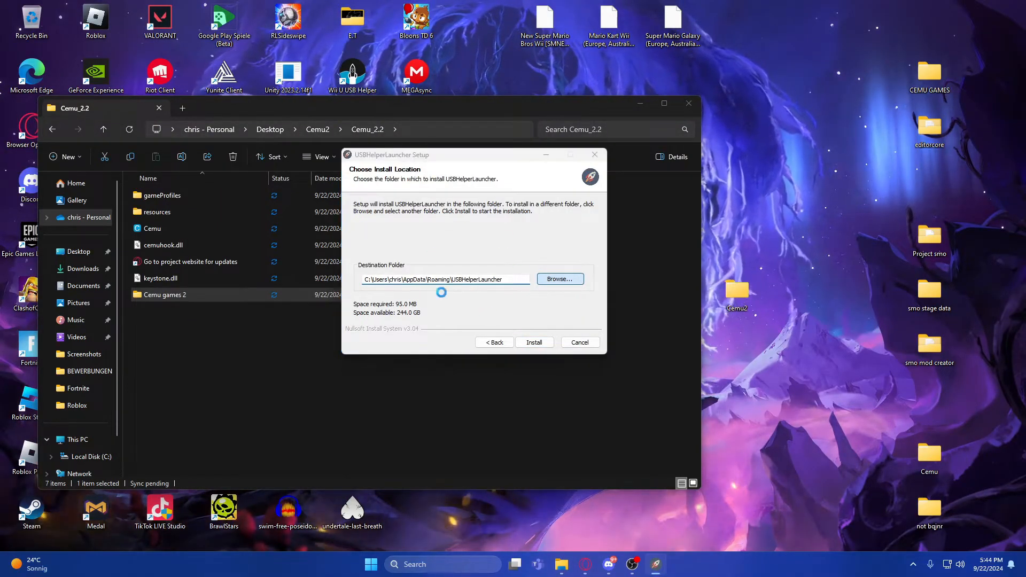
left_click(559, 279)
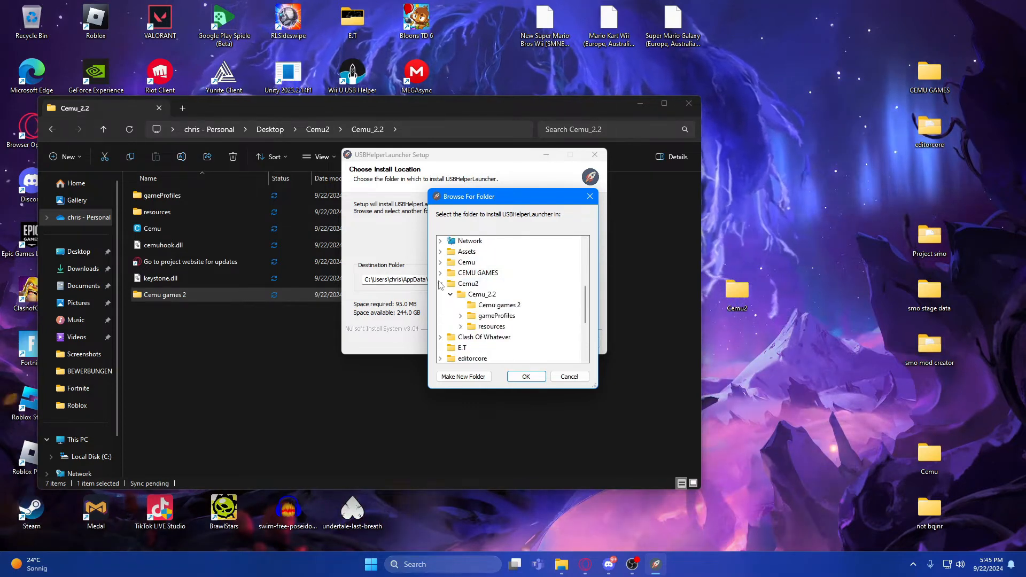
left_click(500, 305)
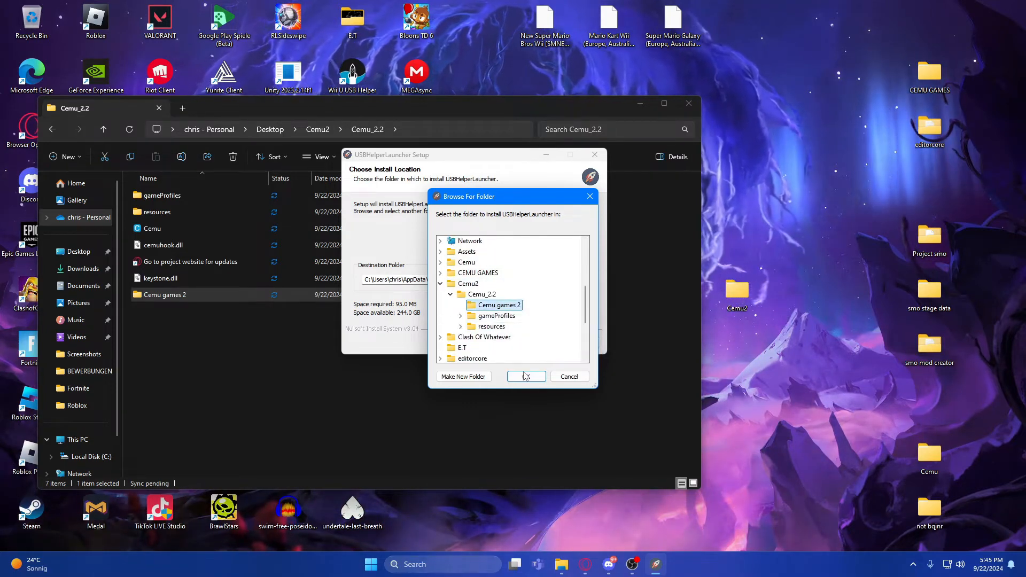
left_click(526, 376)
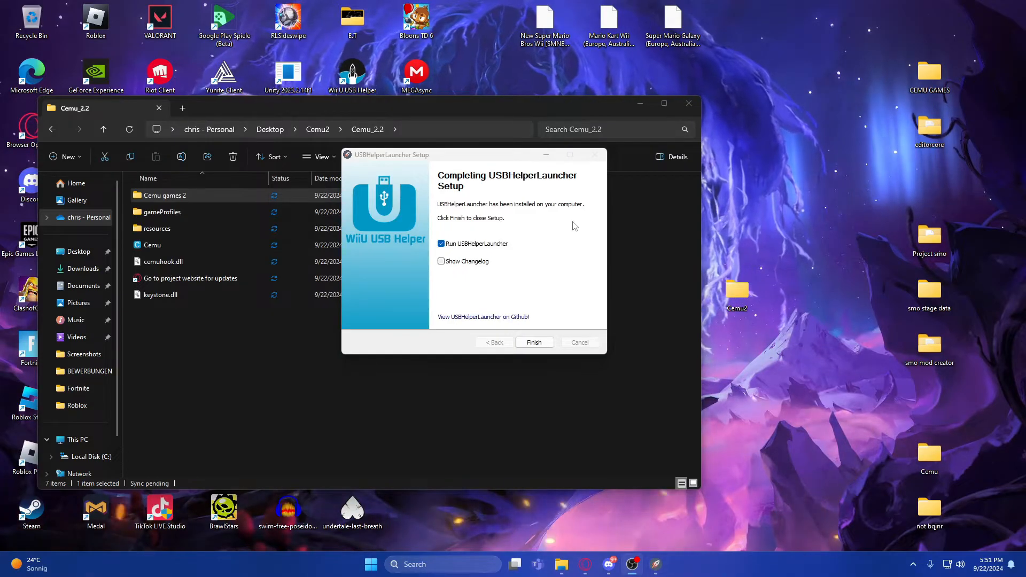
mouse_move(462, 222)
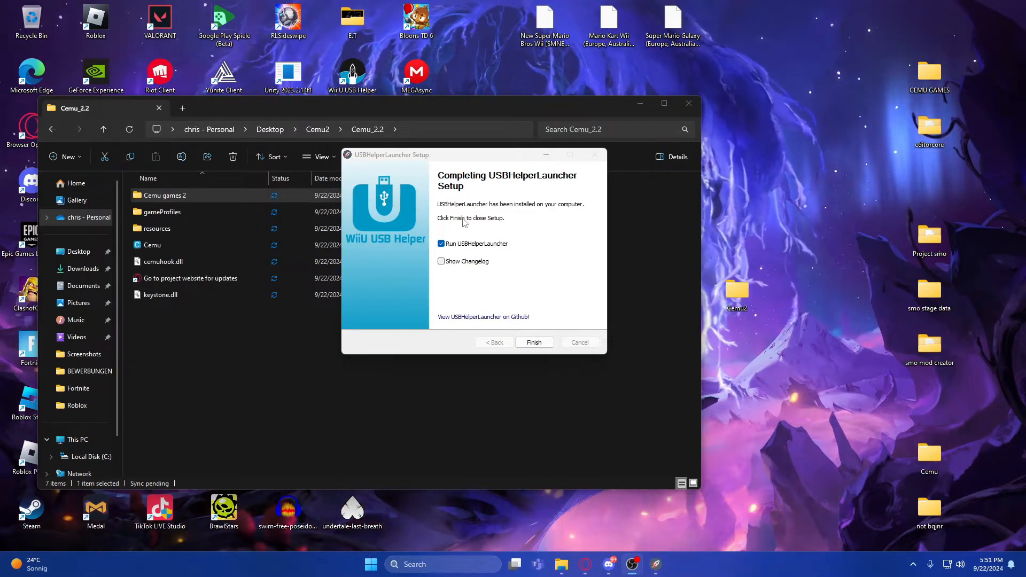
Finish setup launching USBHelperLauncher and allow it through the Windows firewall.
left_click(534, 342)
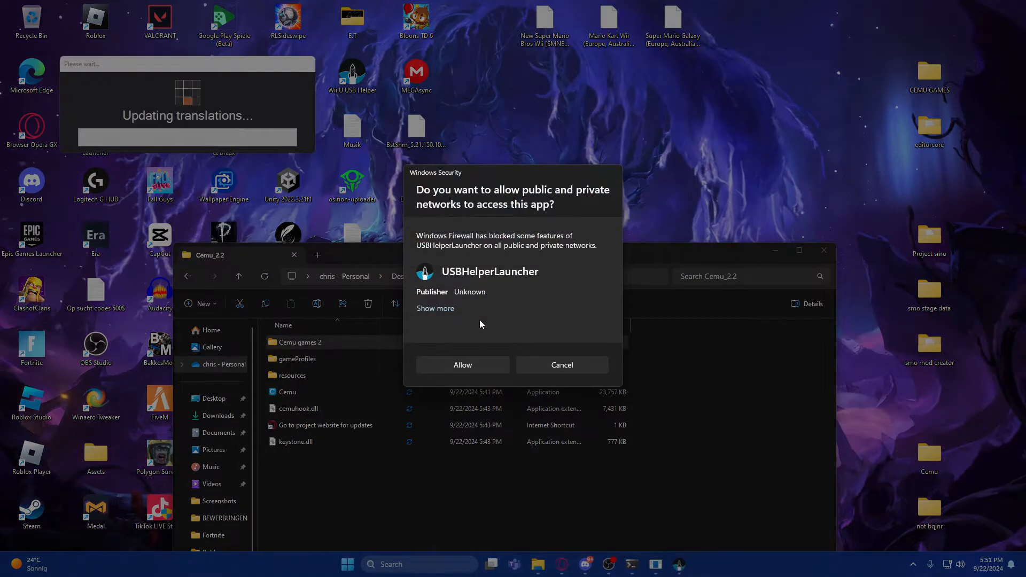
left_click(462, 364)
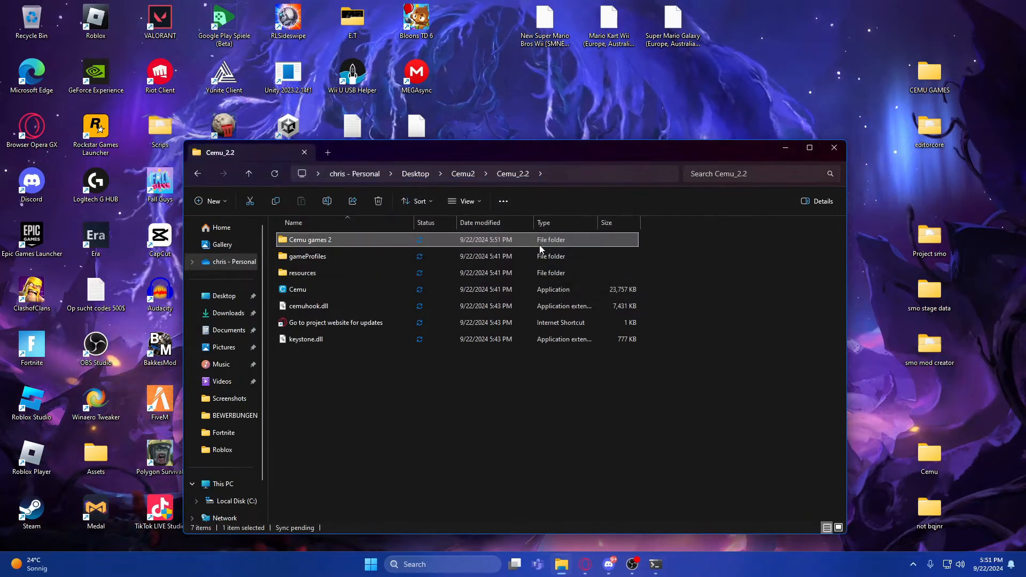
mouse_move(522, 340)
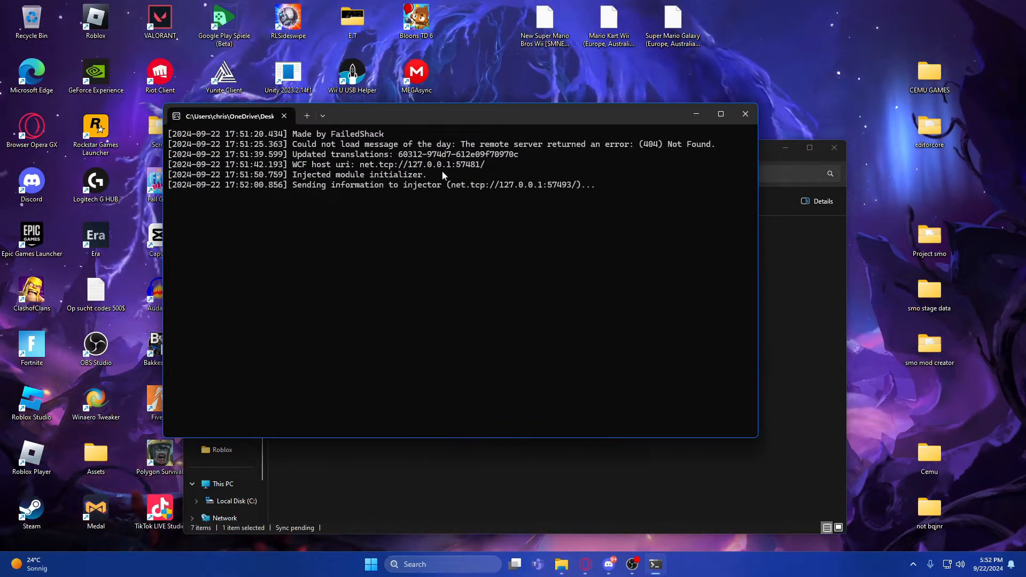
mouse_move(451, 183)
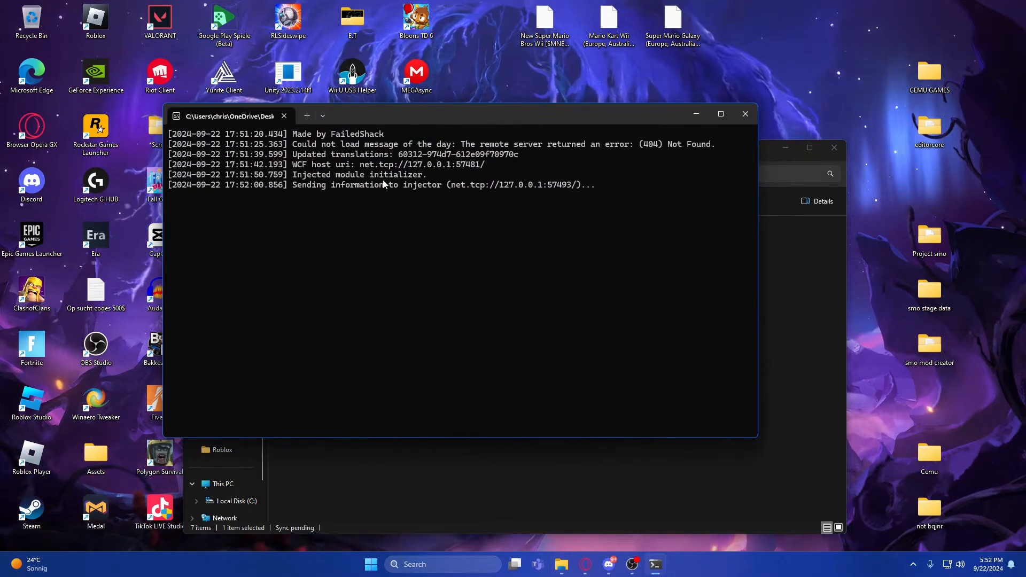
mouse_move(703, 139)
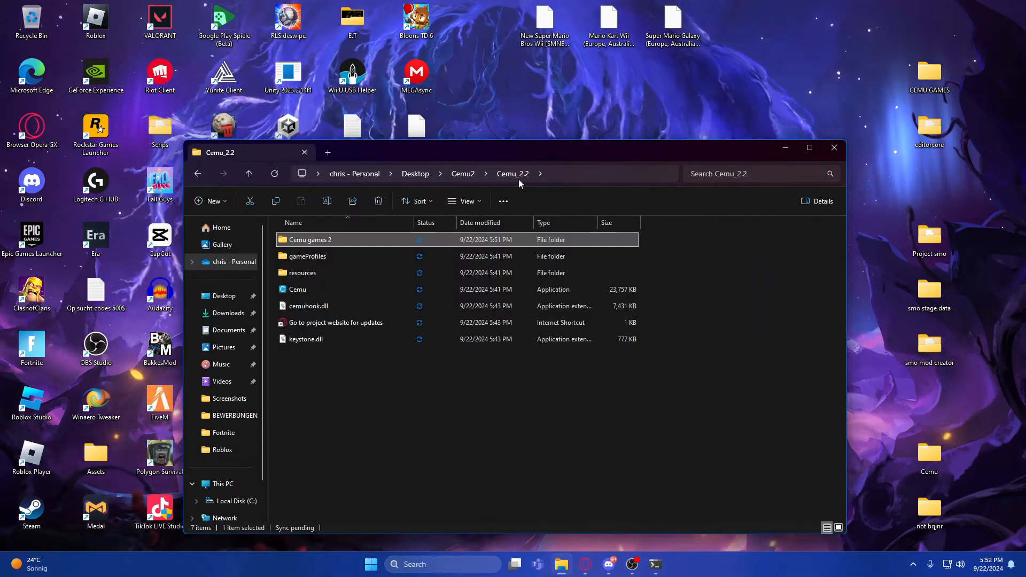
Wait for the launcher to inject and bring up Wii U USB Helper's welcome dialog.
left_click(833, 148)
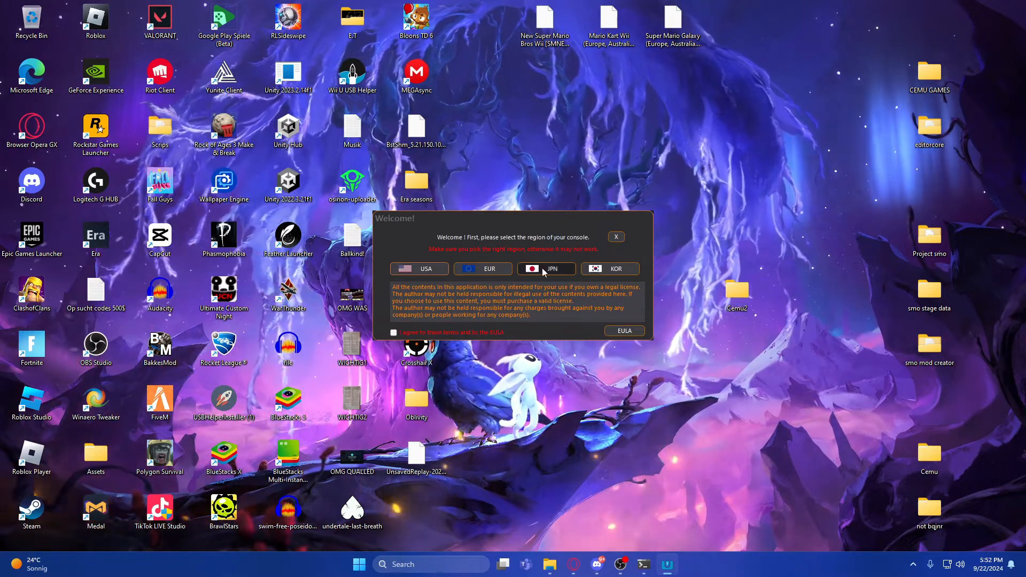
Agree to the terms, choose the EUR console region and acknowledge the disclaimer.
left_click(393, 333)
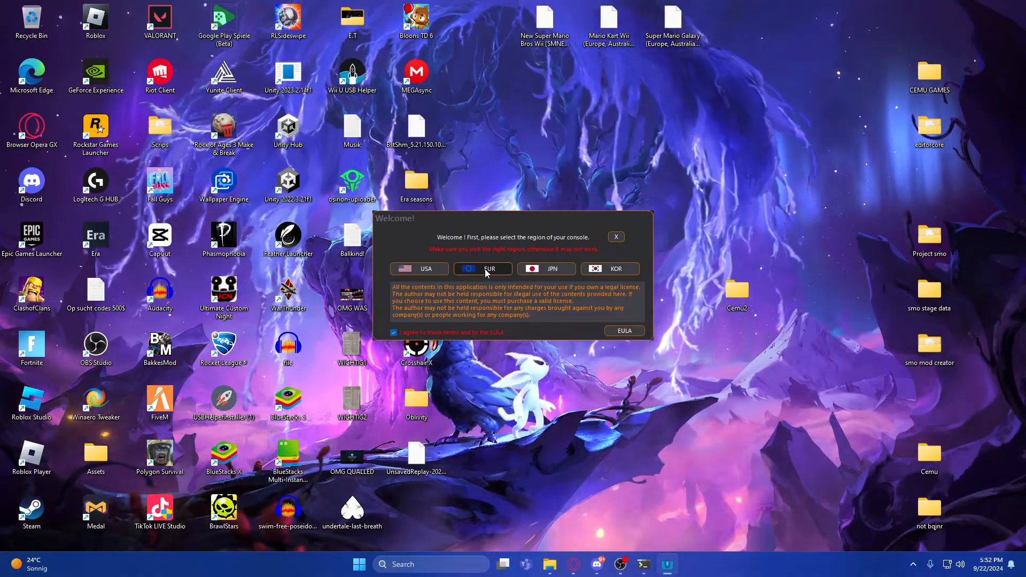
left_click(623, 330)
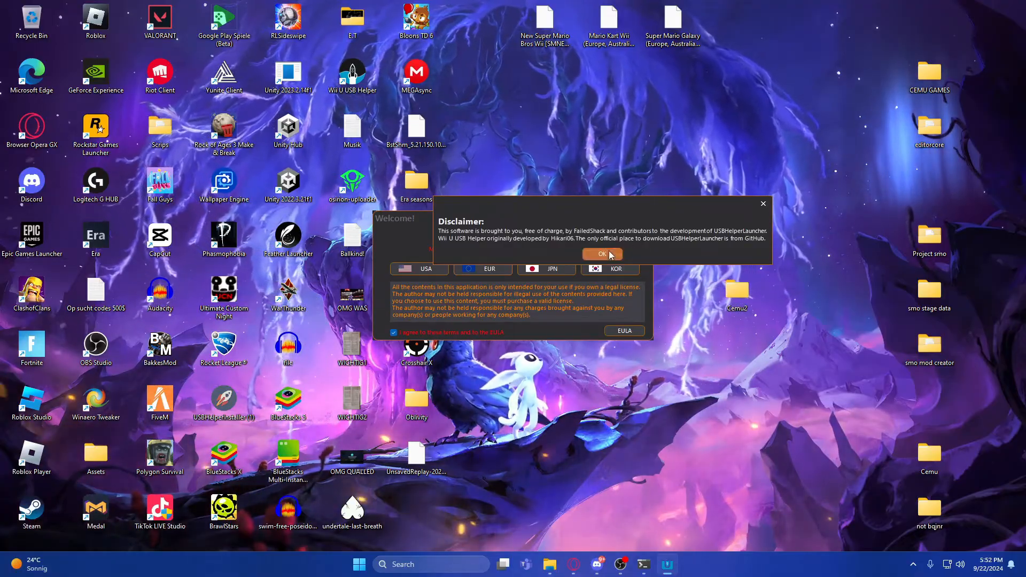
left_click(600, 255)
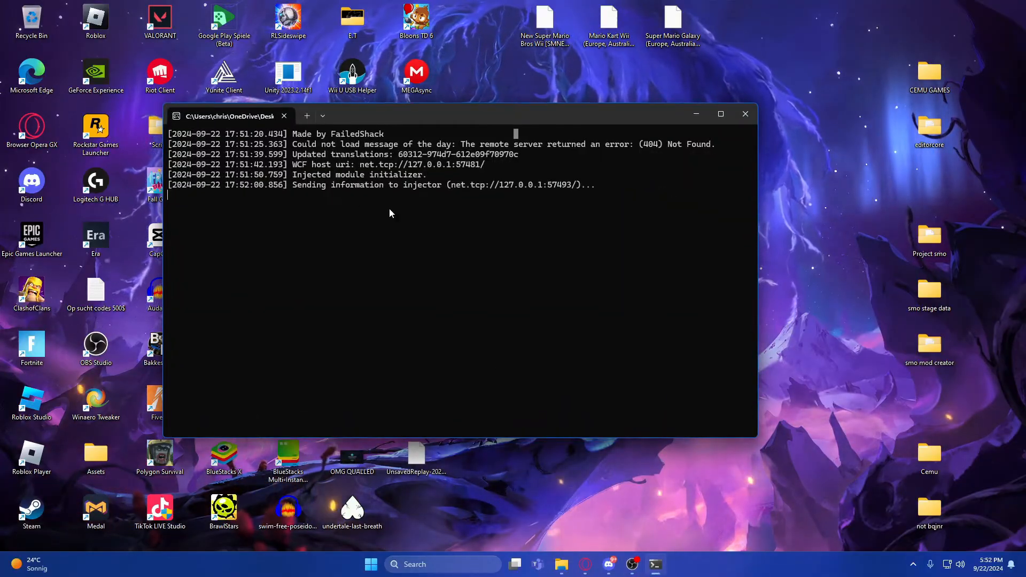
Create a new Cemu packed games folder inside Cemu_2.2.
left_click(745, 113)
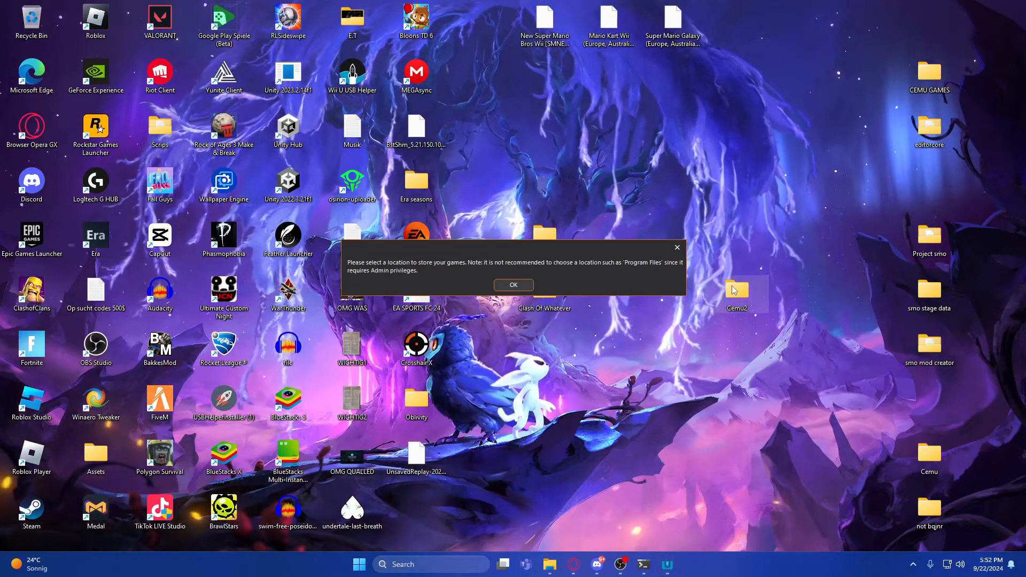
left_click(514, 285)
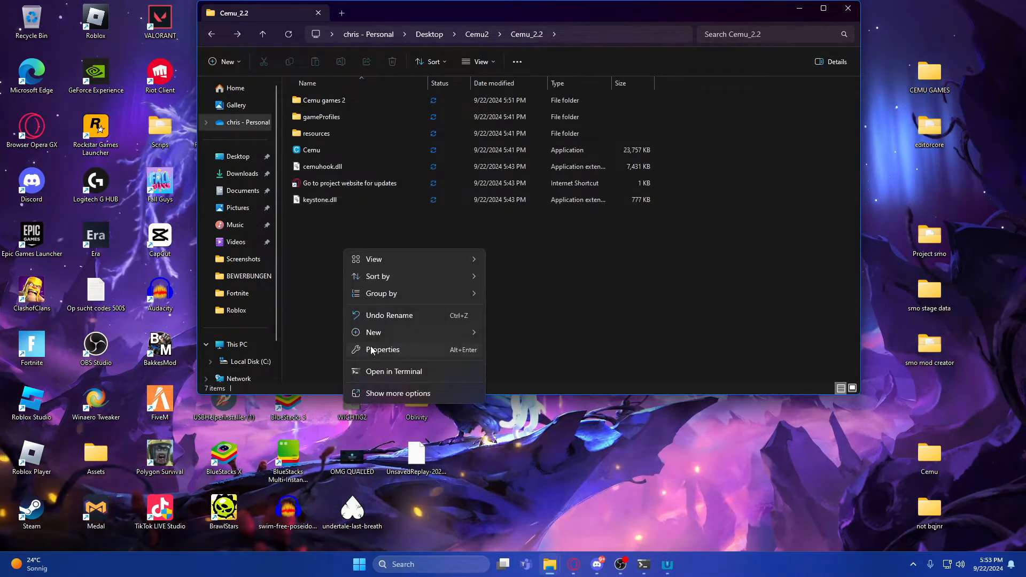
left_click(373, 333)
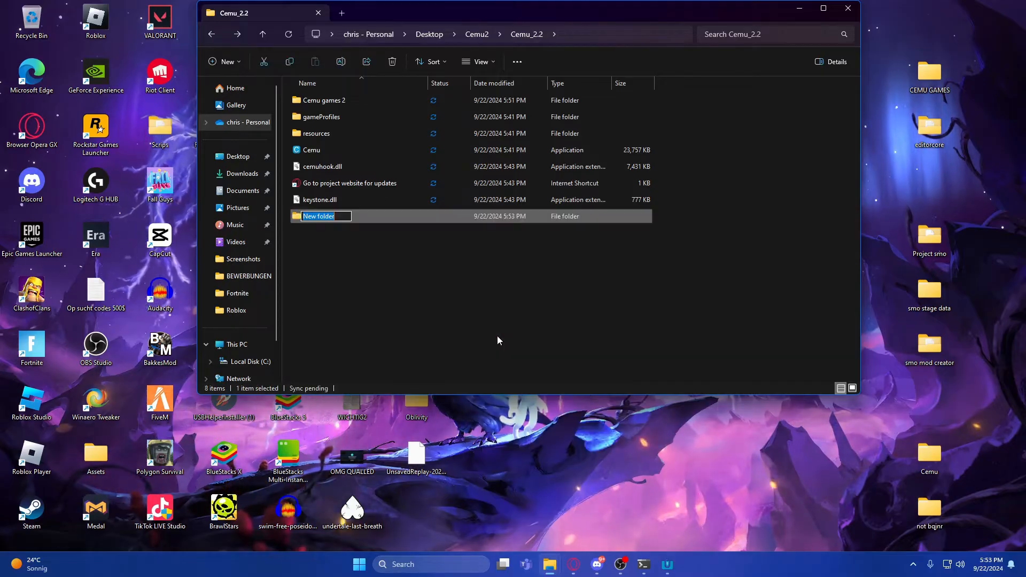
type("Cemu u")
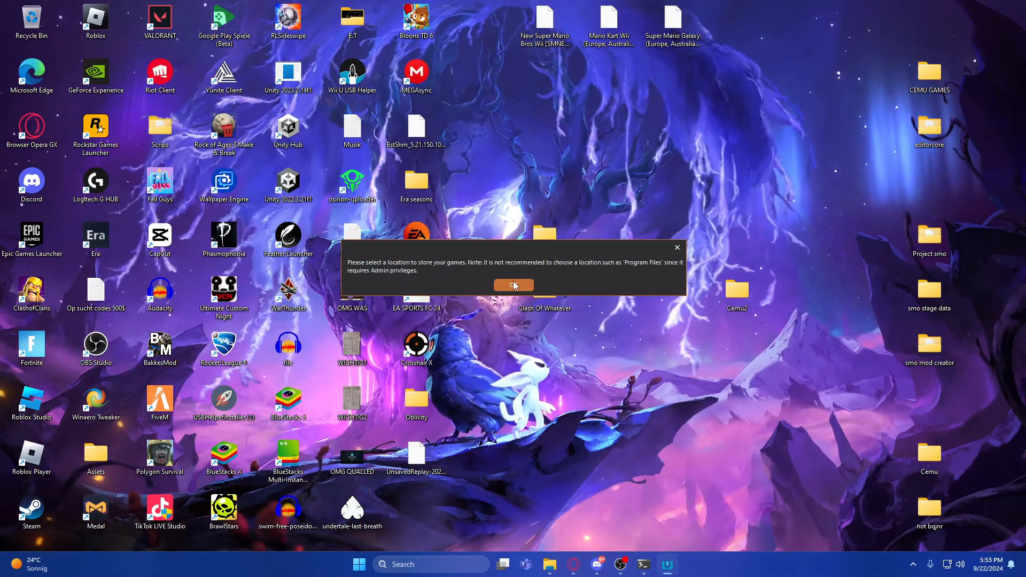
Acknowledge the storage notice and select Cemu packed games as the game storage folder.
left_click(513, 285)
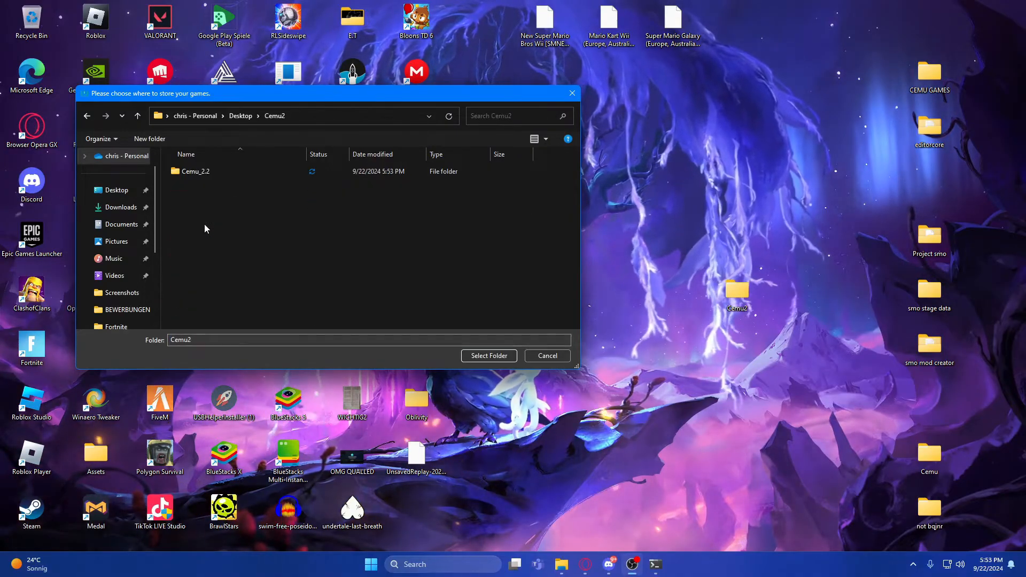
double_click(195, 171)
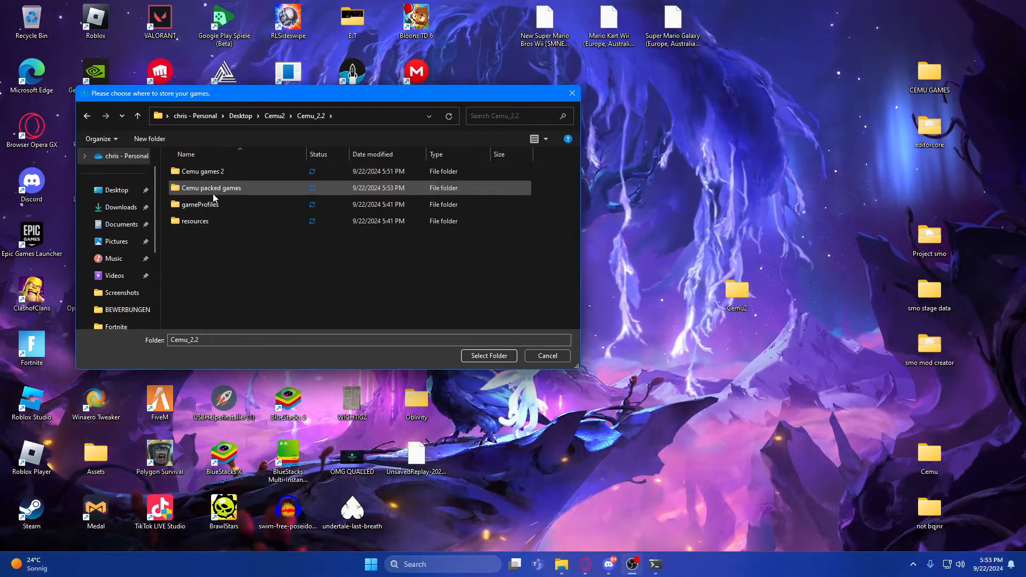
left_click(489, 355)
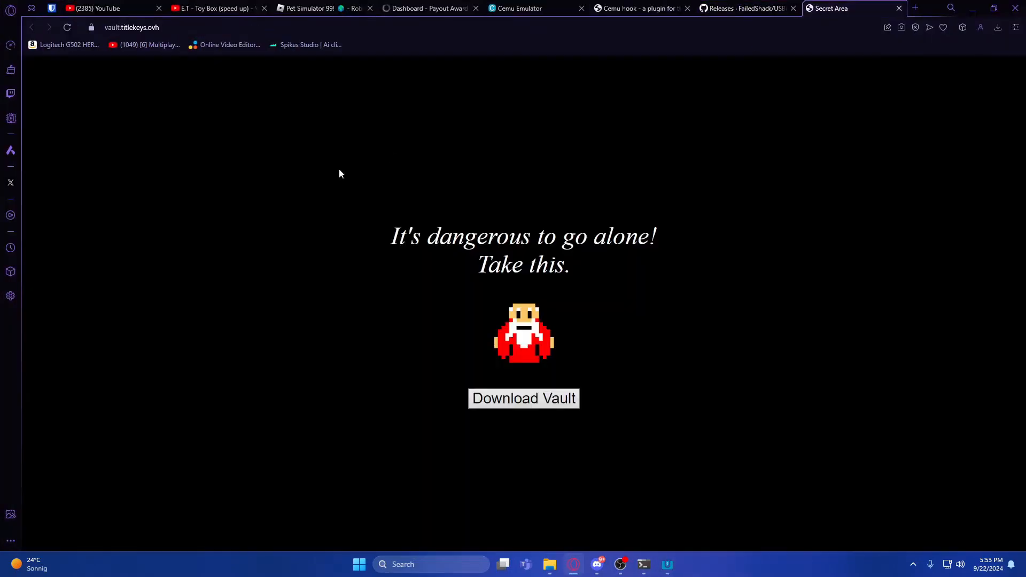
mouse_move(182, 34)
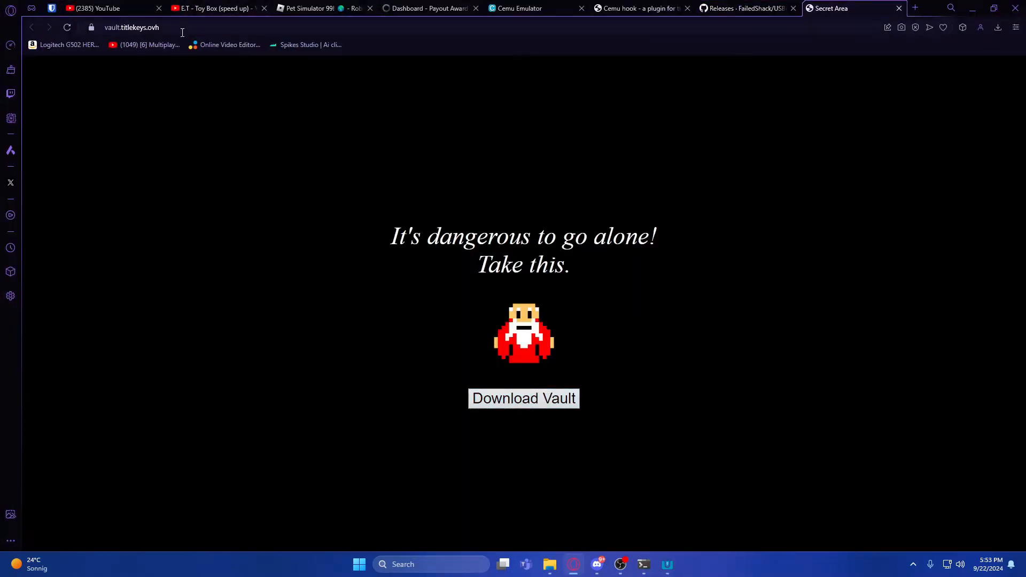
left_click(130, 28)
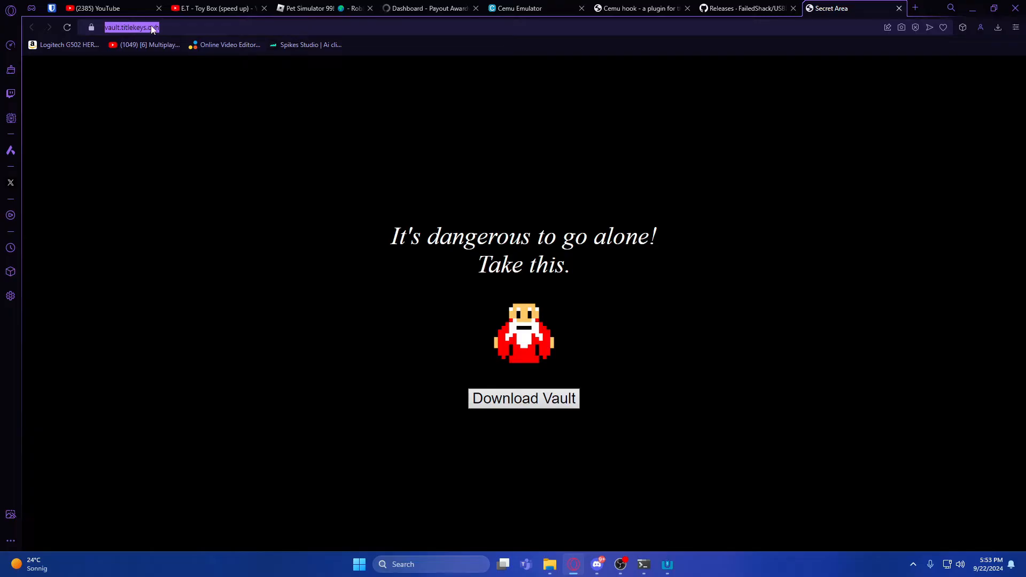
left_click(522, 398)
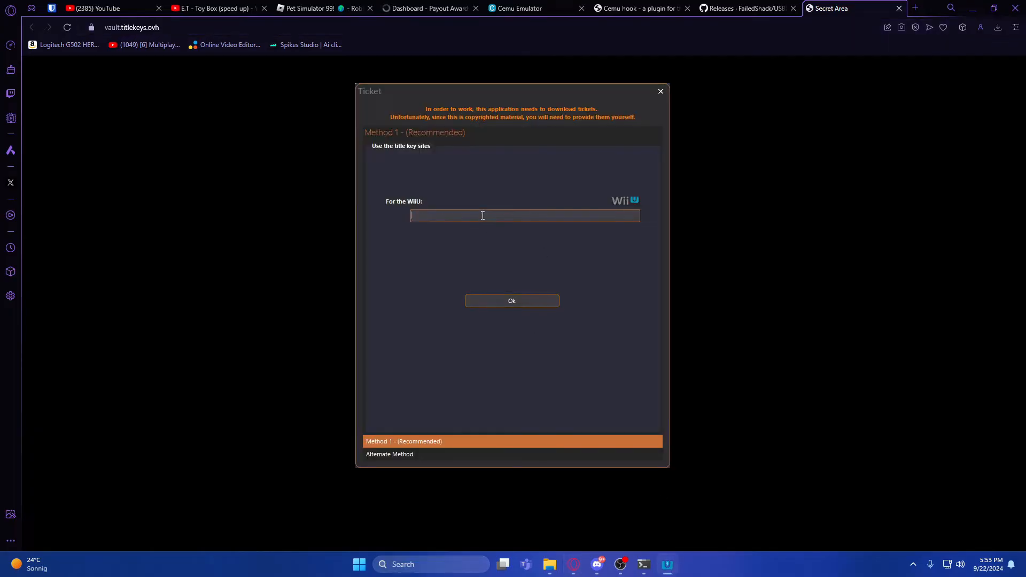
type("https://vault.titlekeys.ovh")
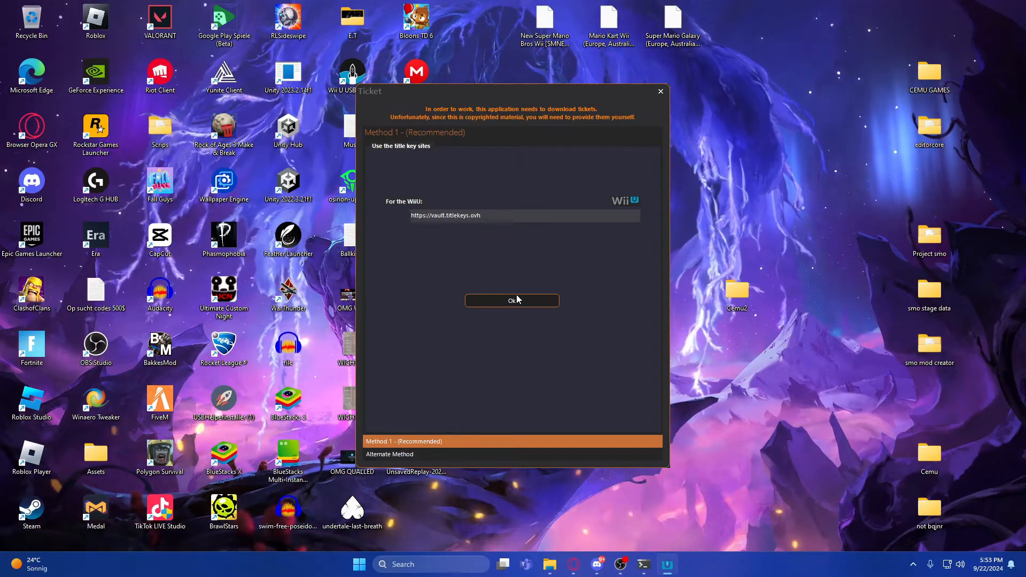
left_click(511, 300)
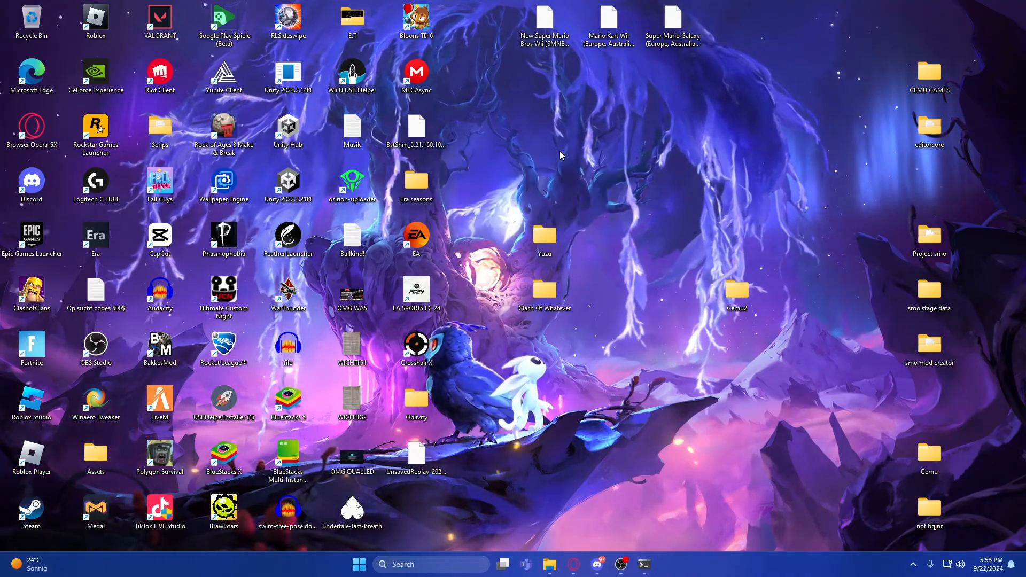
Launch Wii U USB Helper from the desktop shortcut and allow it network access.
double_click(351, 74)
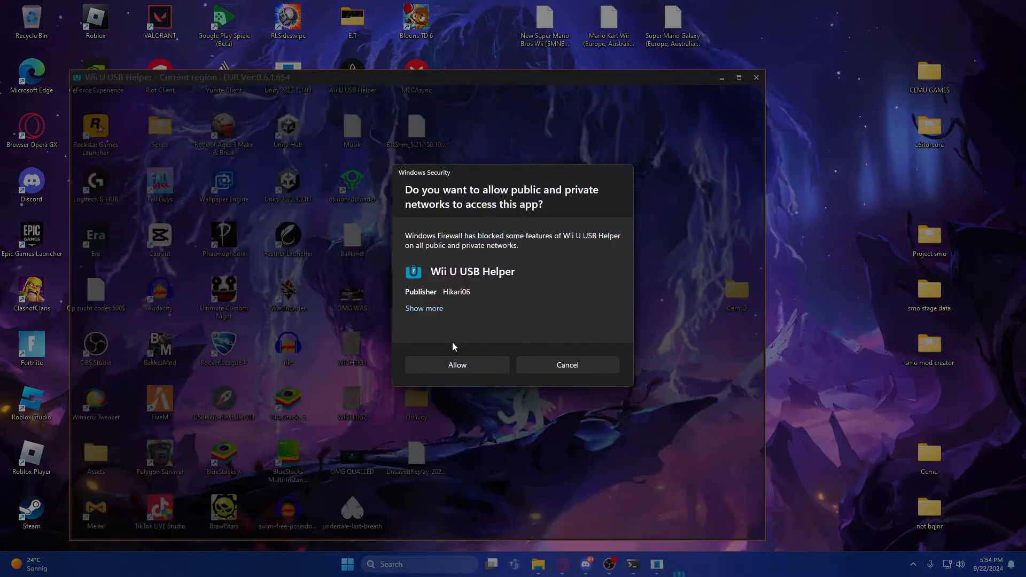
left_click(456, 364)
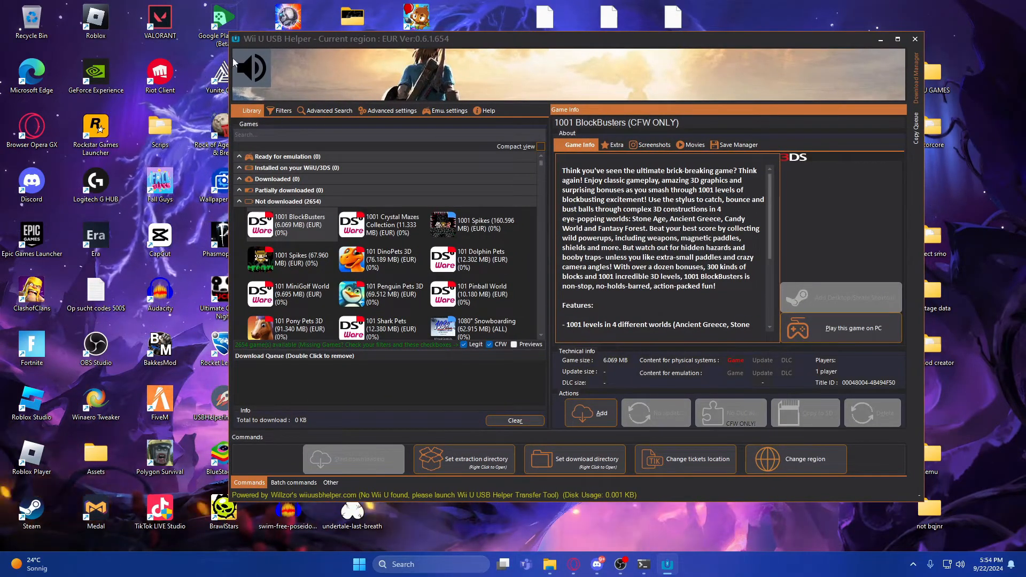
Mute the background music, search 'the legend of zelda' and select Breath of the Wild.
left_click(250, 67)
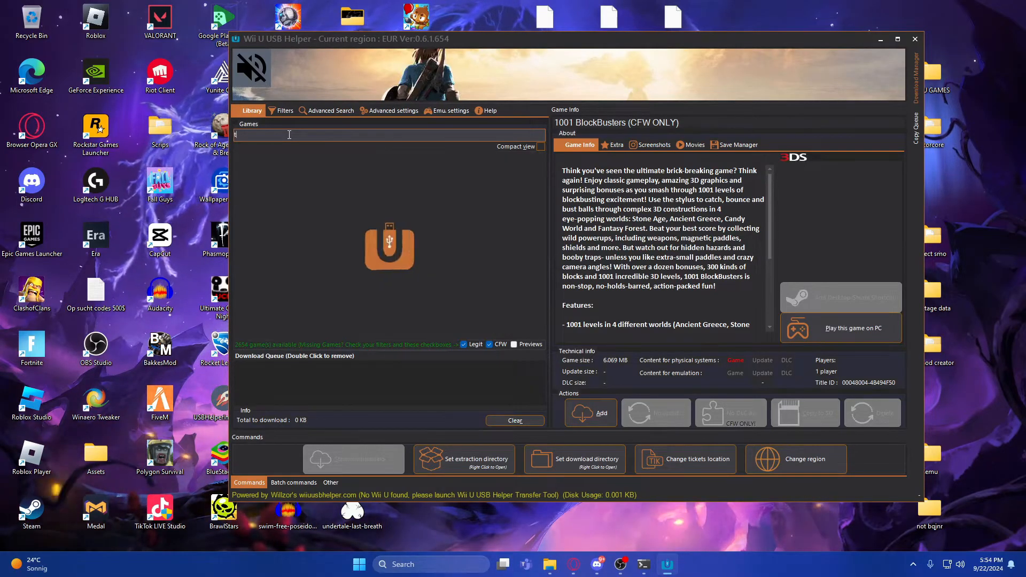
type("the legend")
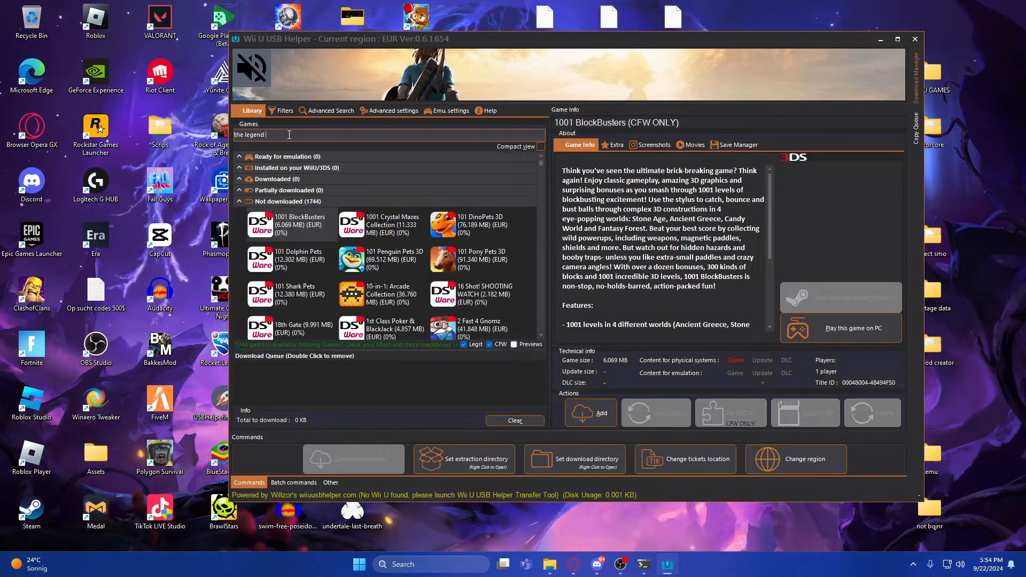
type("of zelda")
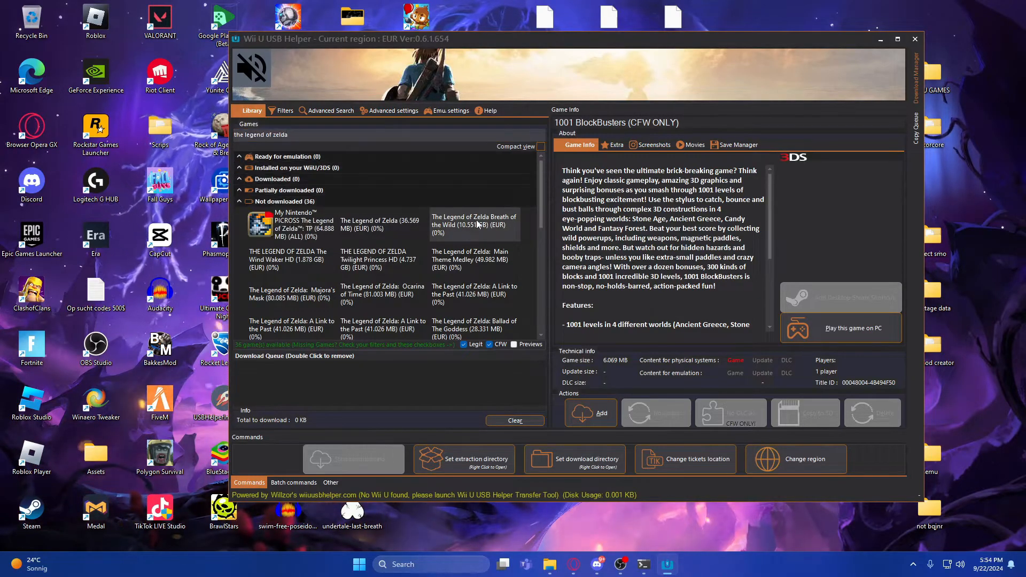
left_click(473, 224)
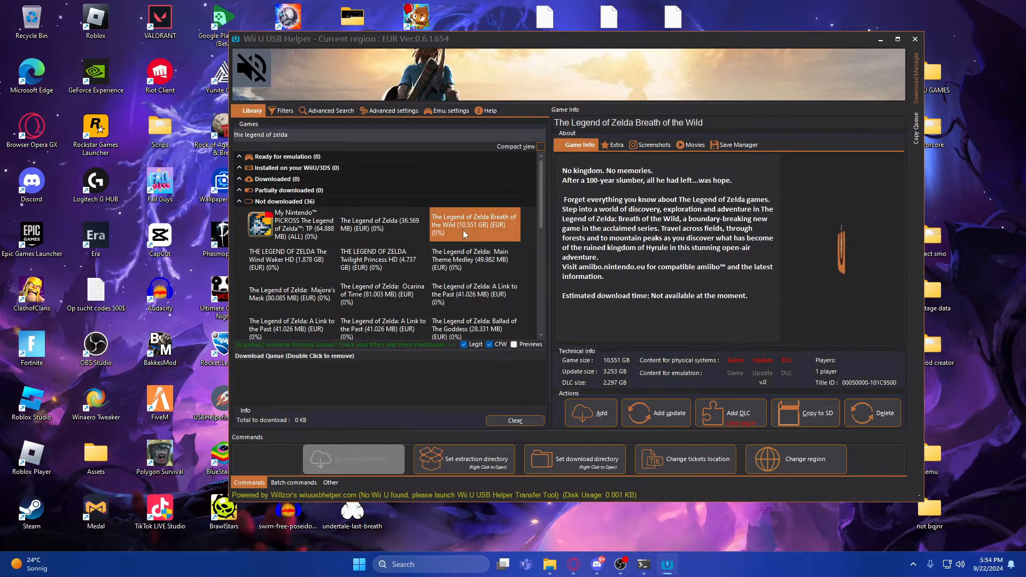
left_click(472, 223)
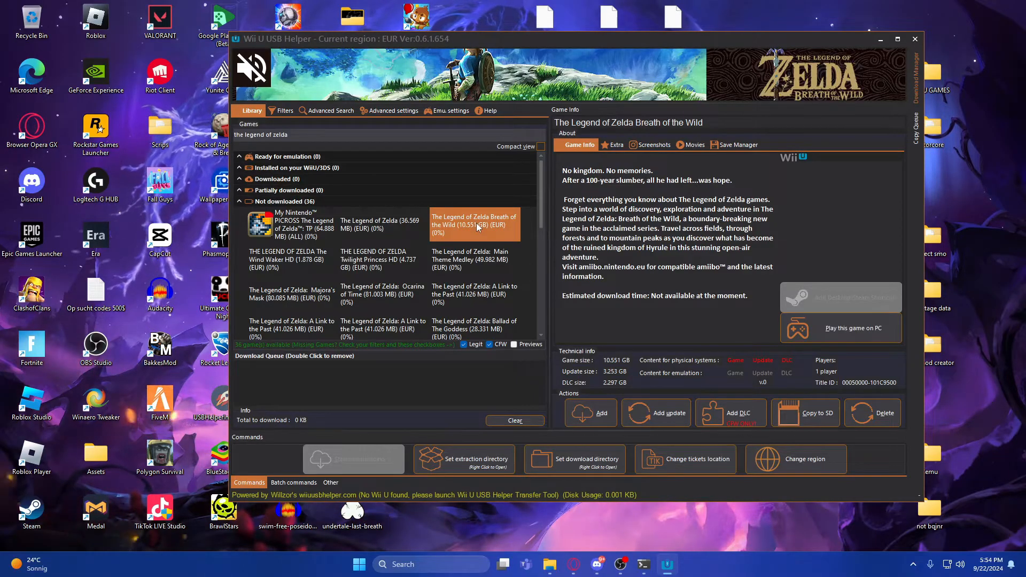
Queue Breath of the Wild with its update and DLC and start the download.
right_click(475, 224)
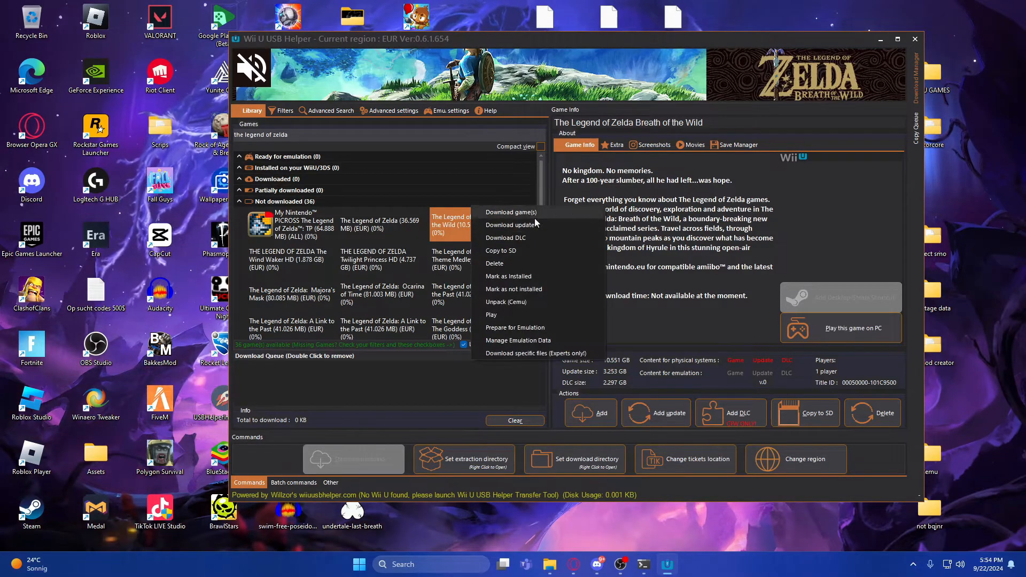
mouse_move(576, 217)
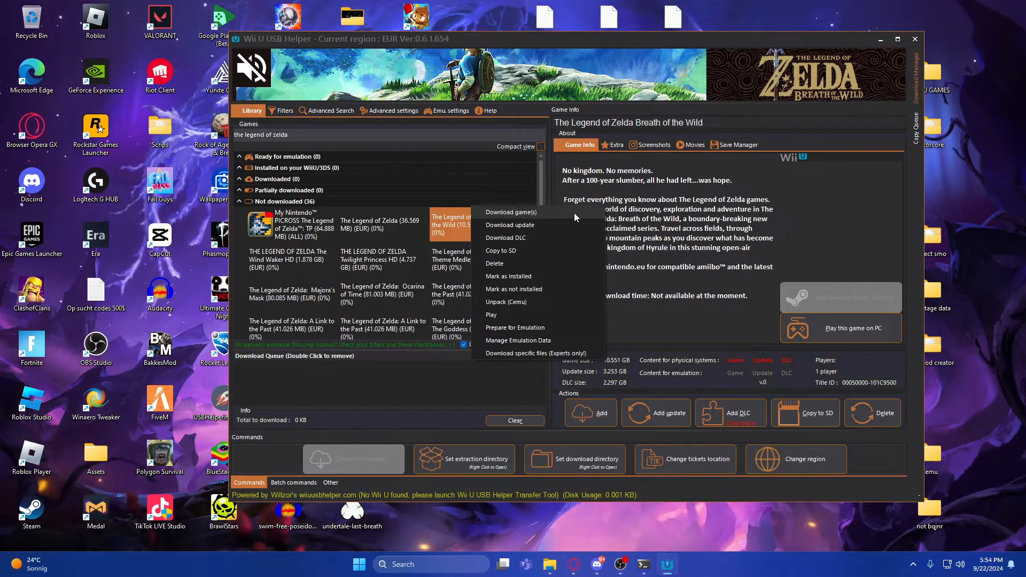
left_click(511, 211)
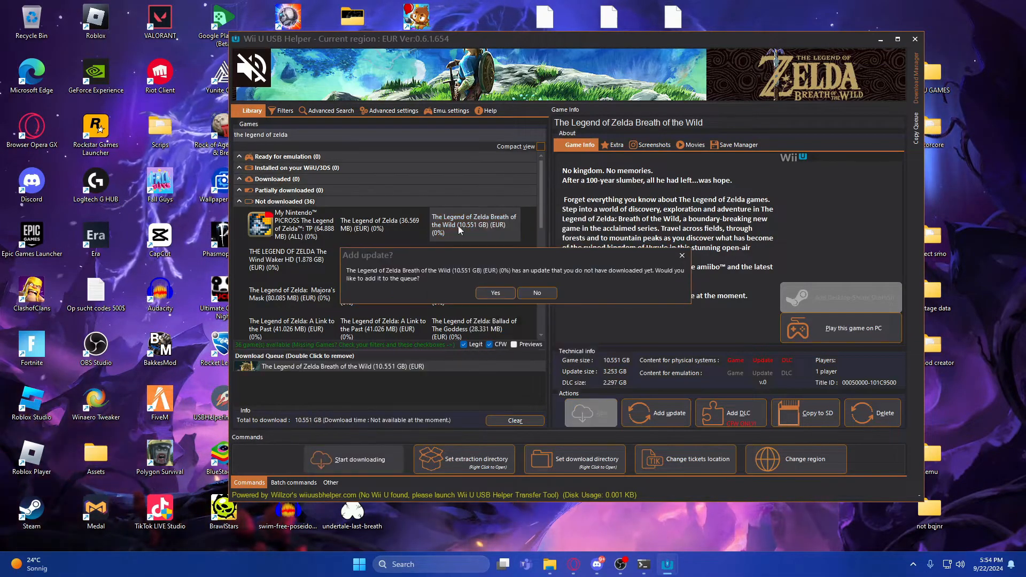
mouse_move(644, 273)
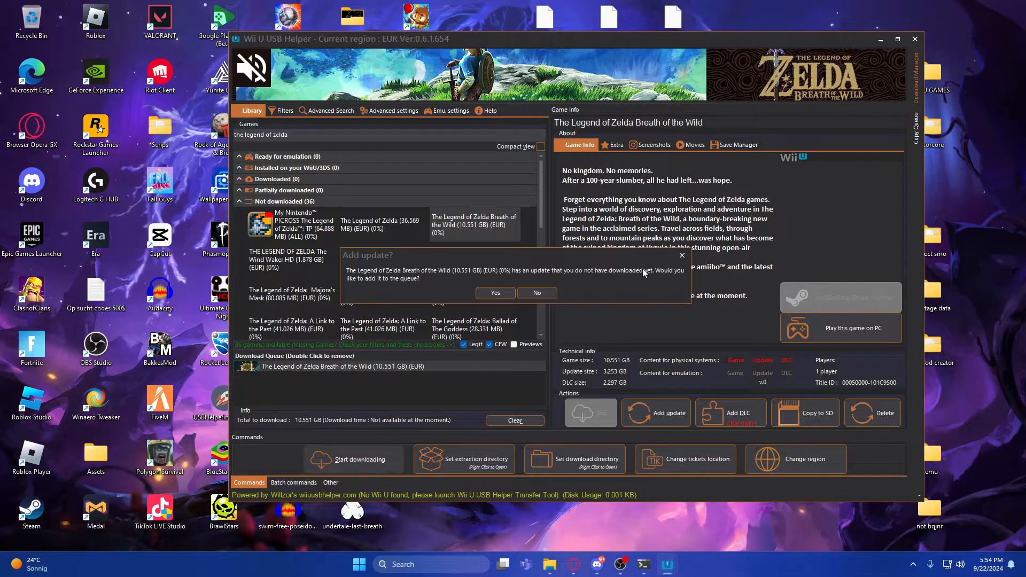
left_click(495, 293)
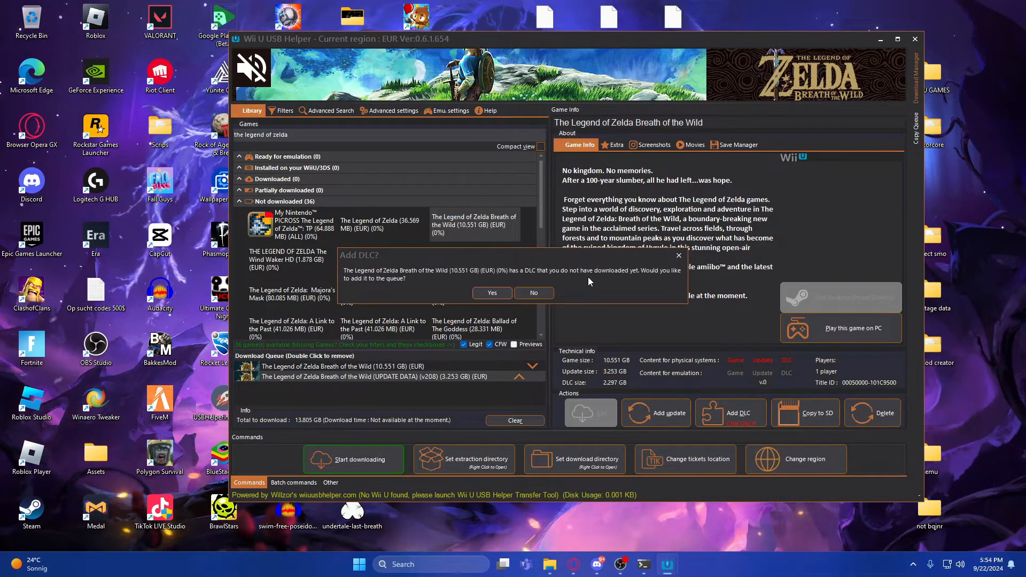
mouse_move(491, 293)
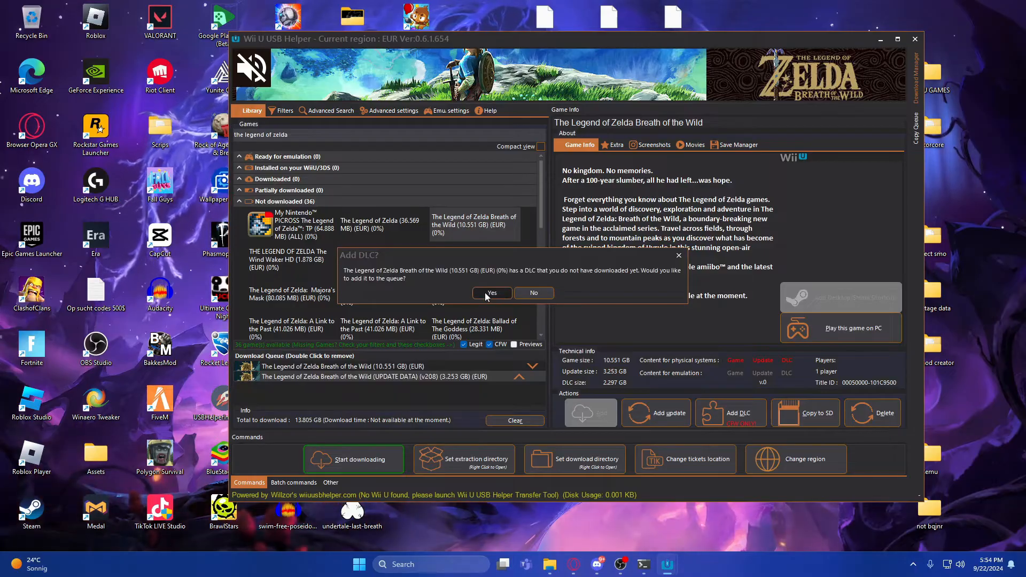
left_click(492, 293)
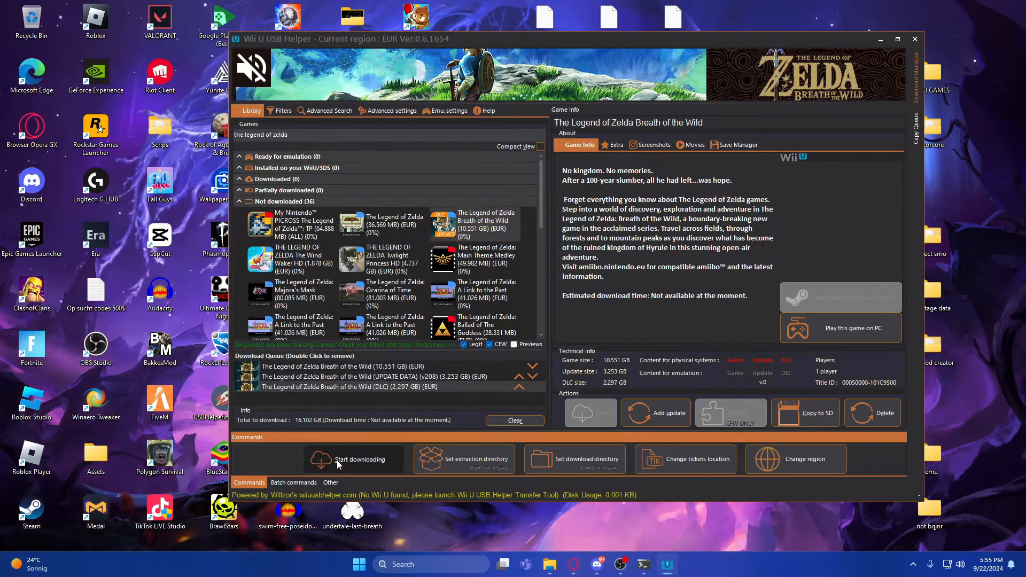
left_click(354, 458)
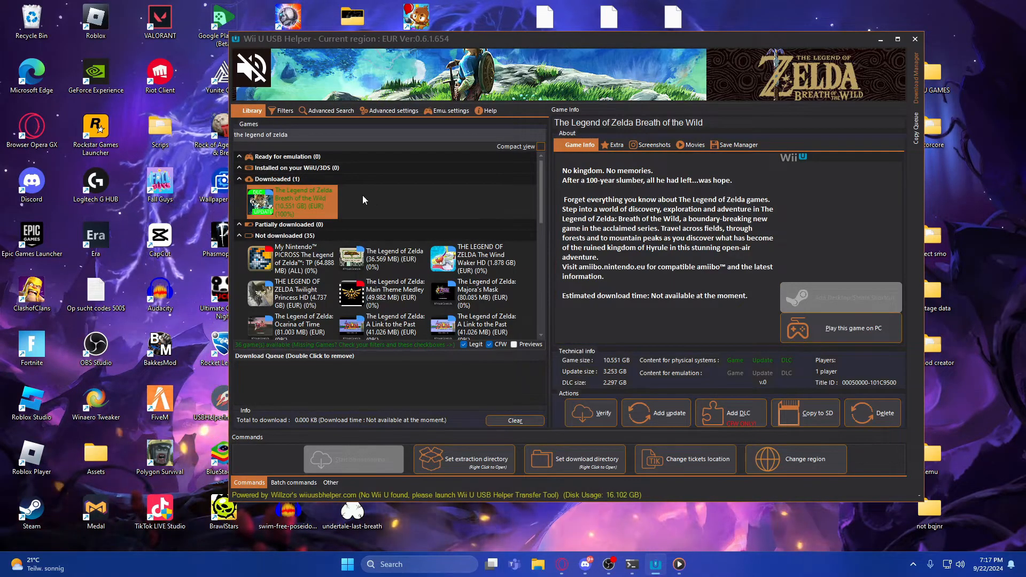
Start Unpack (Cemu) for Breath of the Wild with new folder Cemu unpacked games 2 as destination.
right_click(291, 202)
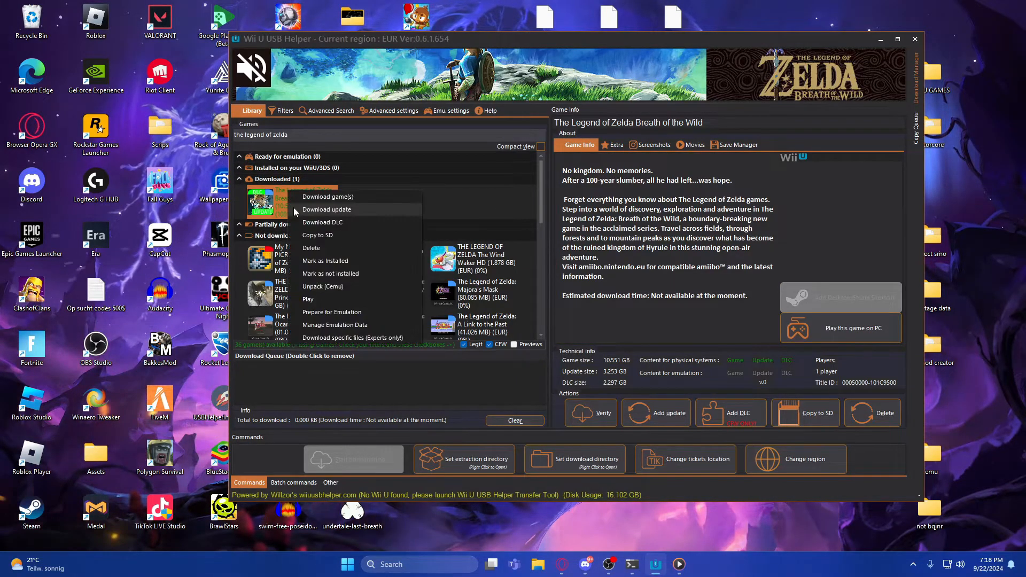
mouse_move(321, 286)
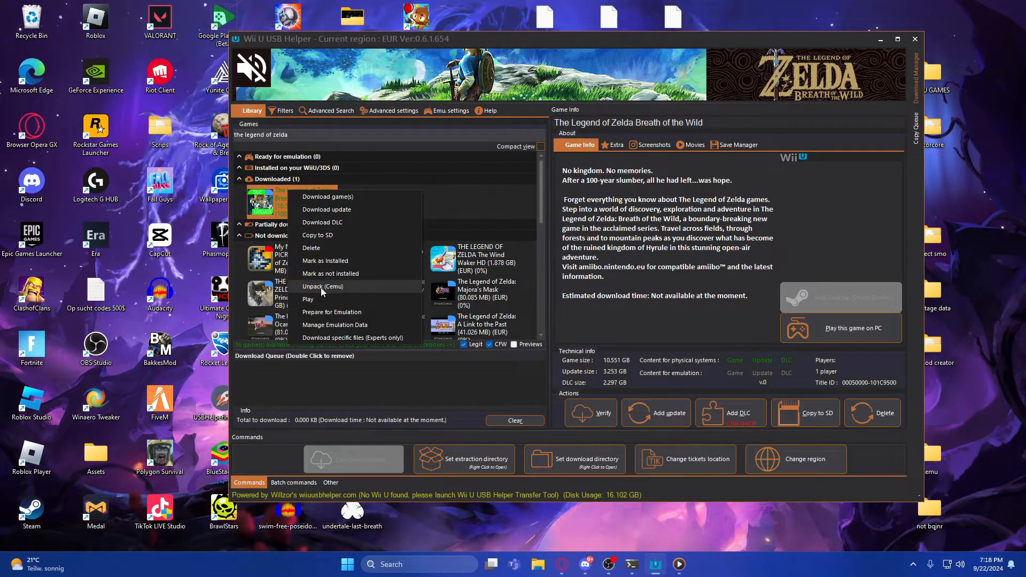
left_click(322, 286)
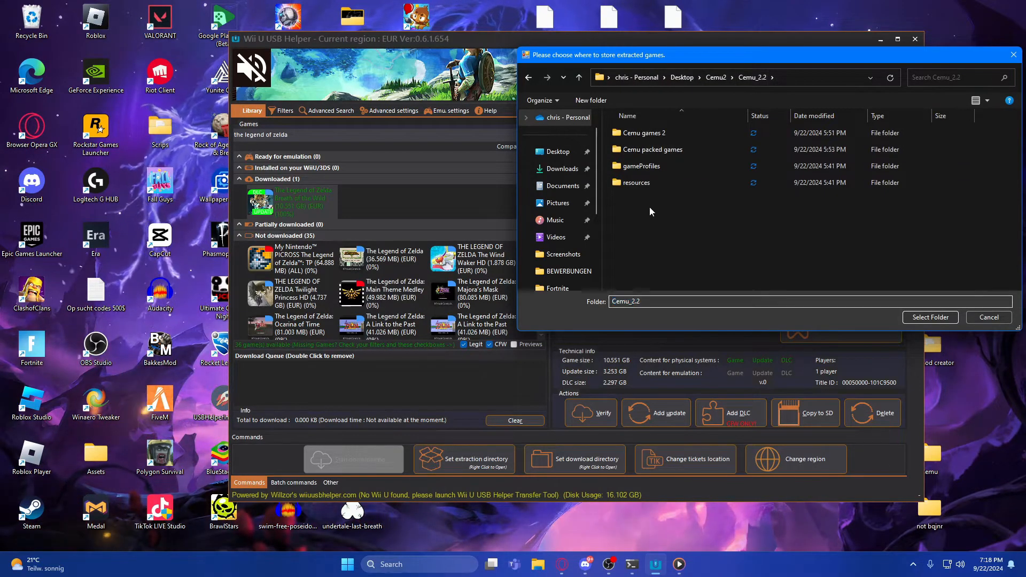
right_click(651, 212)
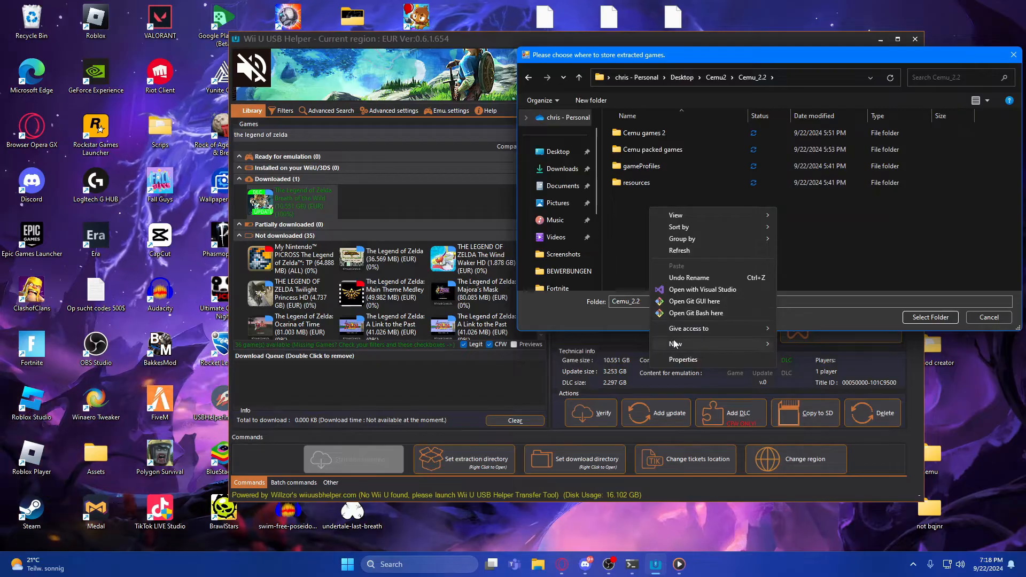
mouse_move(721, 353)
type("Cemu unpacked games 2")
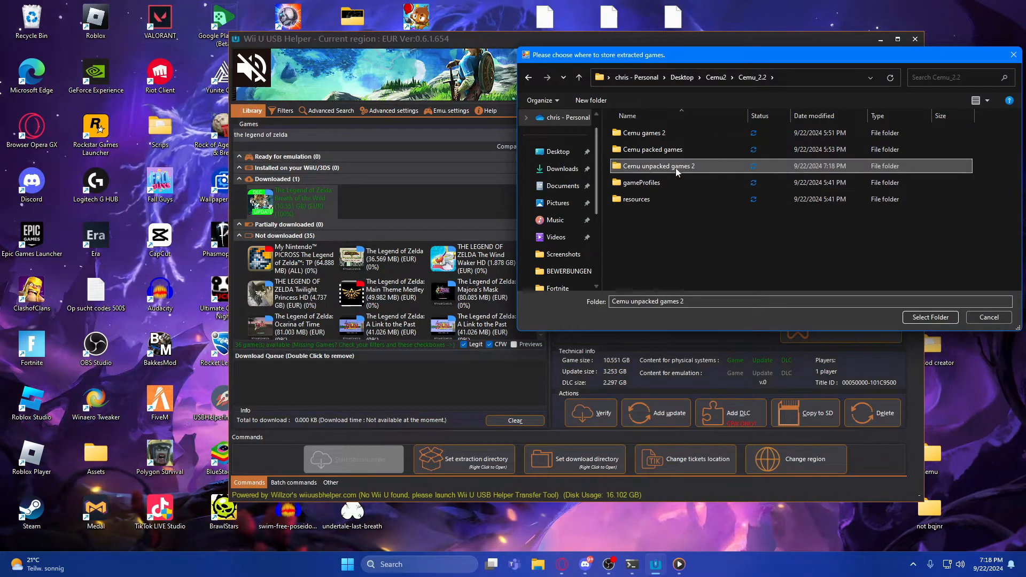
double_click(654, 165)
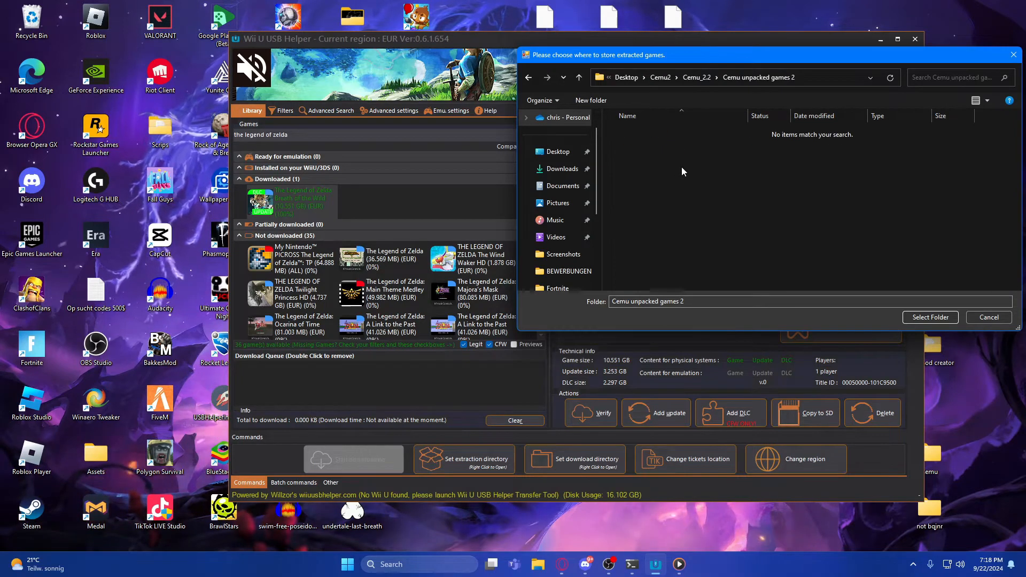
mouse_move(929, 318)
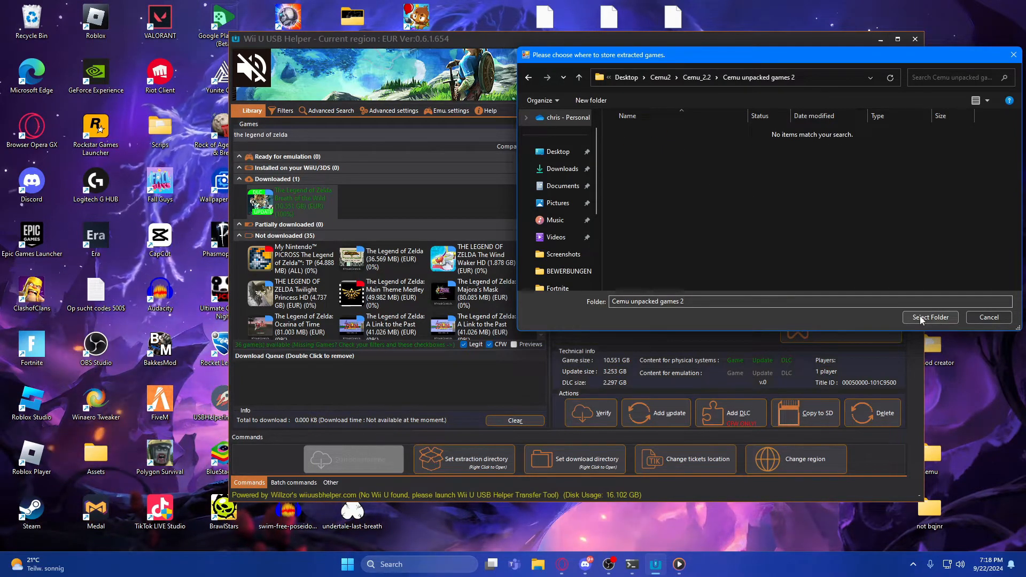
left_click(929, 317)
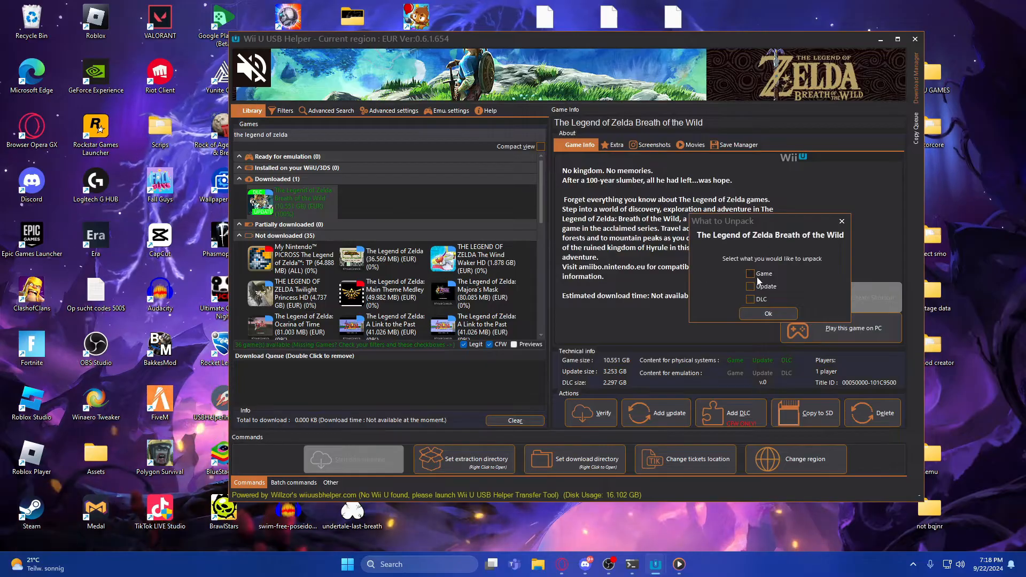
Unpack Breath of the Wild with the base game, latest v208 update and DLC ticked.
left_click(750, 274)
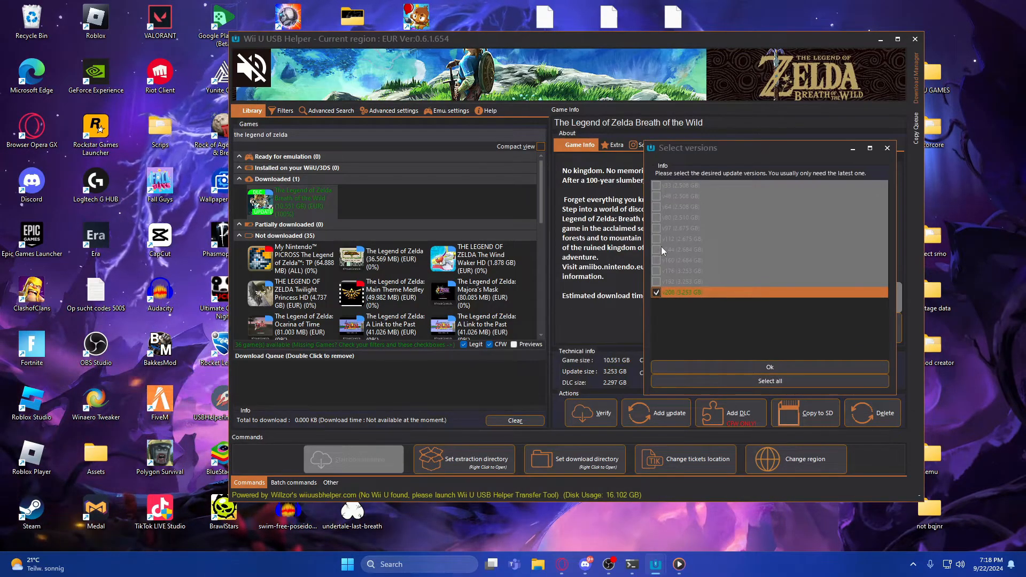
left_click(769, 367)
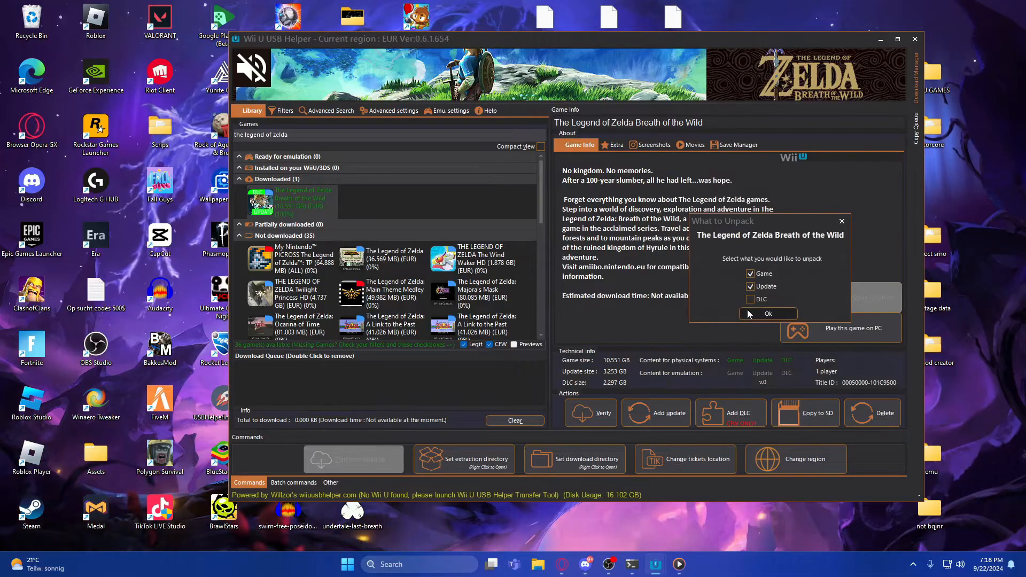
left_click(751, 299)
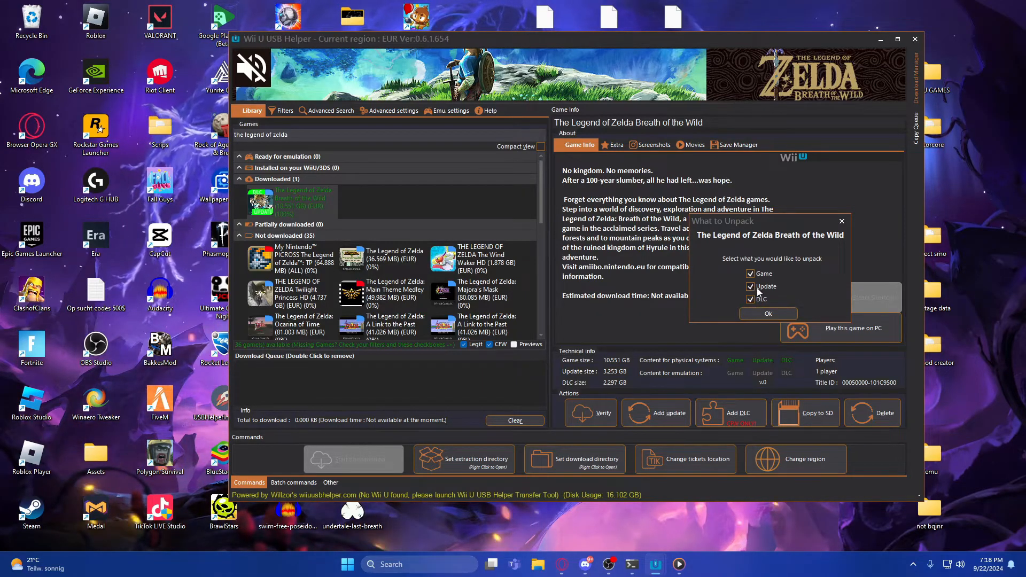
mouse_move(768, 314)
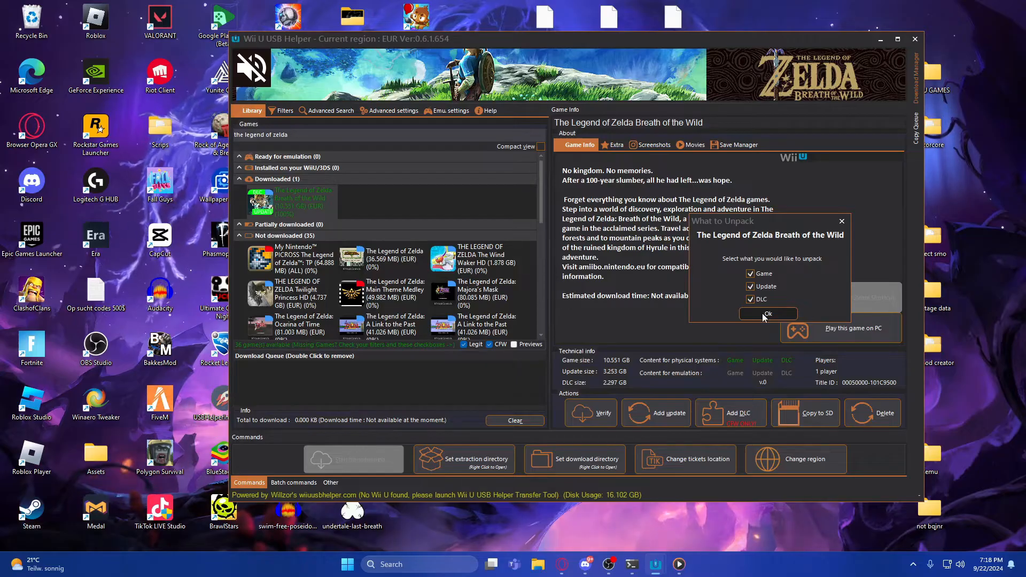
left_click(768, 314)
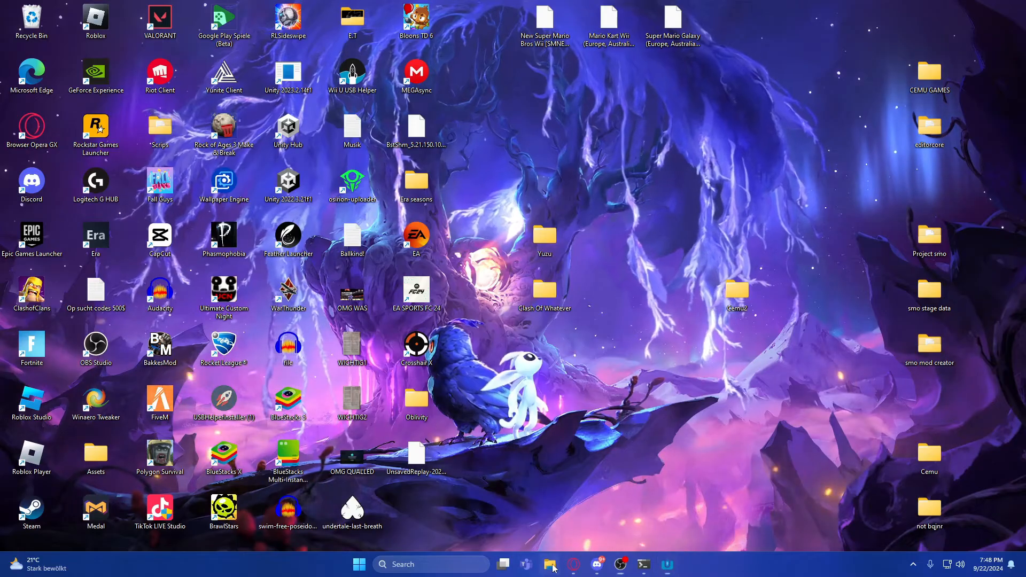
Browse in File Explorer to Desktop > Cemu2 > Cemu_2.2 > Cemu unpacked games 2.
left_click(550, 565)
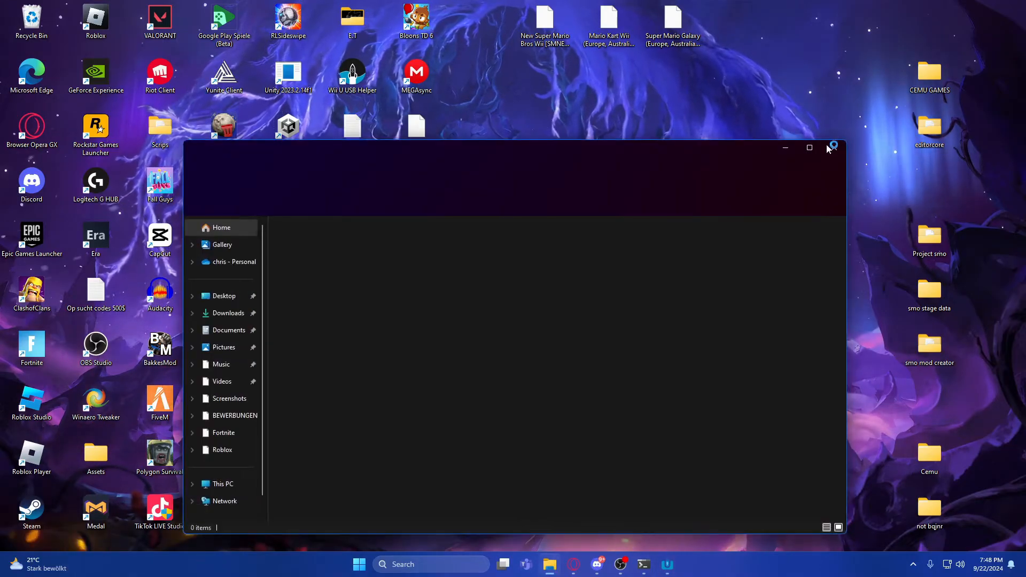
left_click(833, 147)
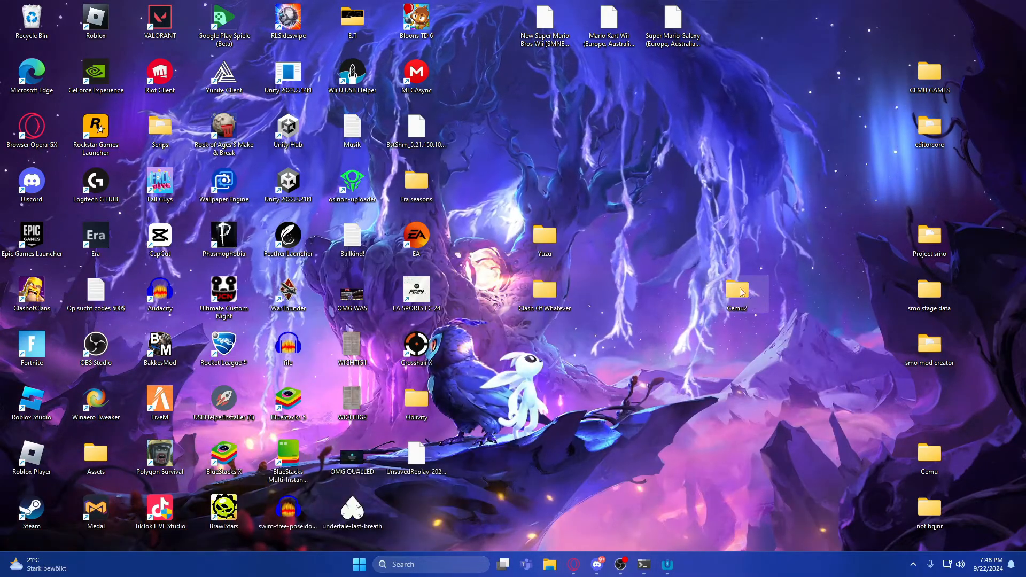
double_click(736, 291)
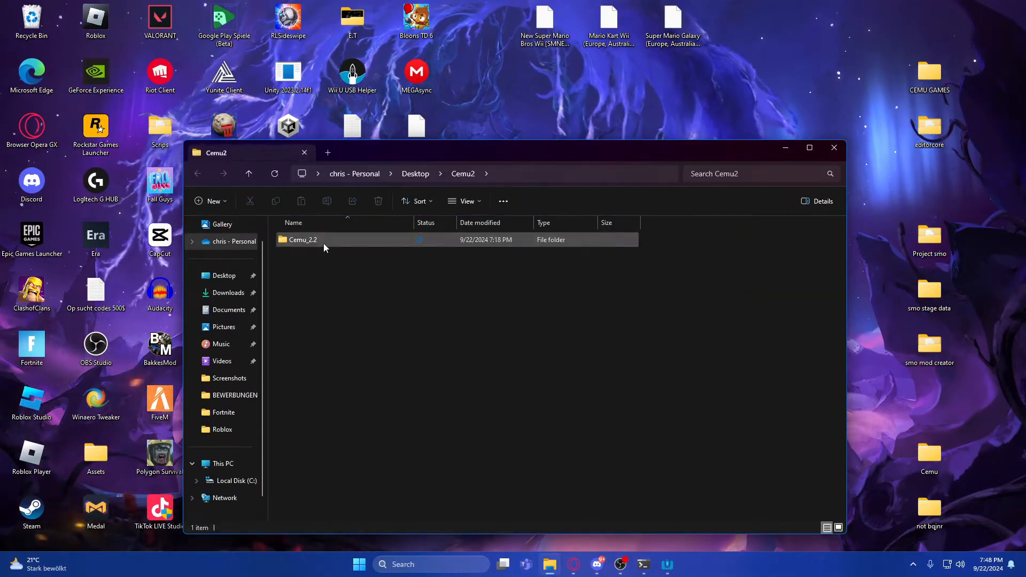
double_click(303, 239)
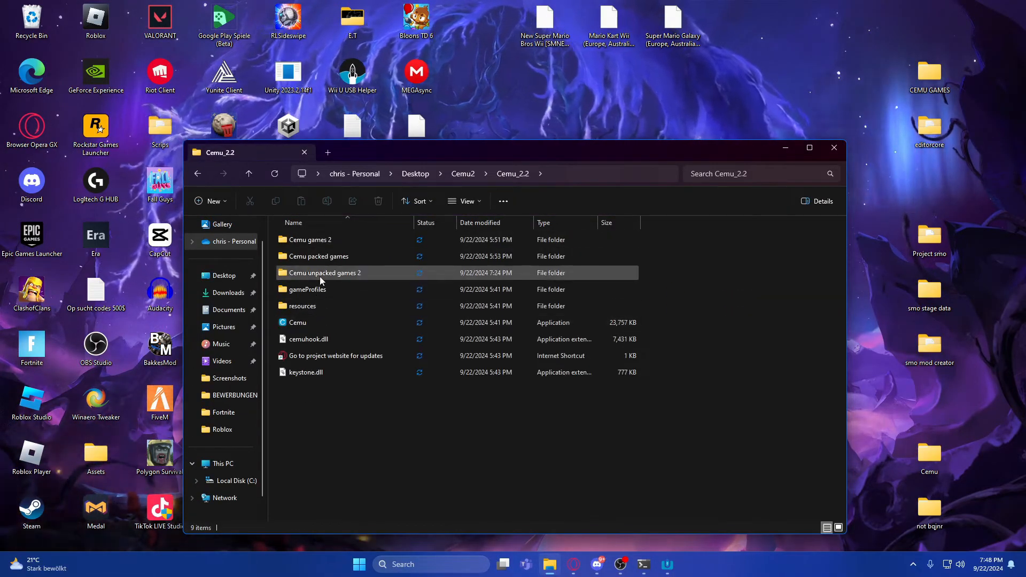
double_click(324, 272)
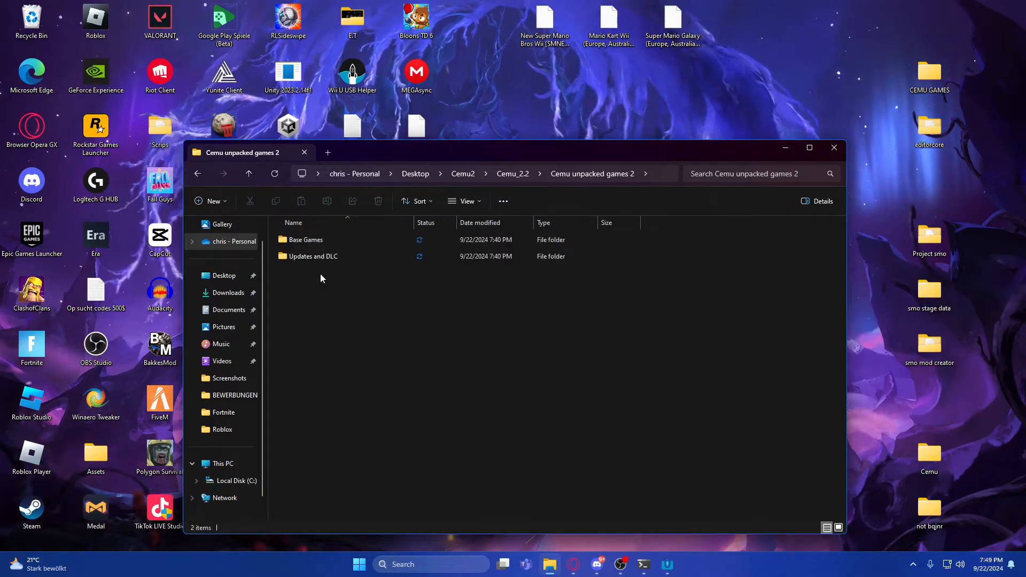
Create a new folder named Zelda botw beside Base Games and Updates and DLC.
left_click(308, 239)
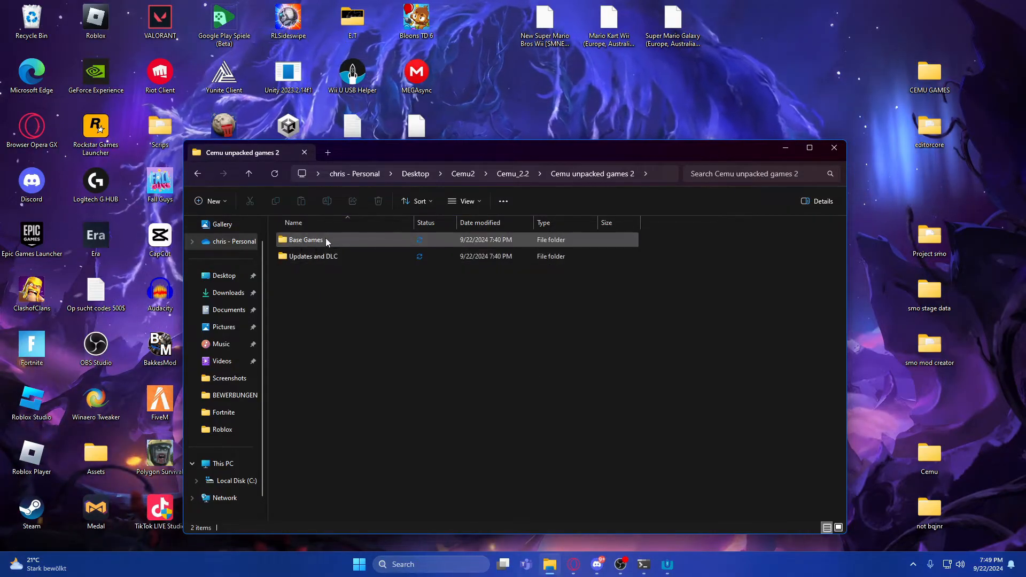
right_click(335, 295)
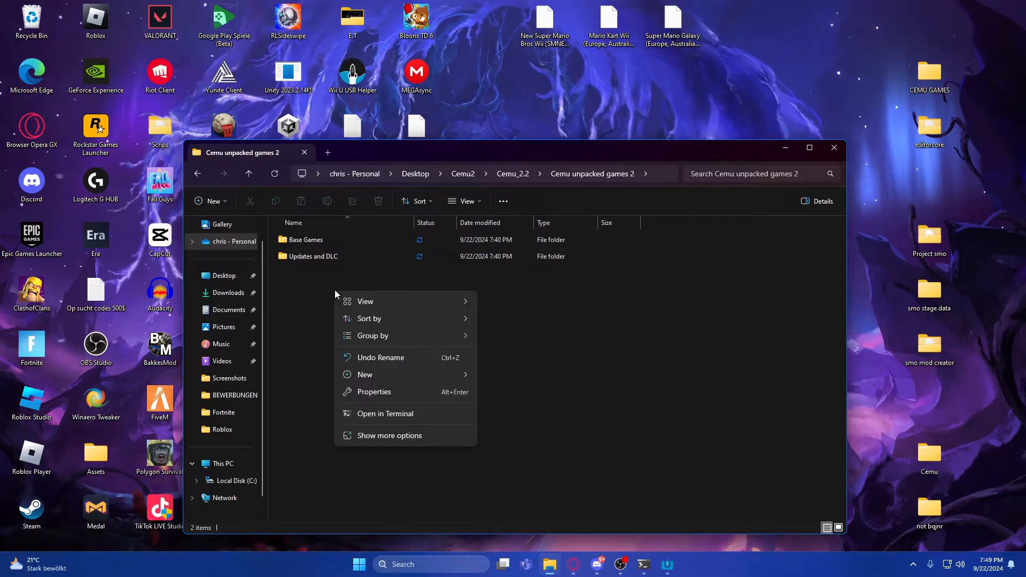
left_click(365, 374)
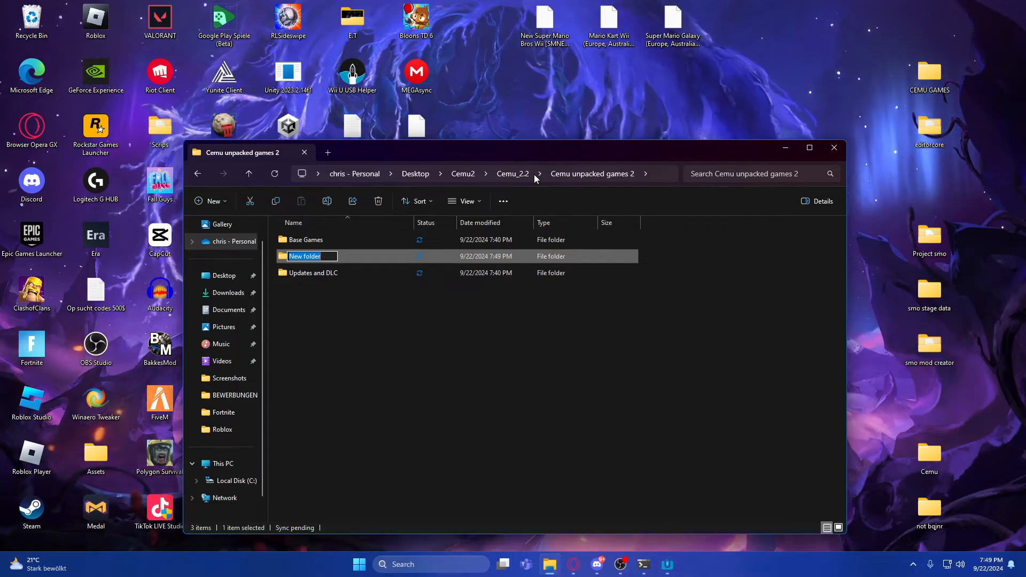
type("Zelda bot")
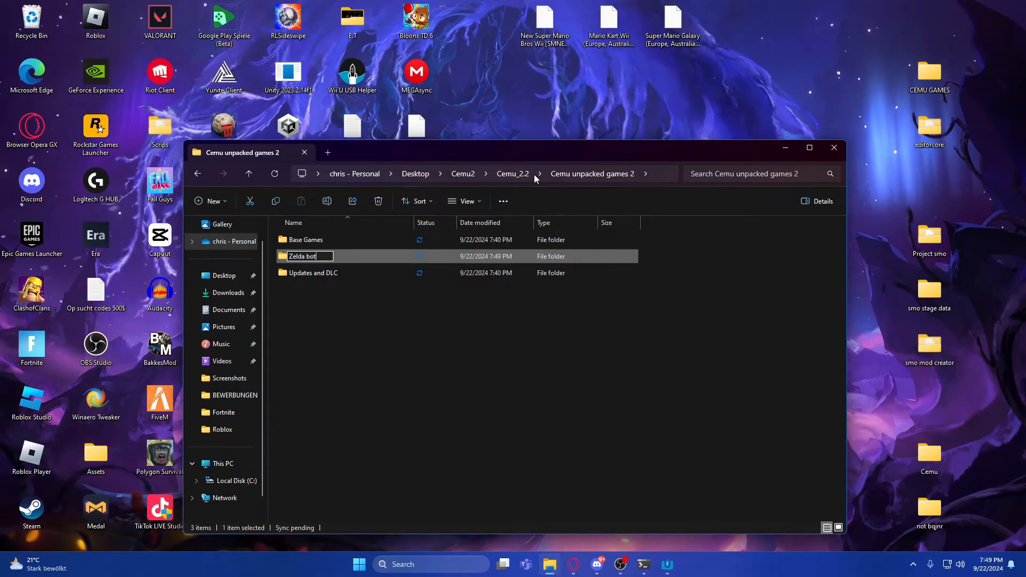
left_click(306, 240)
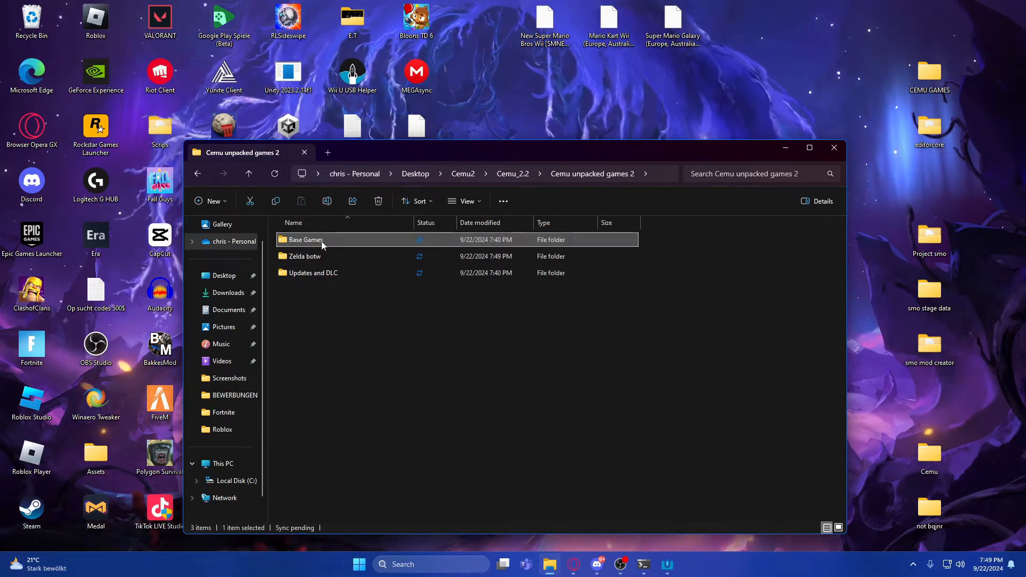
left_click(320, 256)
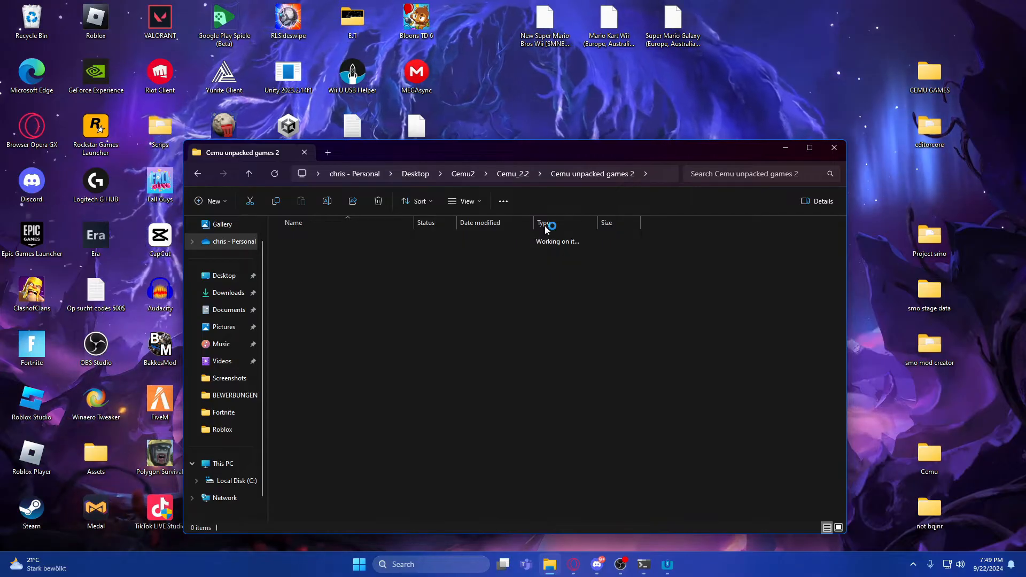
mouse_move(550, 524)
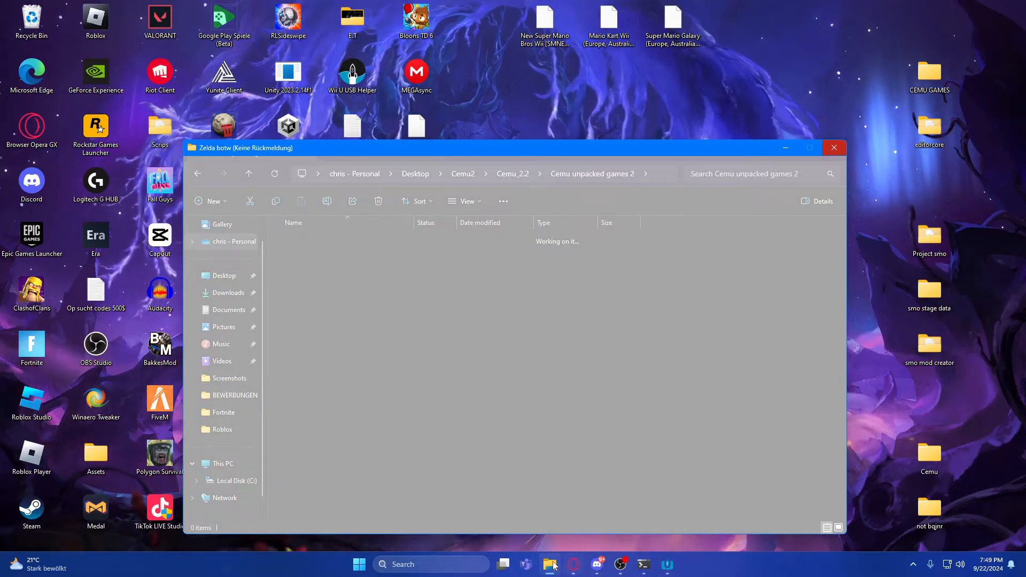
mouse_move(551, 564)
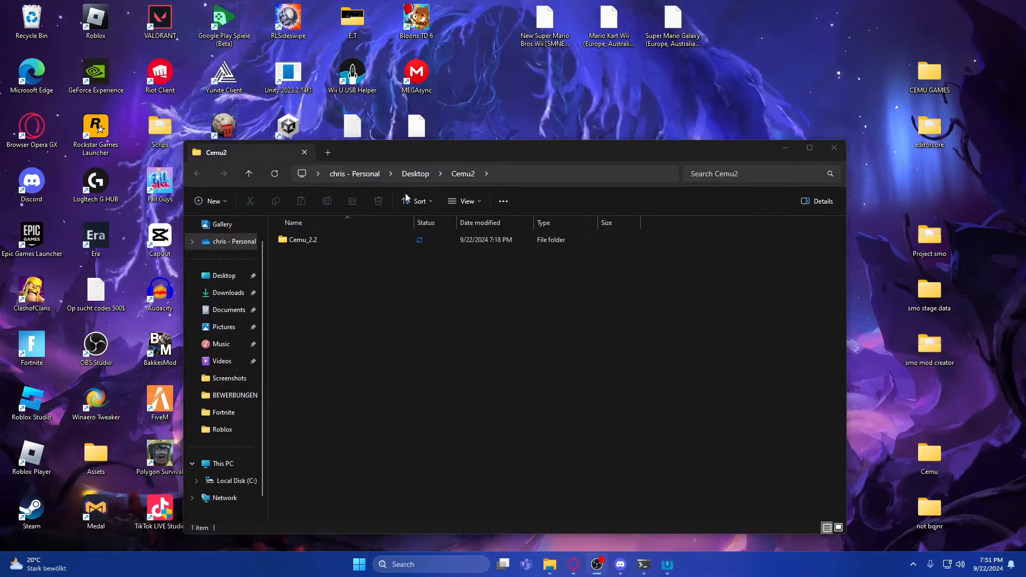
Launch Cemu.exe from the Cemu_2.2 folder, getting past the SmartScreen unrecognized-app warning.
left_click(303, 240)
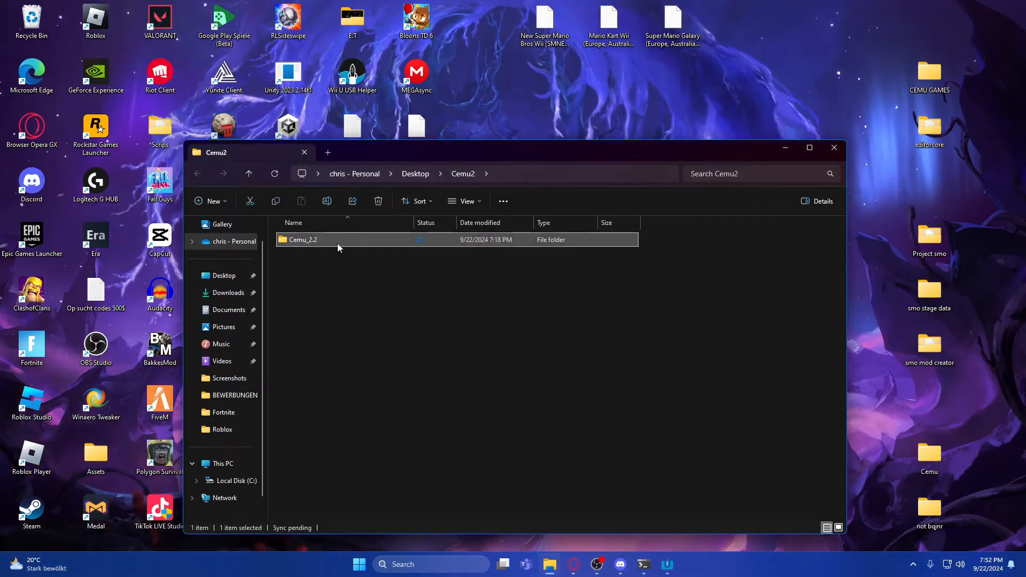
double_click(303, 240)
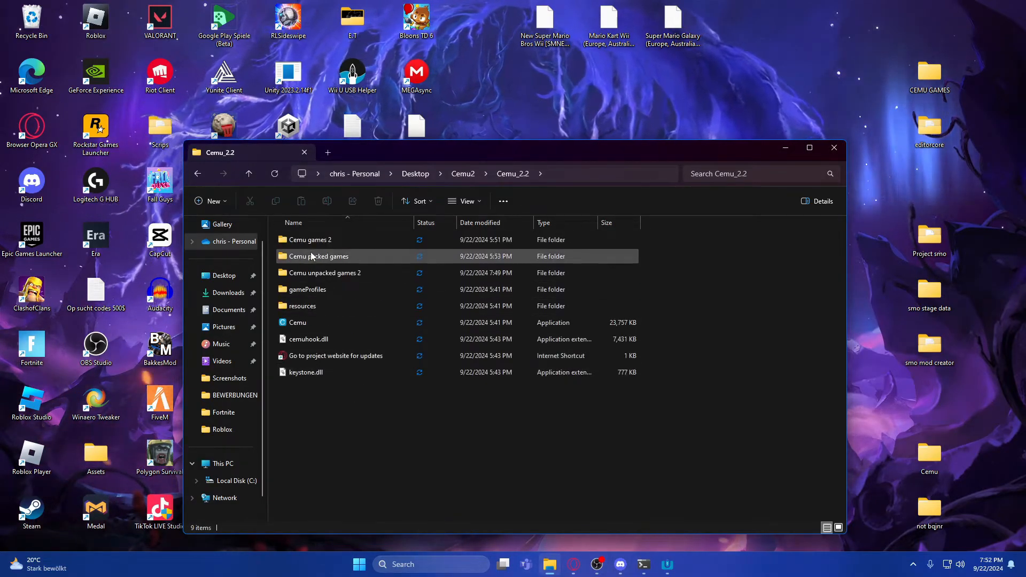
left_click(297, 322)
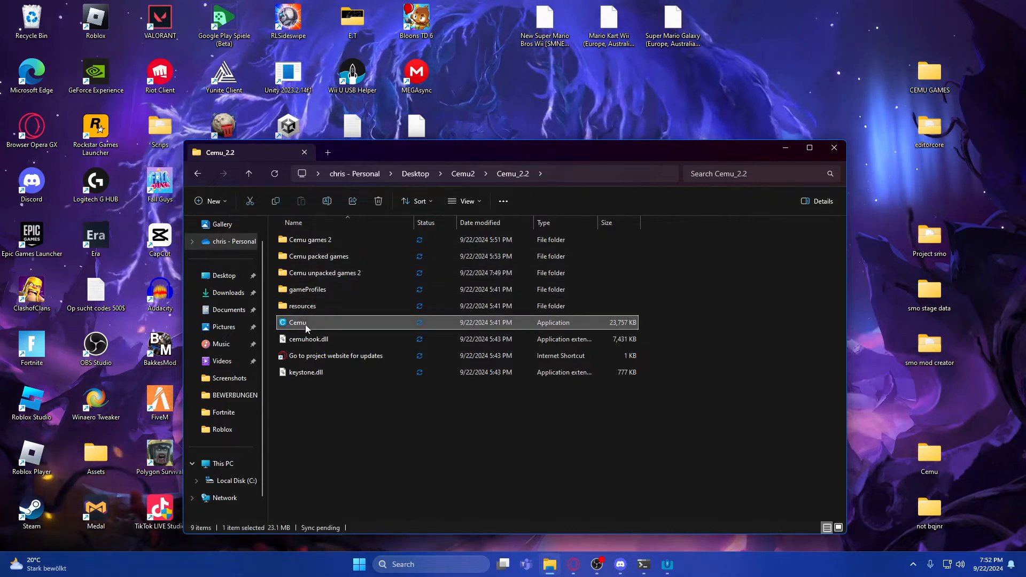
double_click(296, 323)
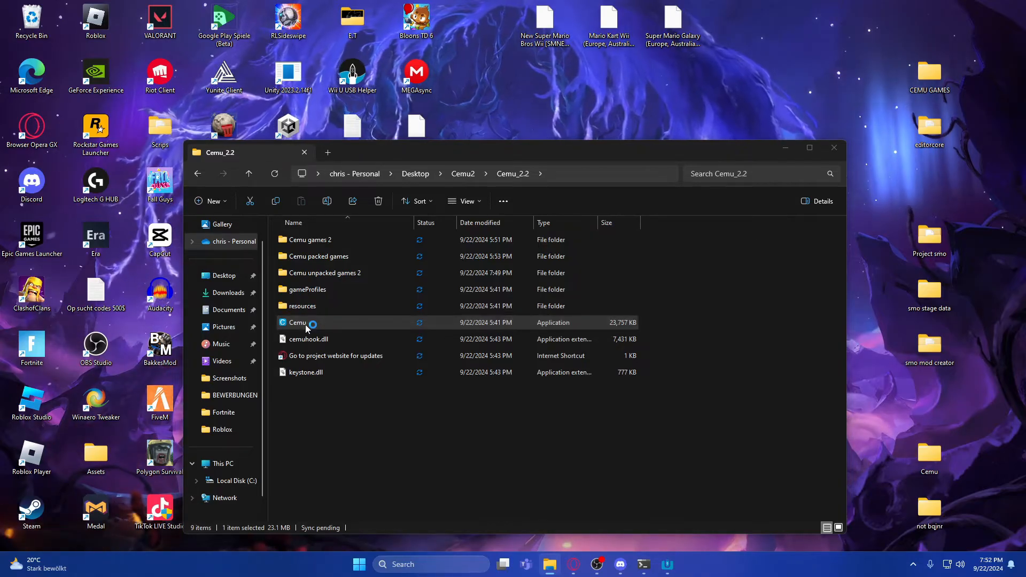
double_click(296, 322)
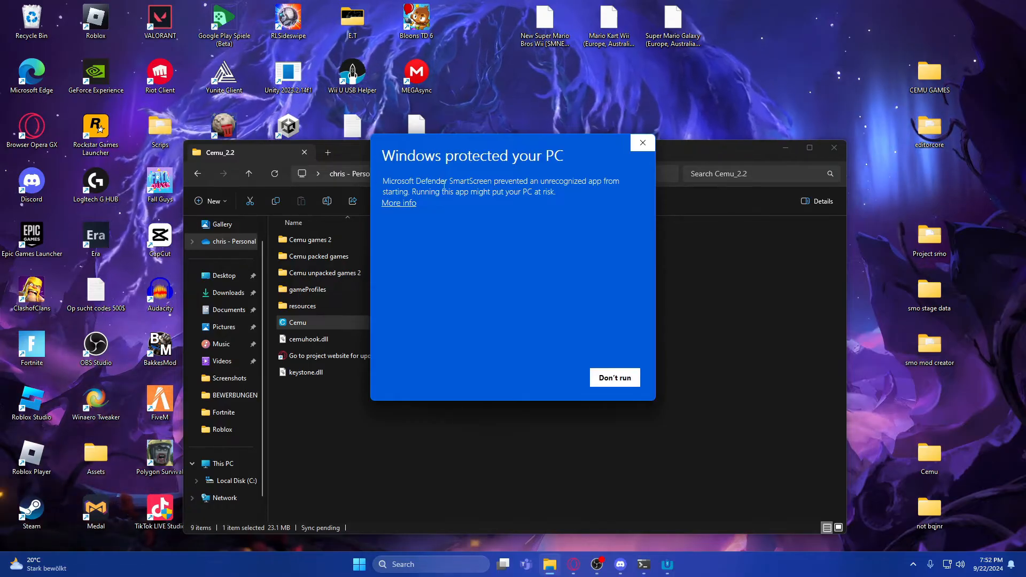
left_click(398, 203)
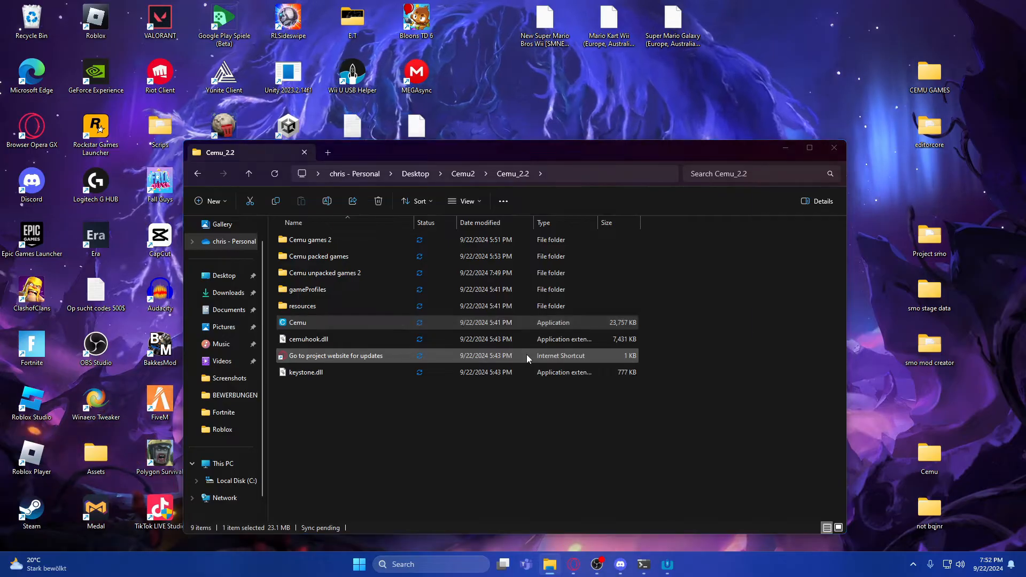
double_click(298, 321)
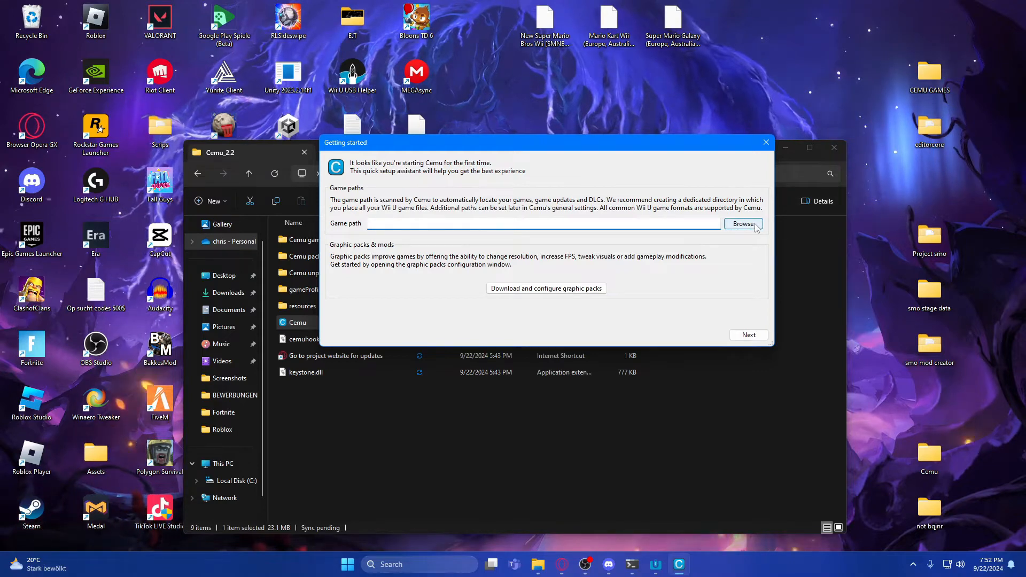
mouse_move(713, 246)
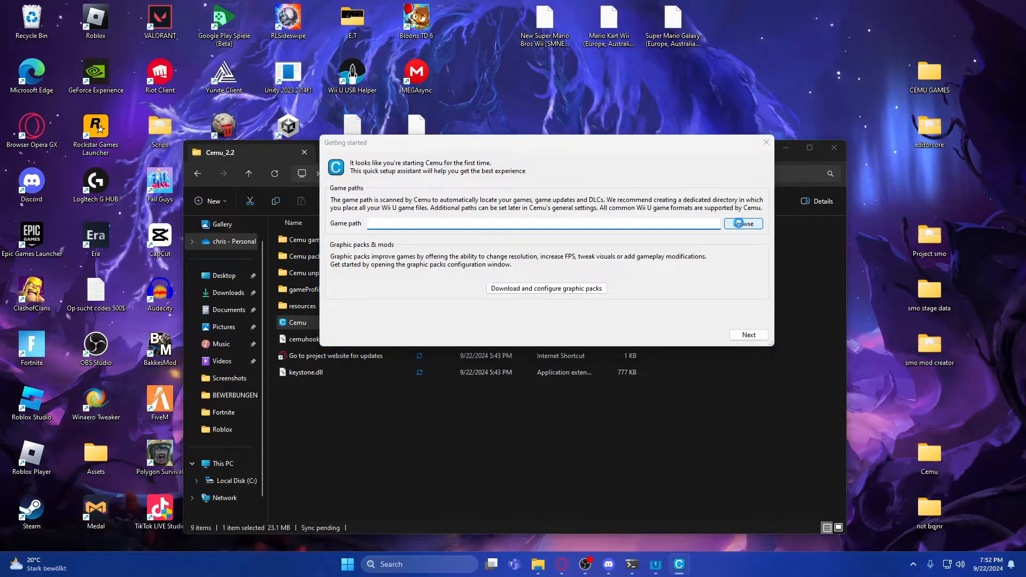
Set the setup assistant's game path to Cemu2 > Cemu_2.2 > Cemu unpacked games 2.
left_click(743, 224)
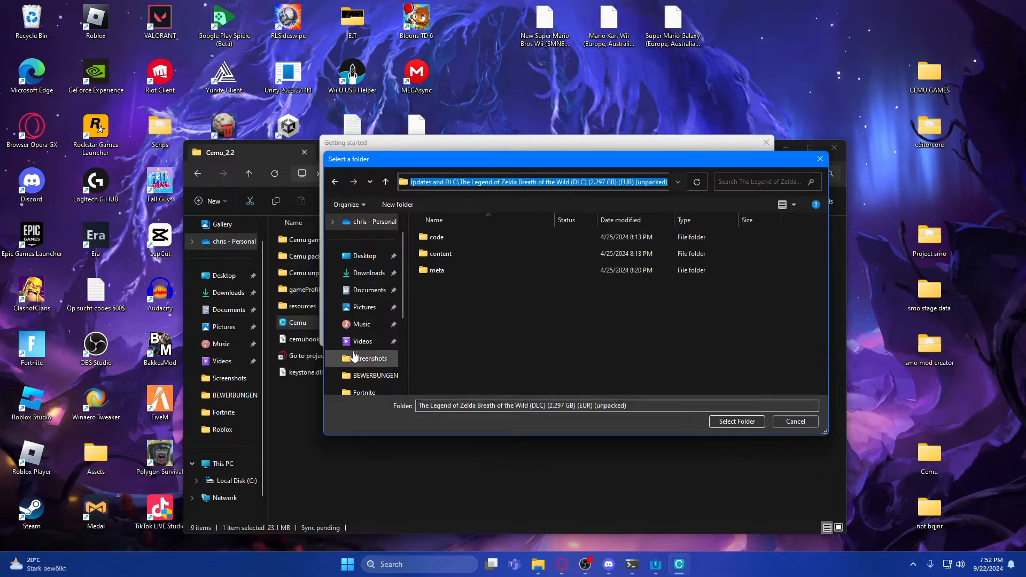
left_click(363, 255)
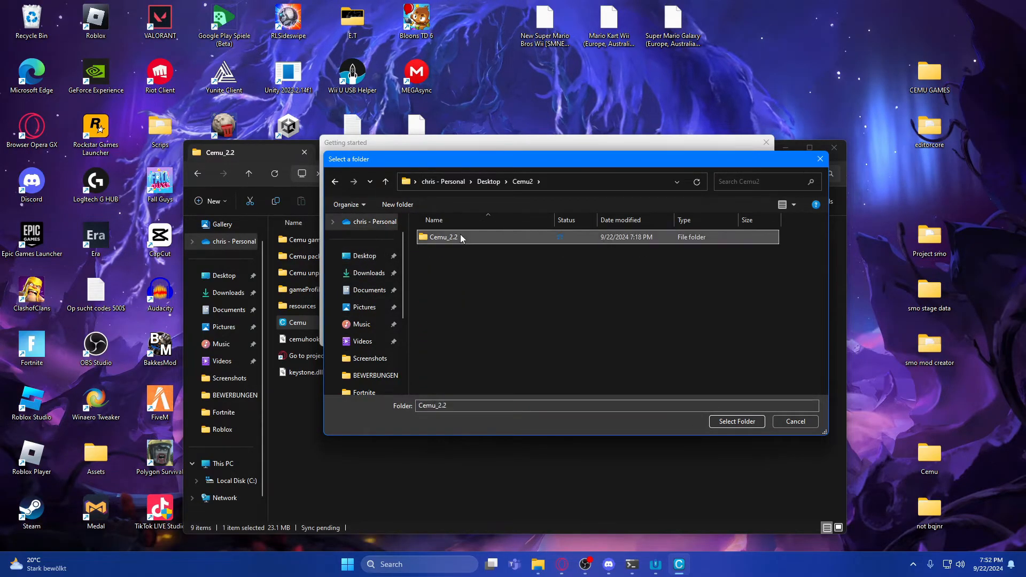
double_click(446, 237)
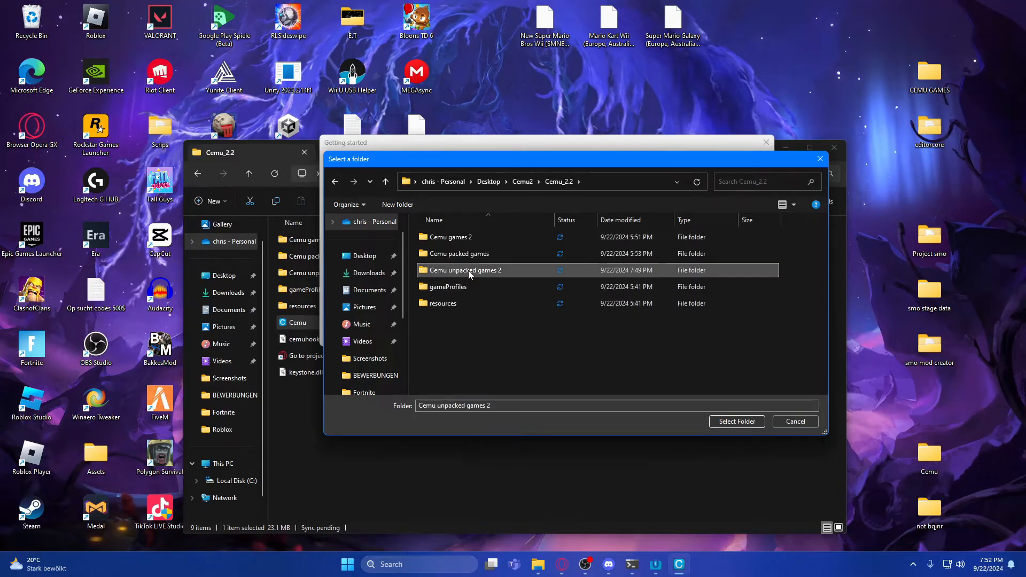
left_click(736, 421)
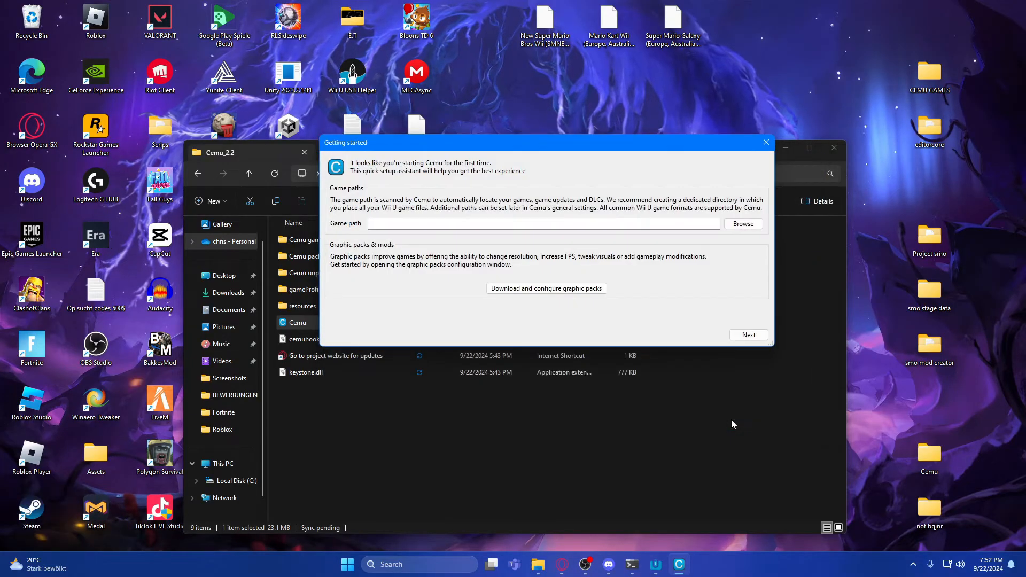
Browse the graphic packs list down to Breath of the Wild's packs, then close it.
left_click(743, 223)
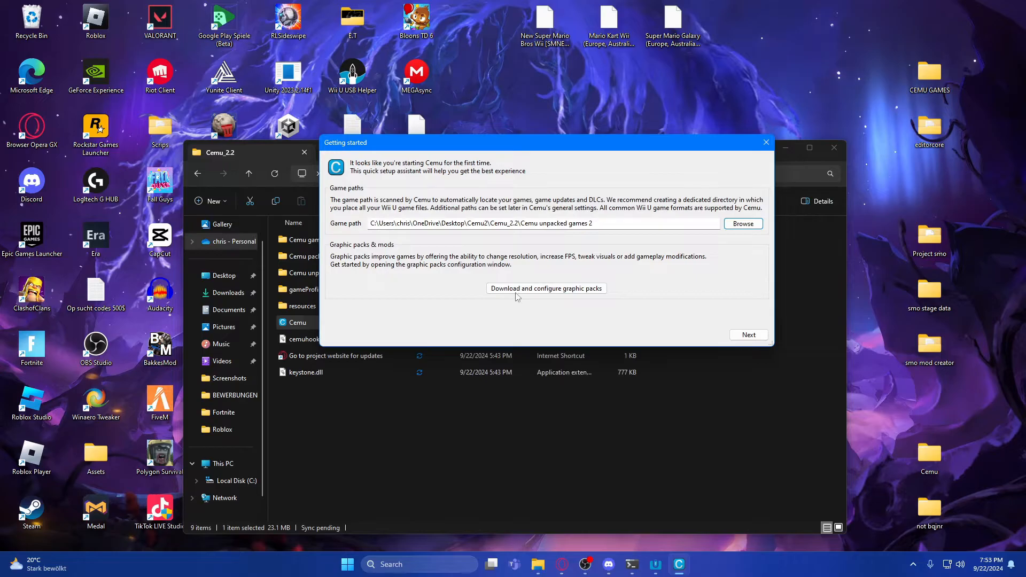
left_click(546, 288)
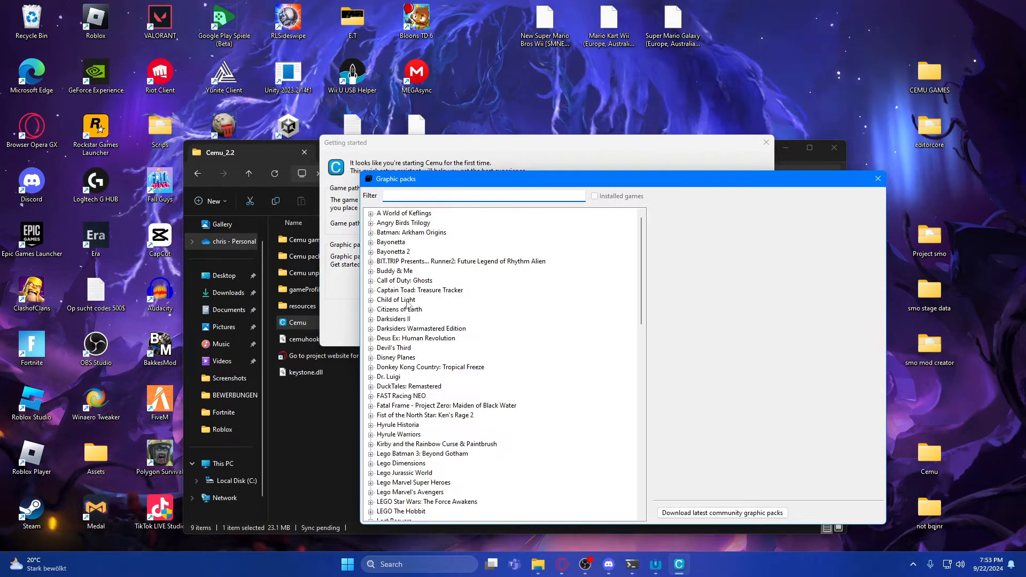
scroll("down", 3)
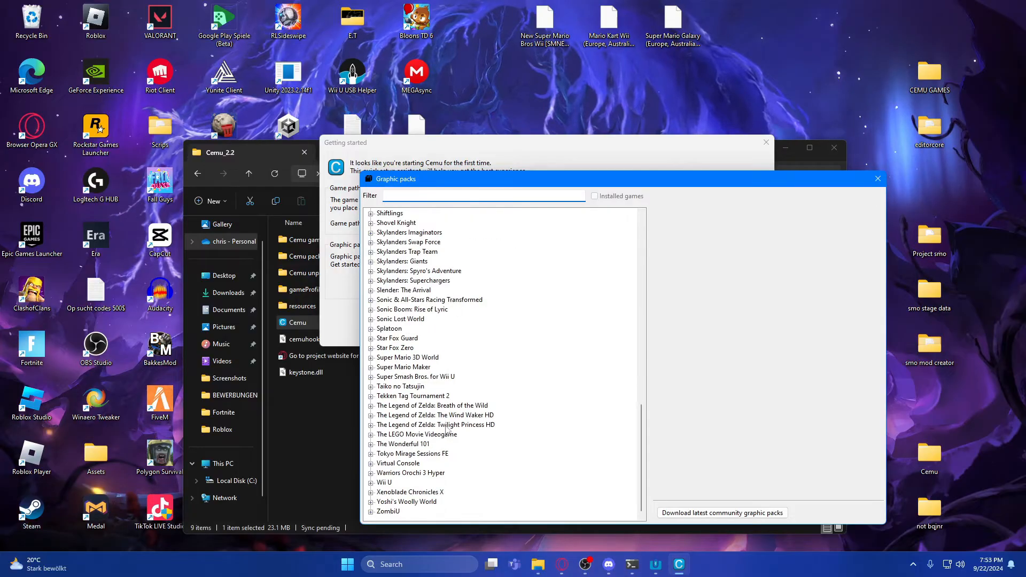
left_click(371, 357)
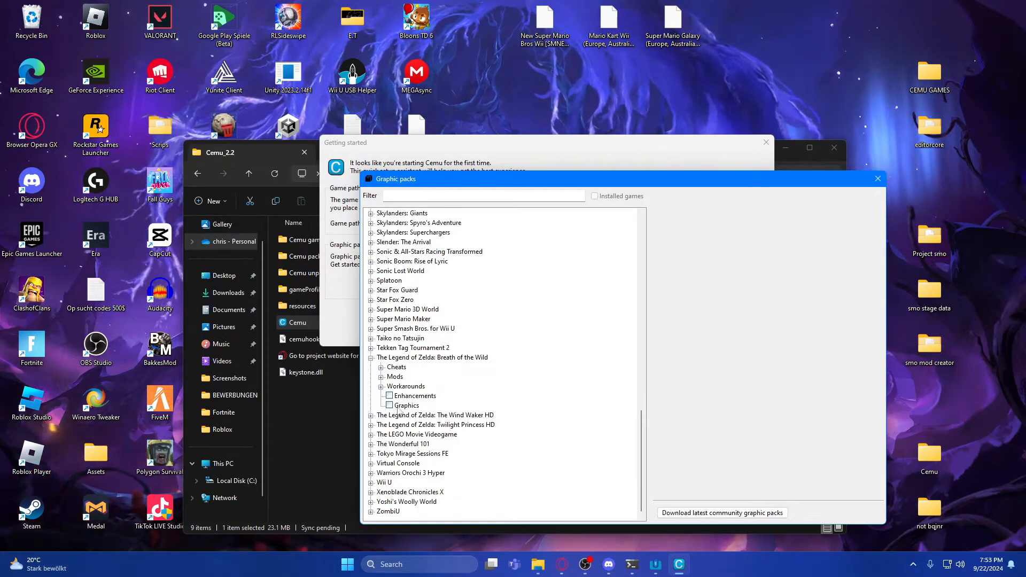
left_click(878, 179)
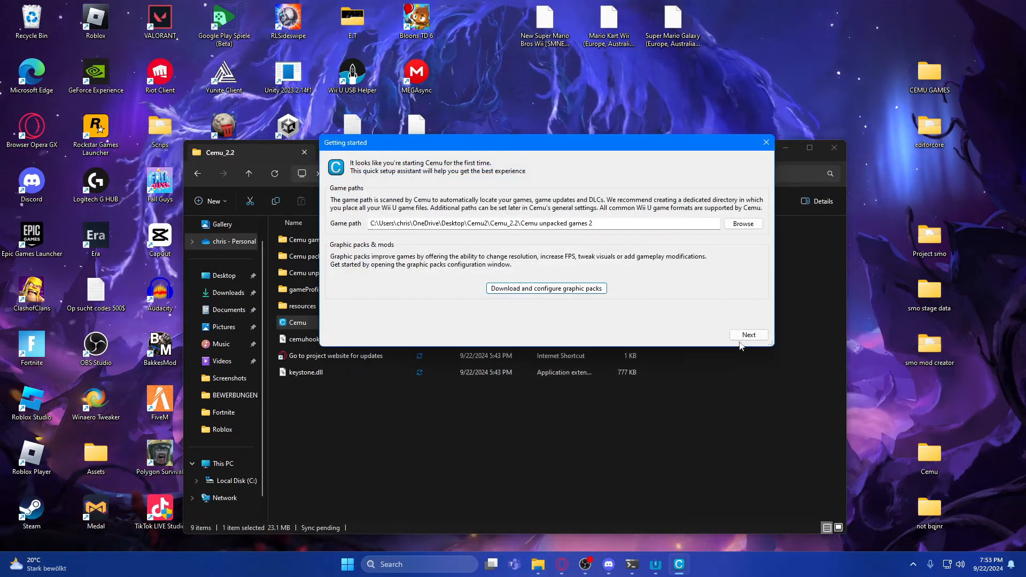
Enable starting games in fullscreen and try saving a new input profile in Input settings.
left_click(747, 334)
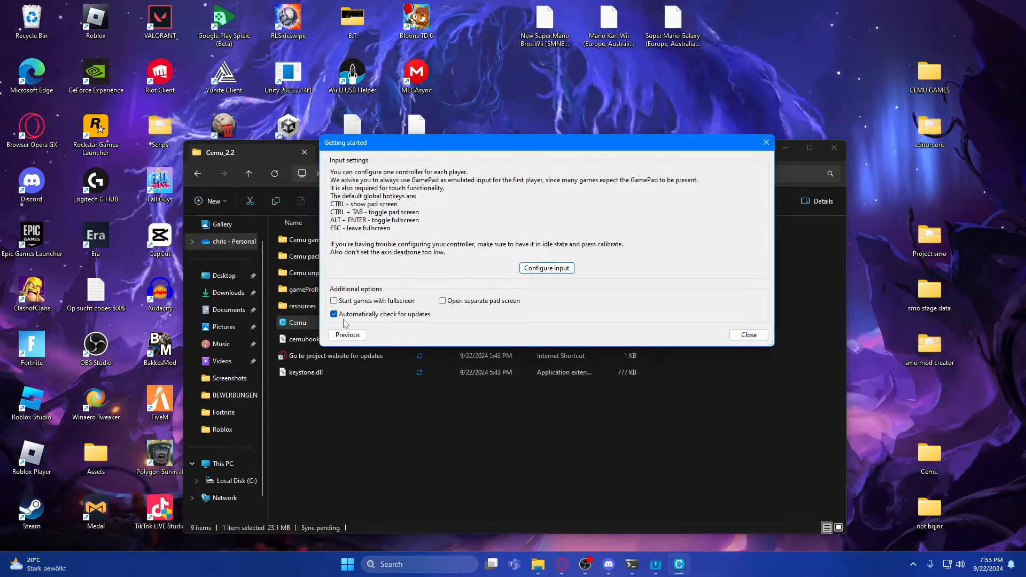
left_click(334, 300)
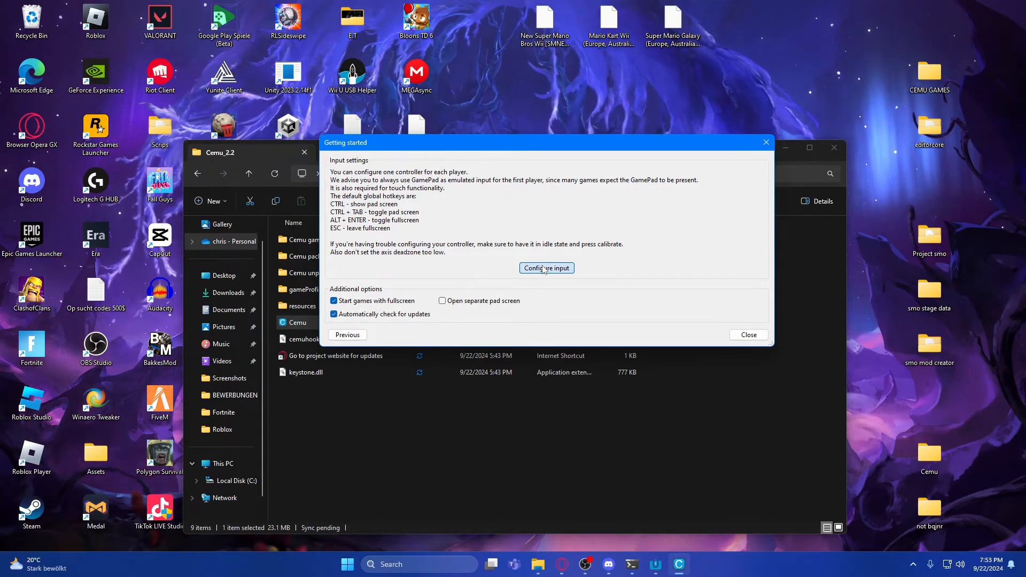
left_click(546, 267)
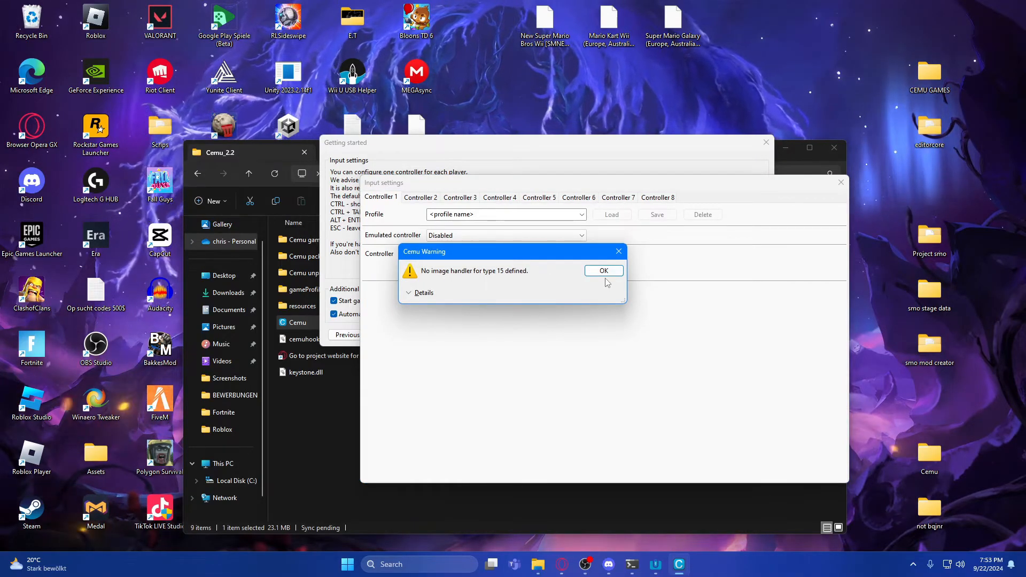
left_click(602, 270)
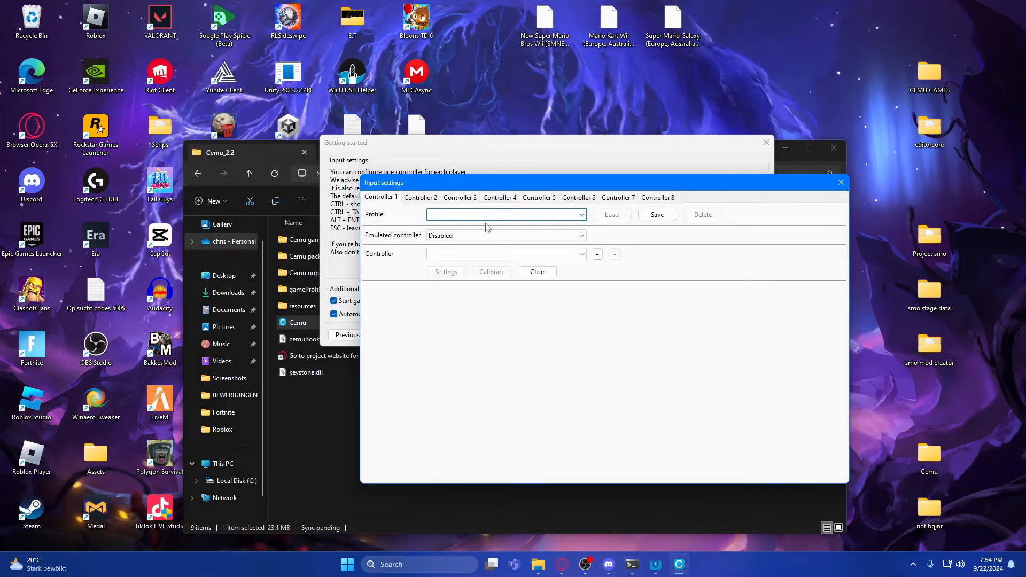
type("assdsdsds")
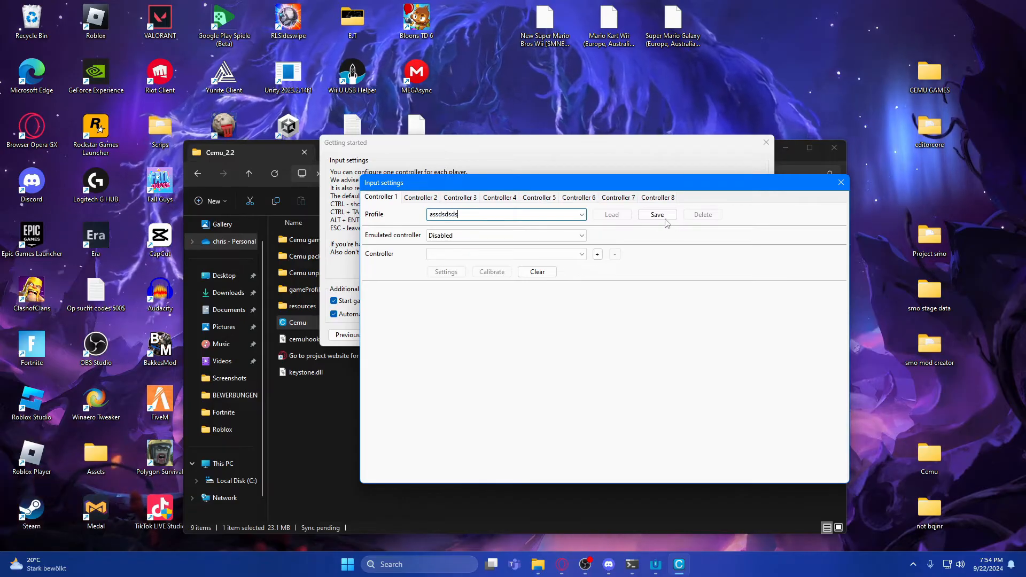
left_click(579, 236)
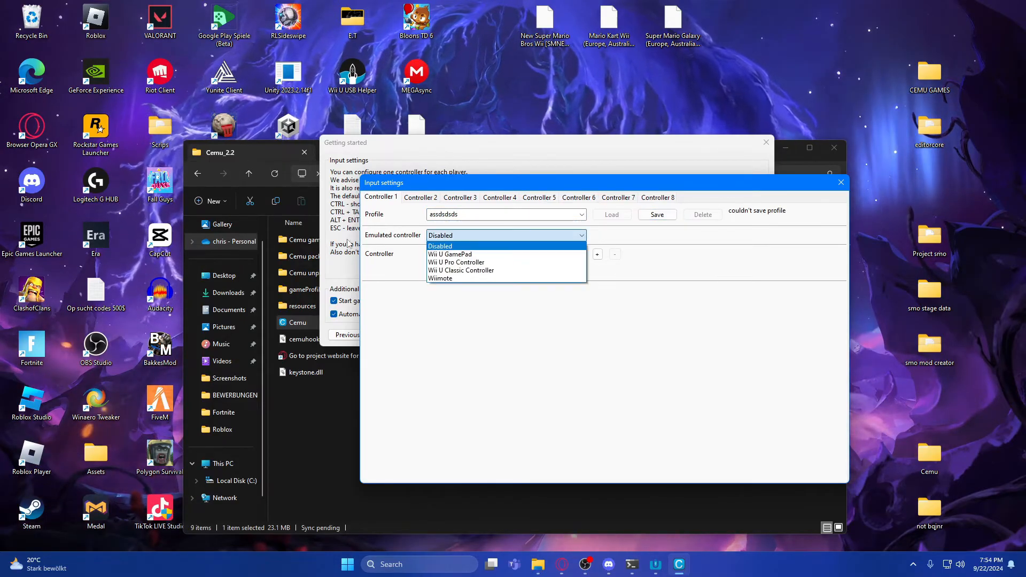
mouse_move(455, 261)
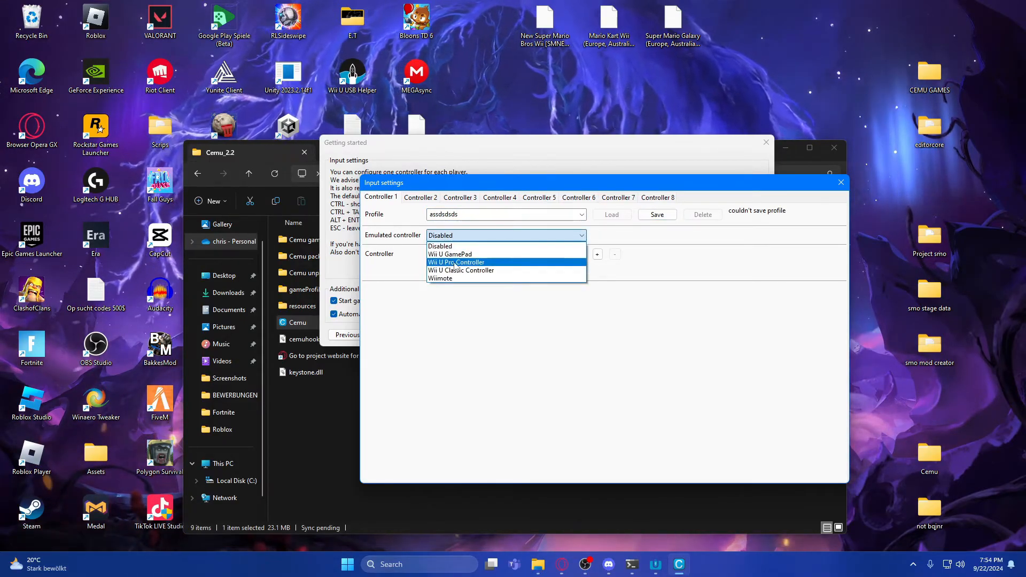
Emulate a Wii U Pro Controller for player one, then close Input settings and the assistant.
left_click(455, 262)
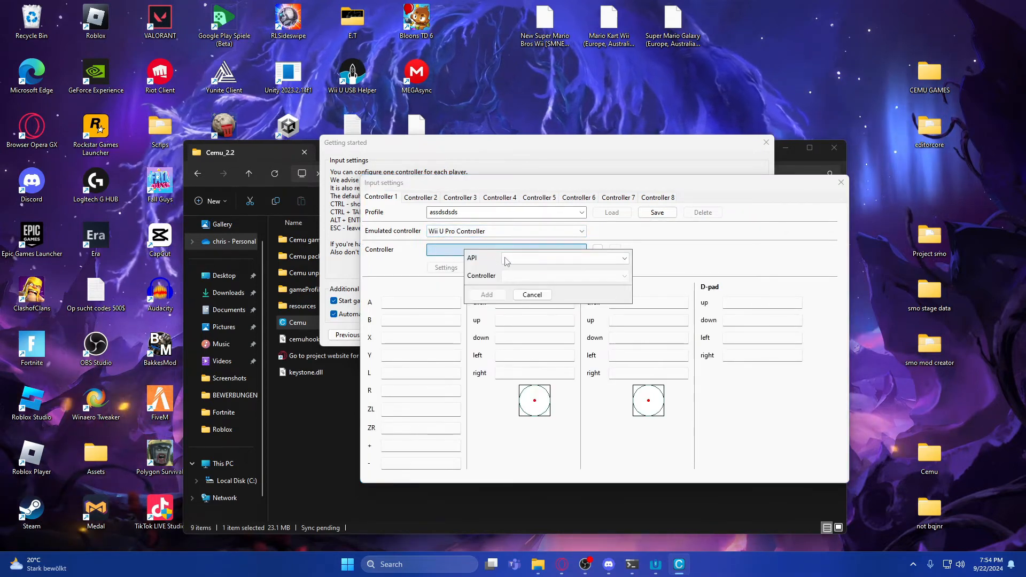
left_click(563, 258)
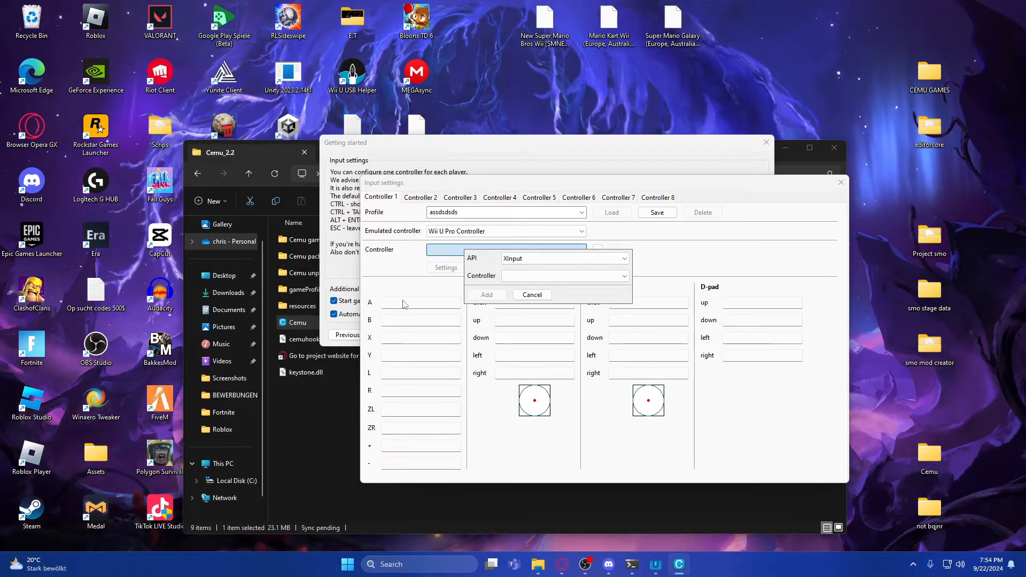
left_click(531, 295)
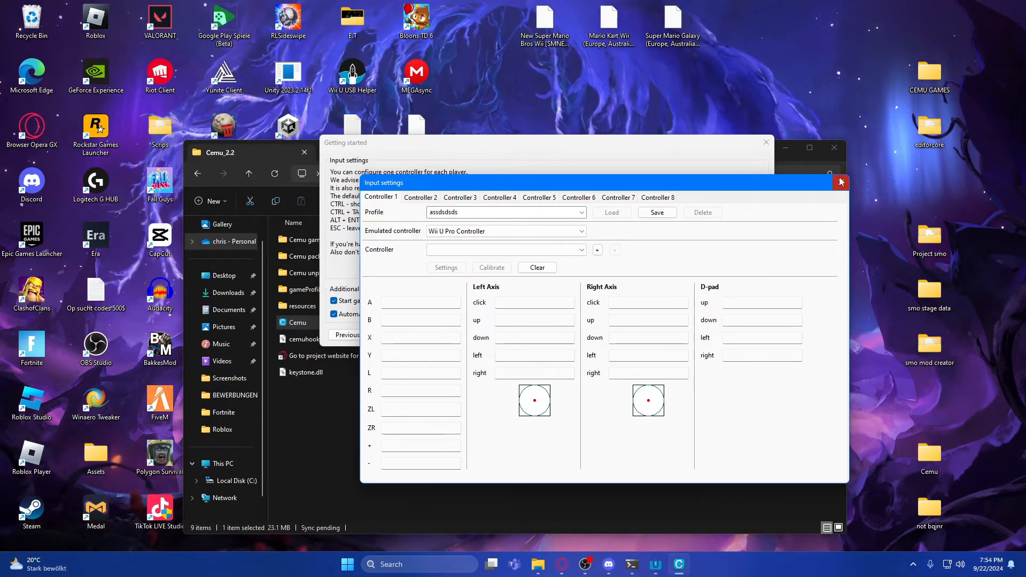
left_click(841, 181)
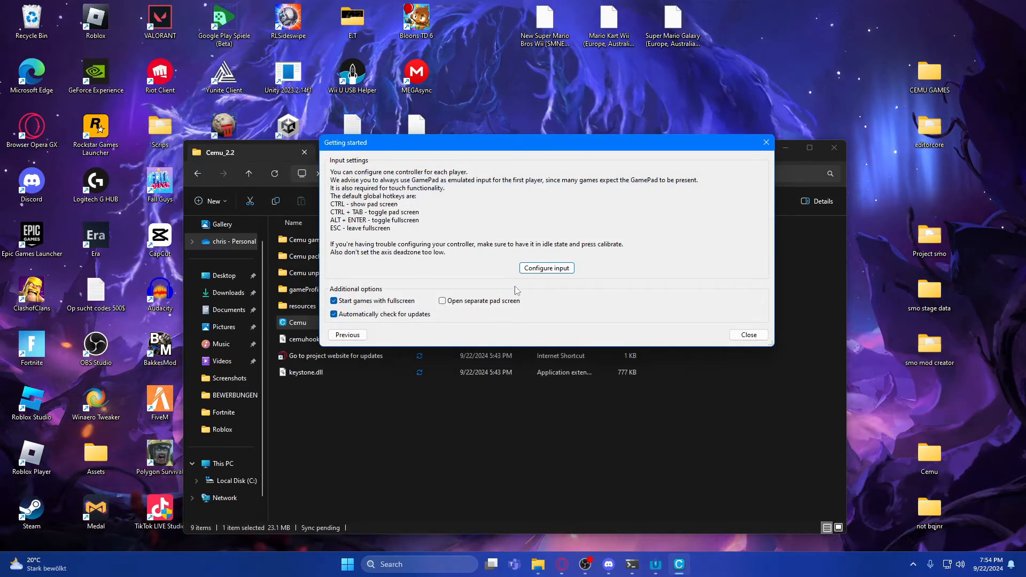
left_click(747, 335)
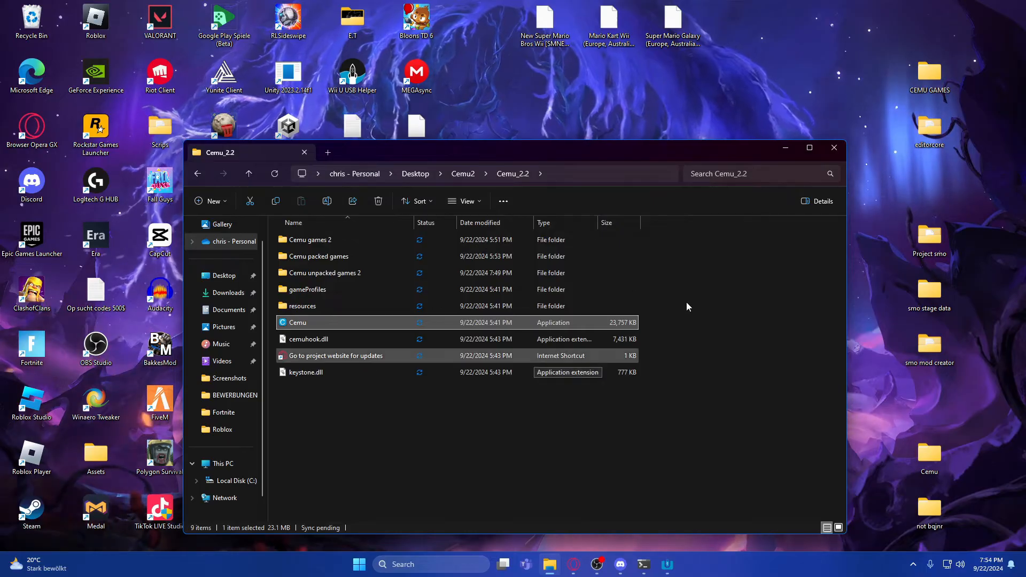
mouse_move(688, 503)
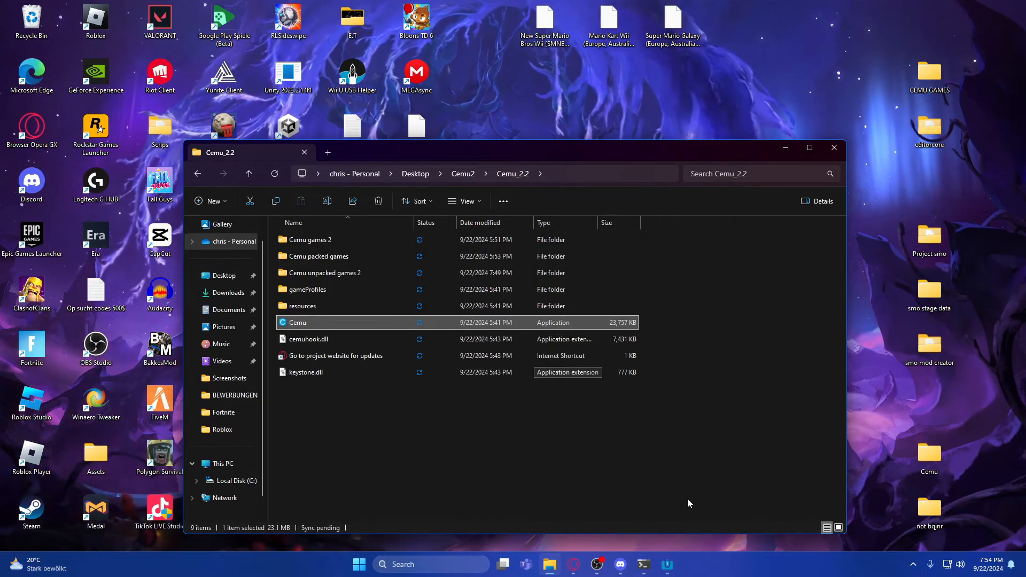
mouse_move(590, 508)
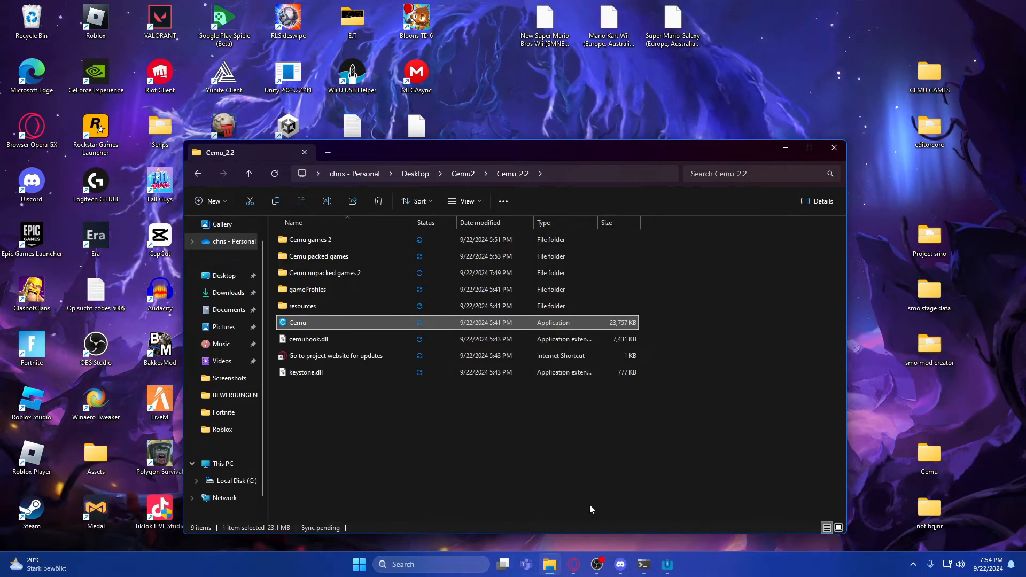
Relaunch Cemu to see Breath of the Wild listed at v208 with DLC 80, then bring up the File menu.
double_click(296, 322)
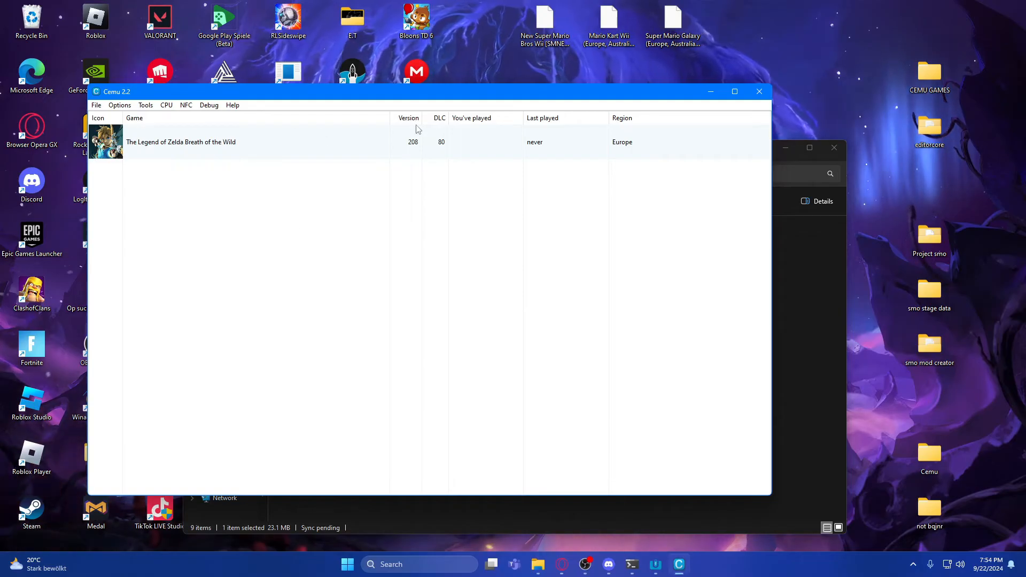
mouse_move(433, 148)
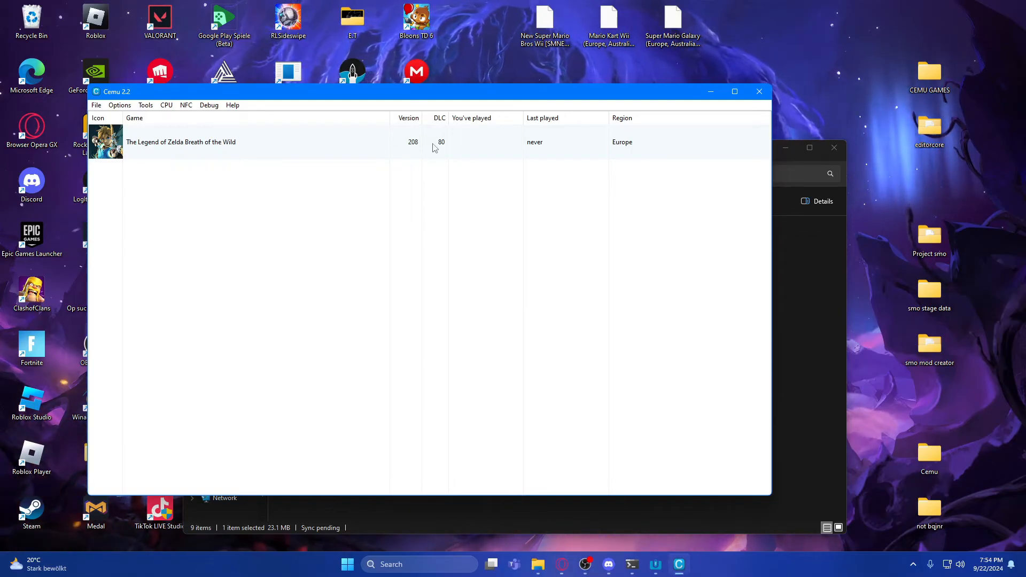
mouse_move(419, 203)
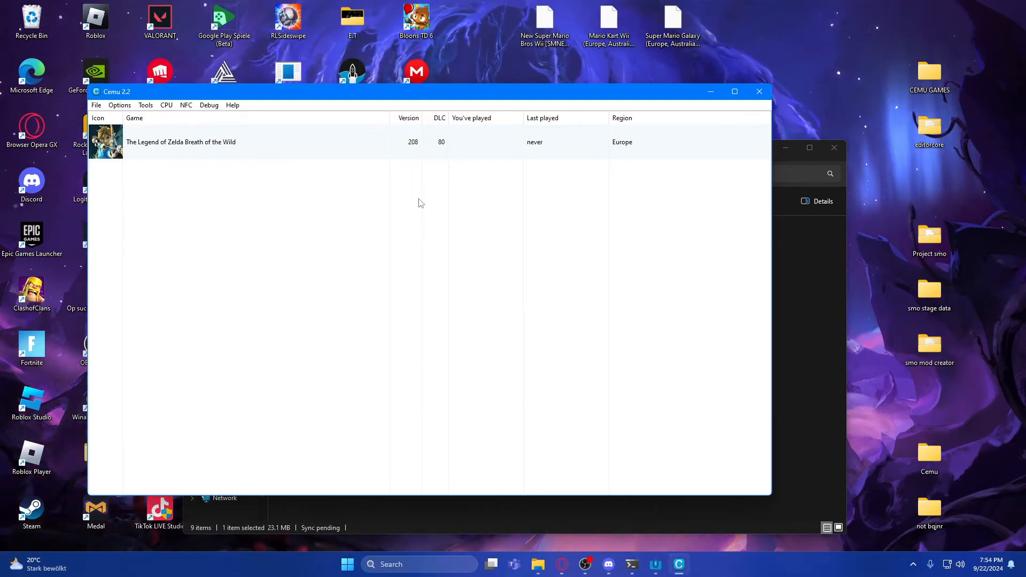
mouse_move(387, 158)
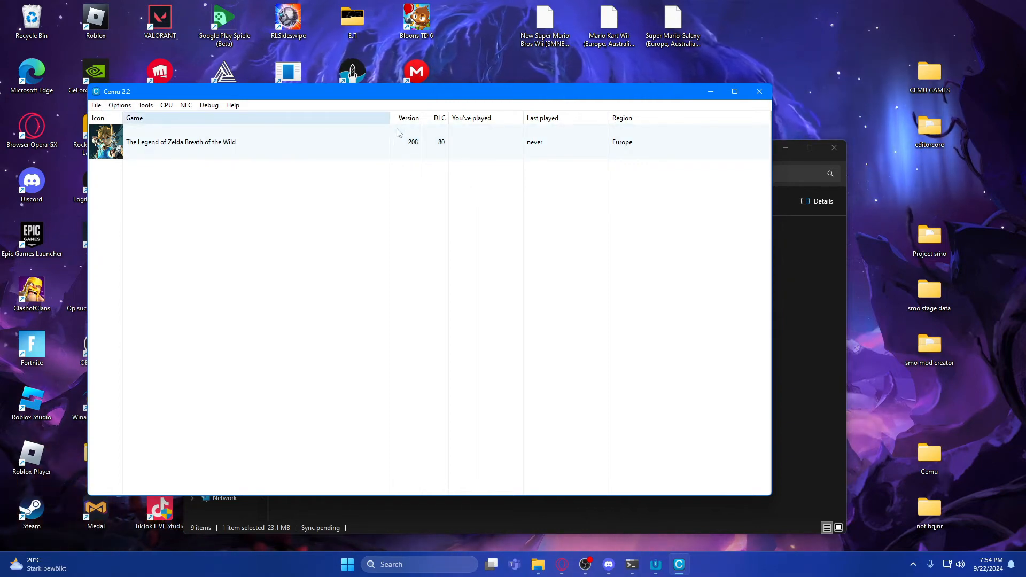
mouse_move(436, 143)
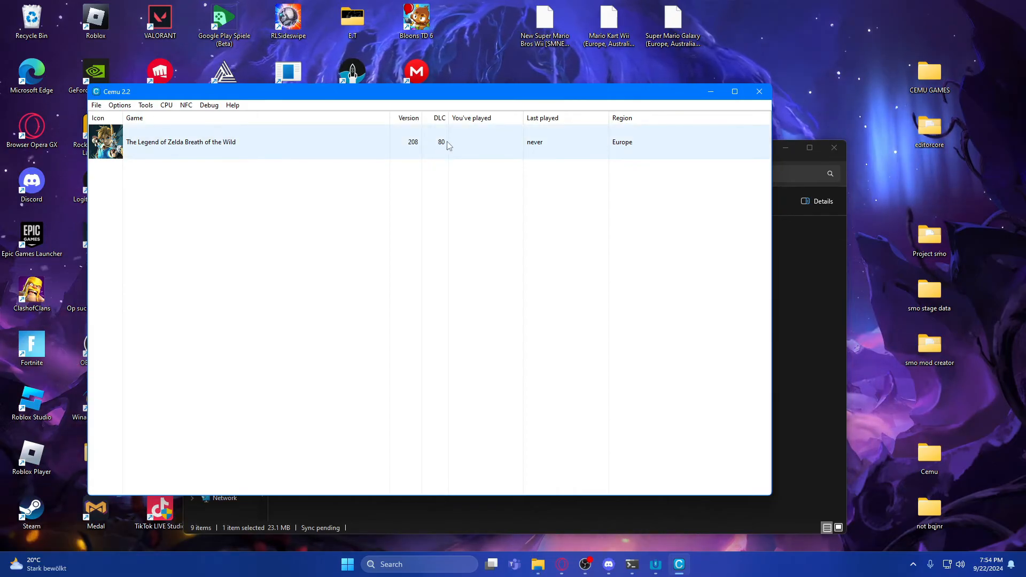
mouse_move(439, 148)
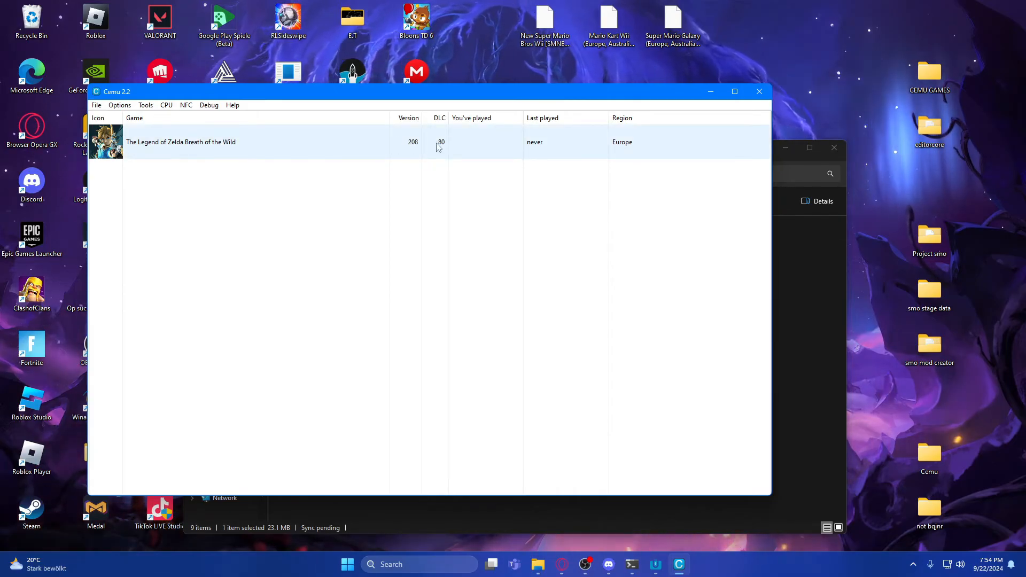
left_click(97, 104)
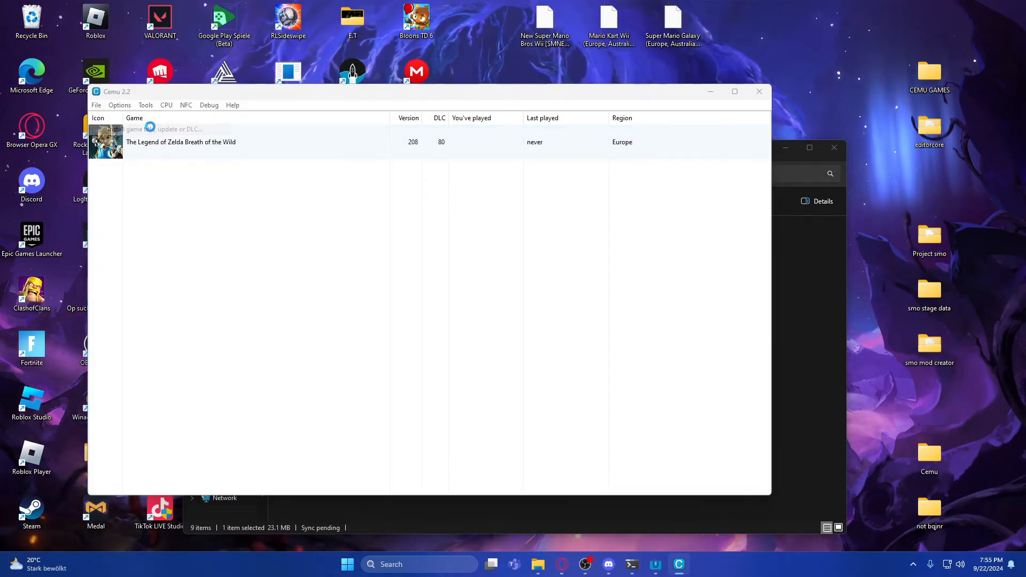
Browse the install-title picker into Zelda botw > Updates and DLC > update data > meta.
left_click(176, 129)
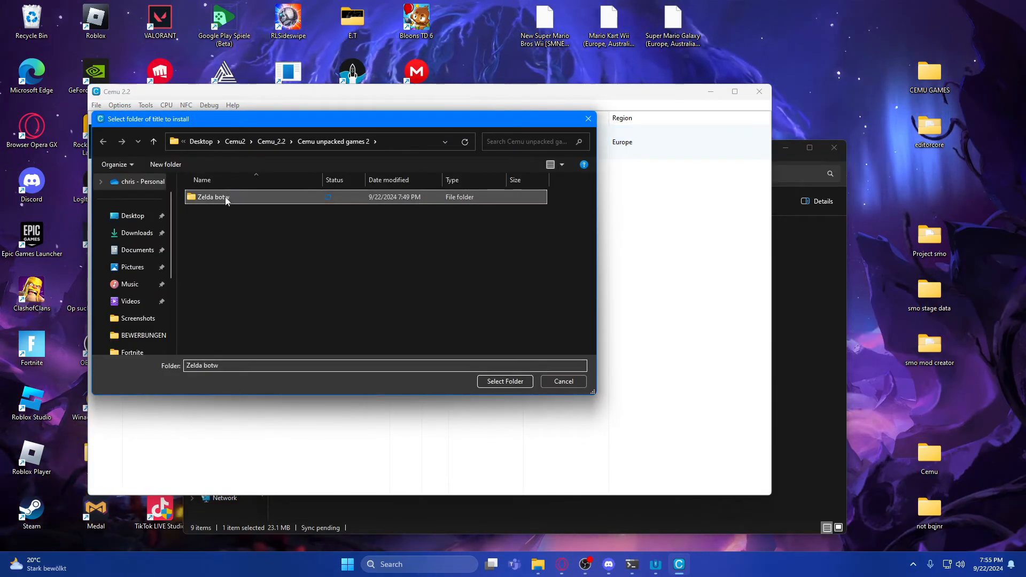
double_click(212, 197)
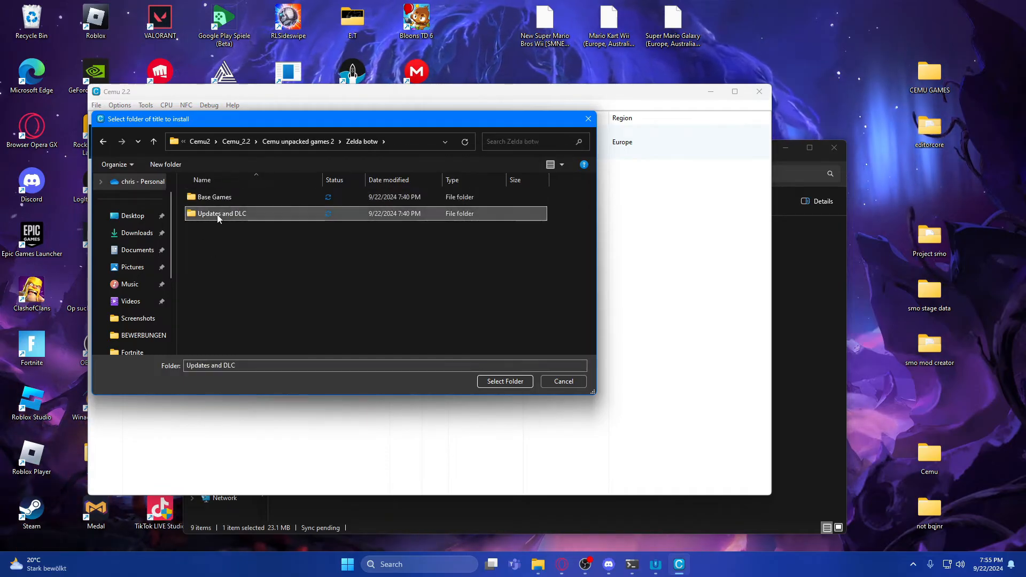
double_click(220, 214)
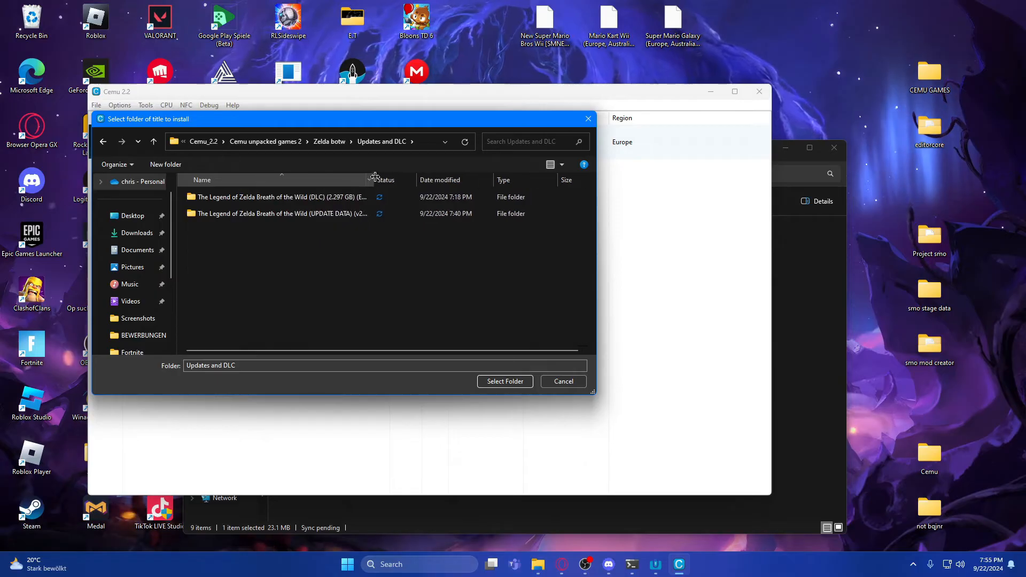
left_click(281, 214)
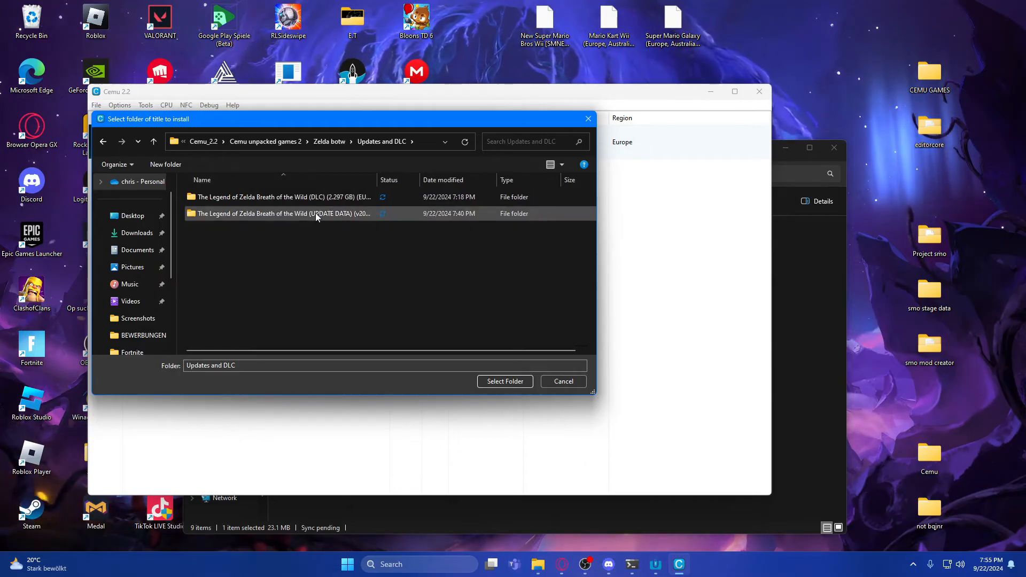
double_click(281, 214)
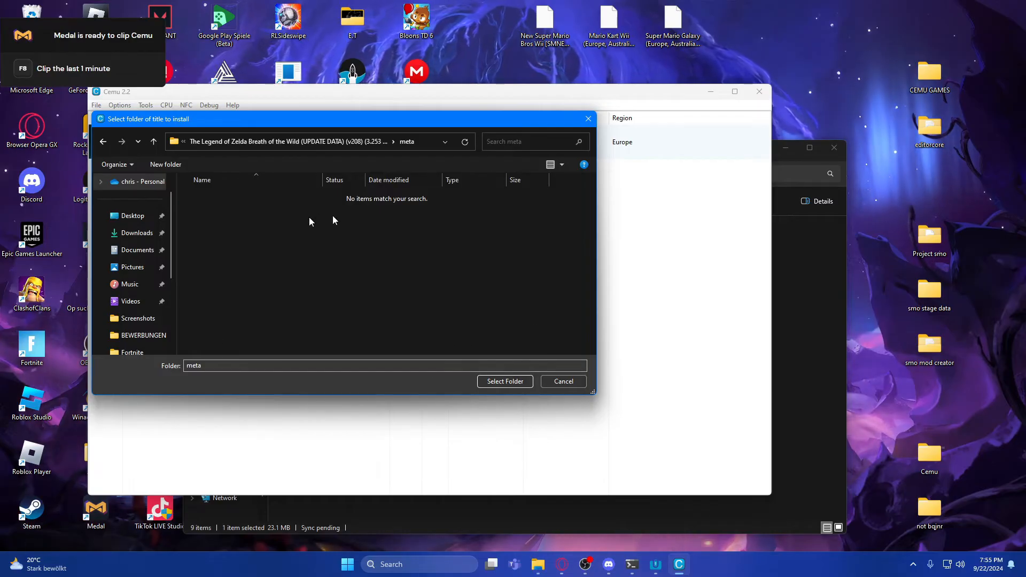
mouse_move(327, 205)
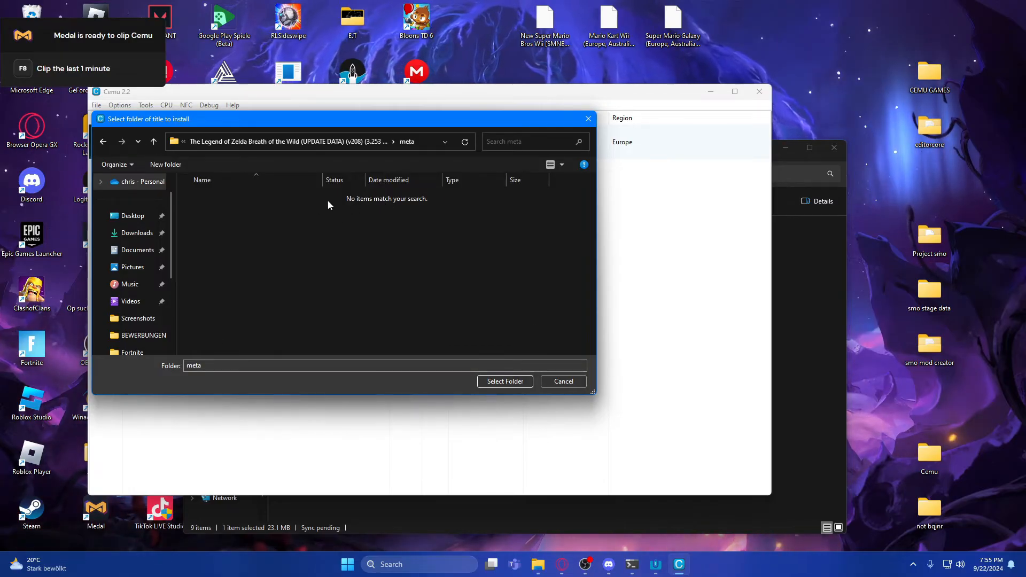
left_click(153, 141)
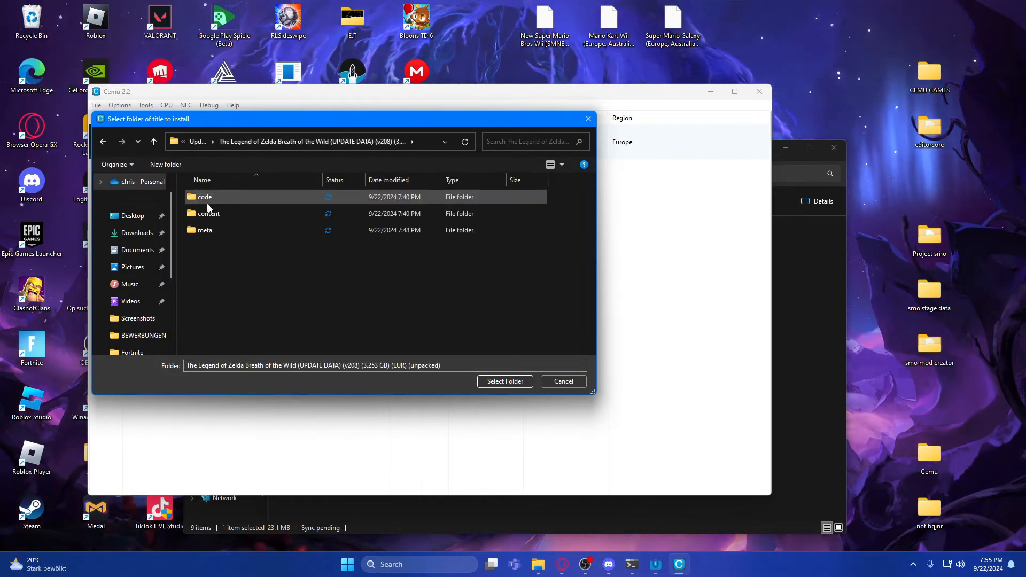
double_click(206, 230)
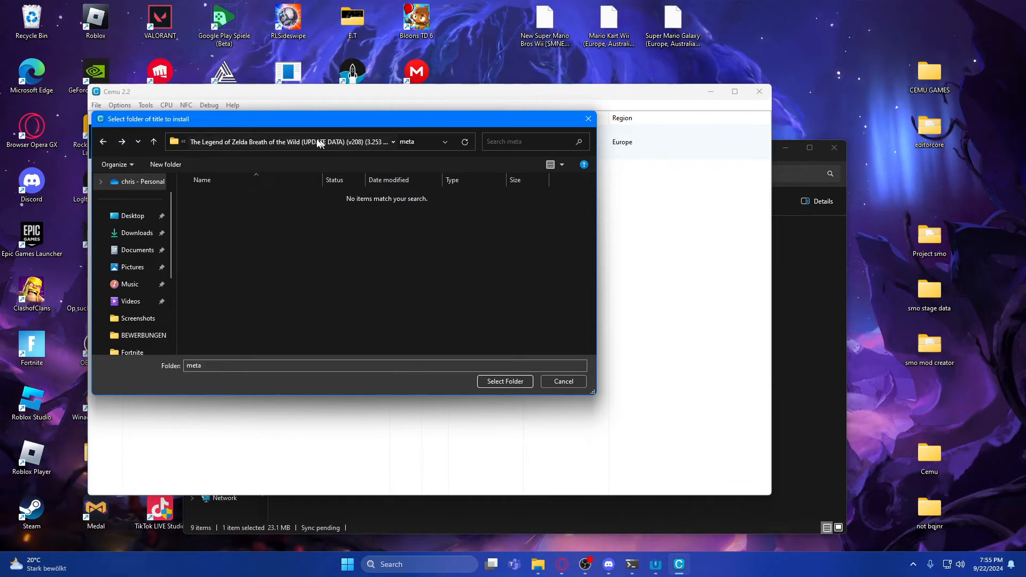
left_click(505, 381)
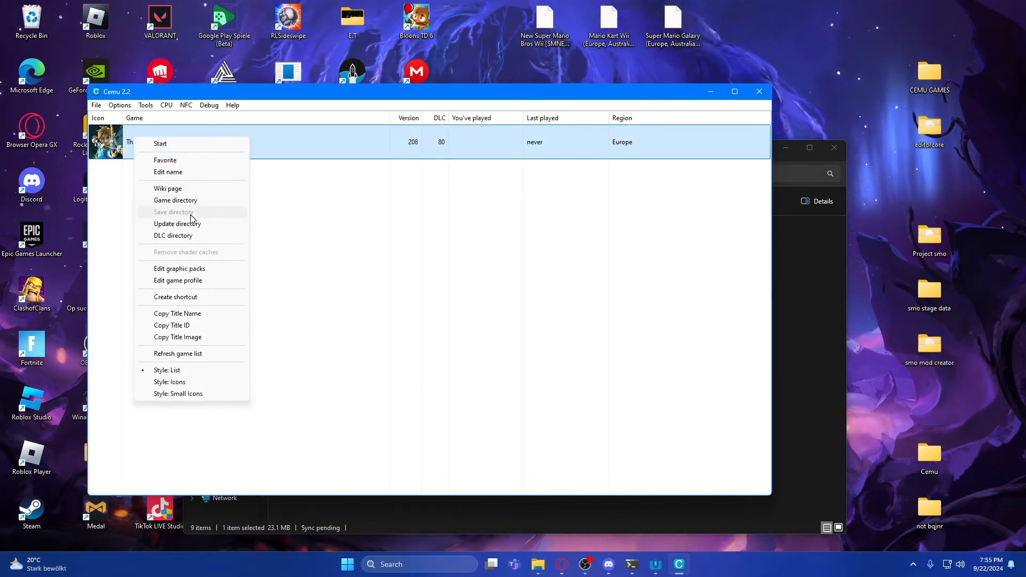
Edit Breath of the Wild's graphic packs and look through its Cheats and Mods packs.
left_click(180, 268)
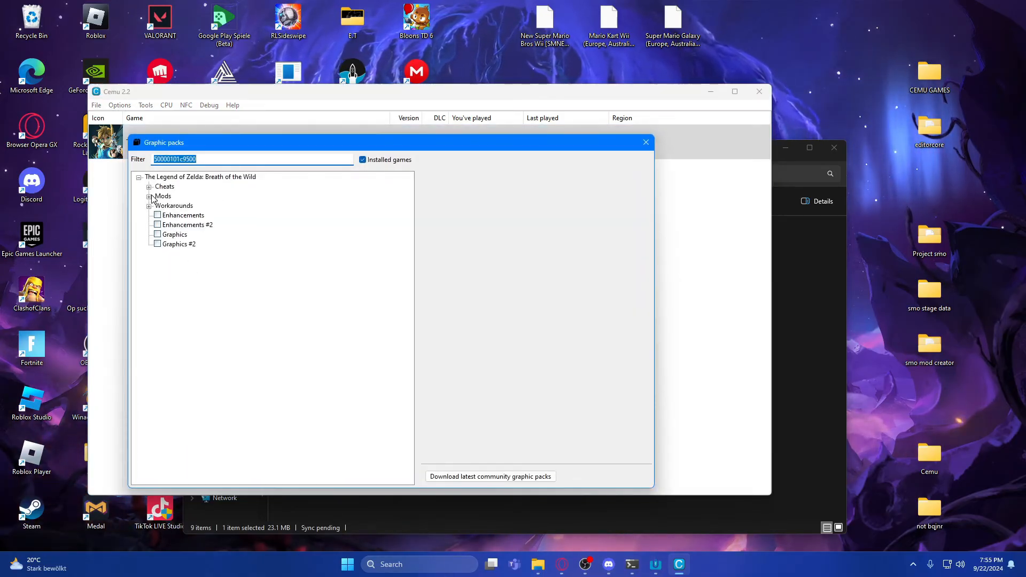
left_click(150, 186)
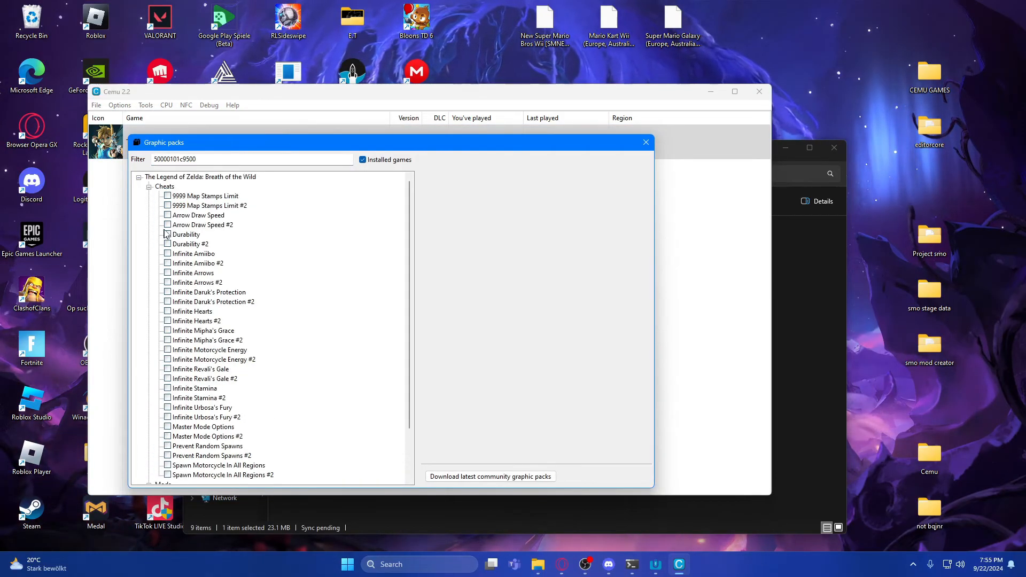
mouse_move(164, 244)
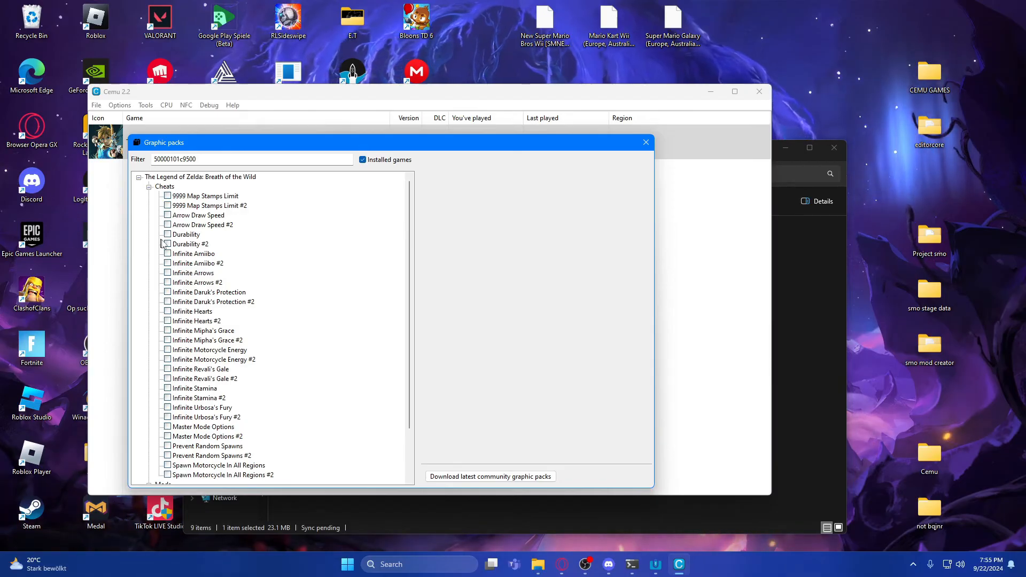
scroll("down", 3)
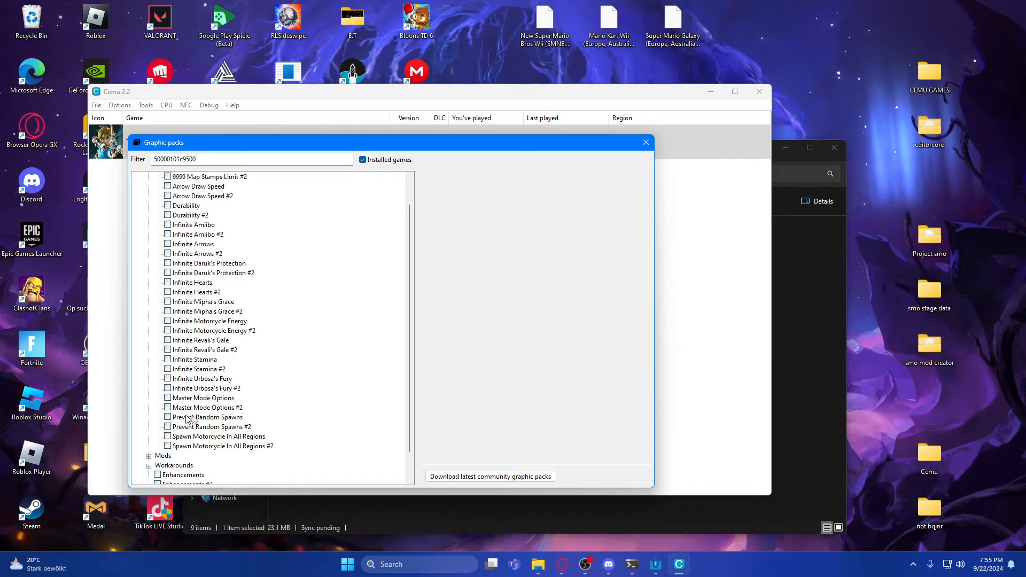
scroll("up", 3)
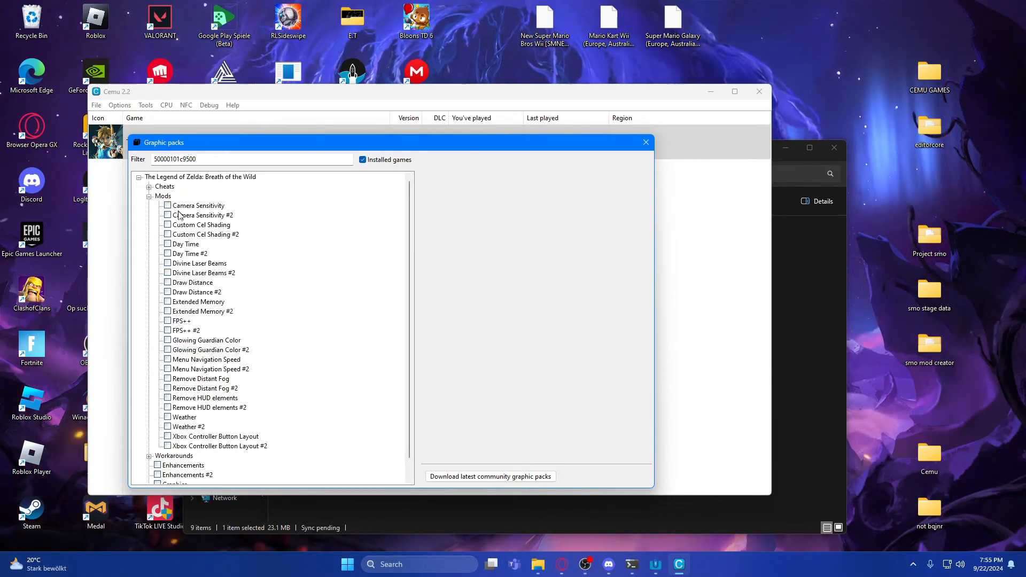
Enable the FPS++ pack, trying Advanced mode and returning to Normal Settings.
left_click(182, 321)
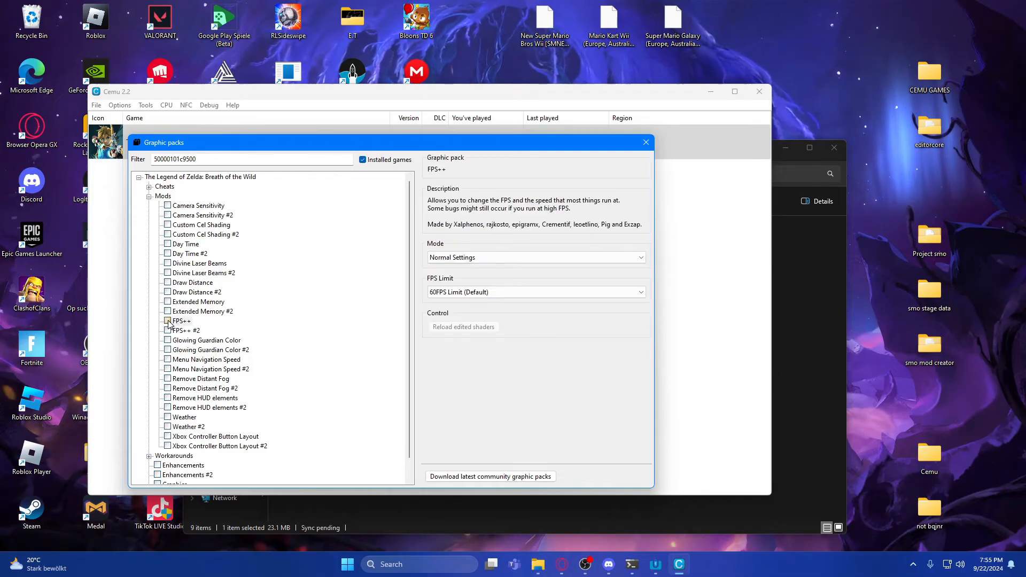
left_click(168, 321)
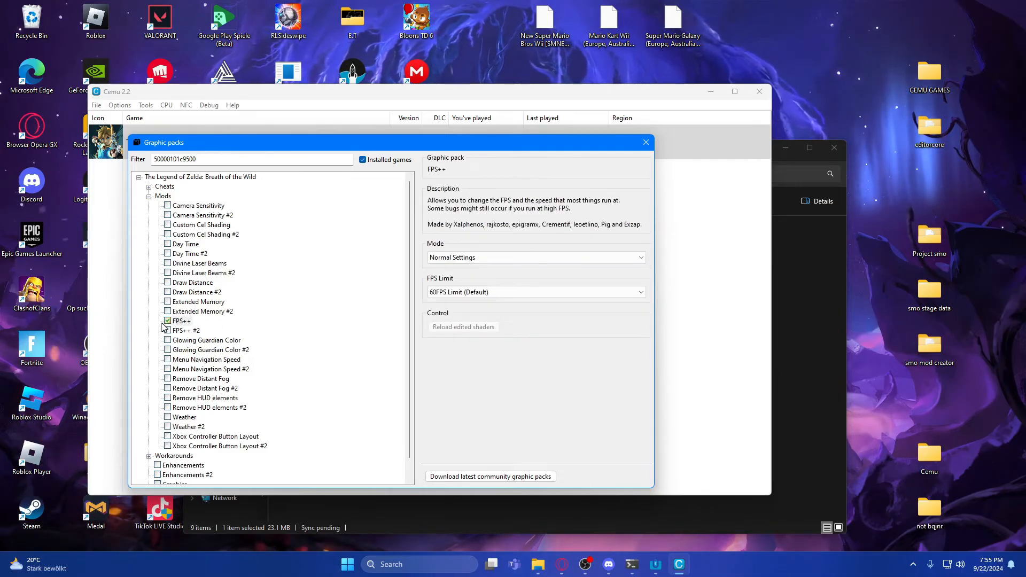
left_click(534, 257)
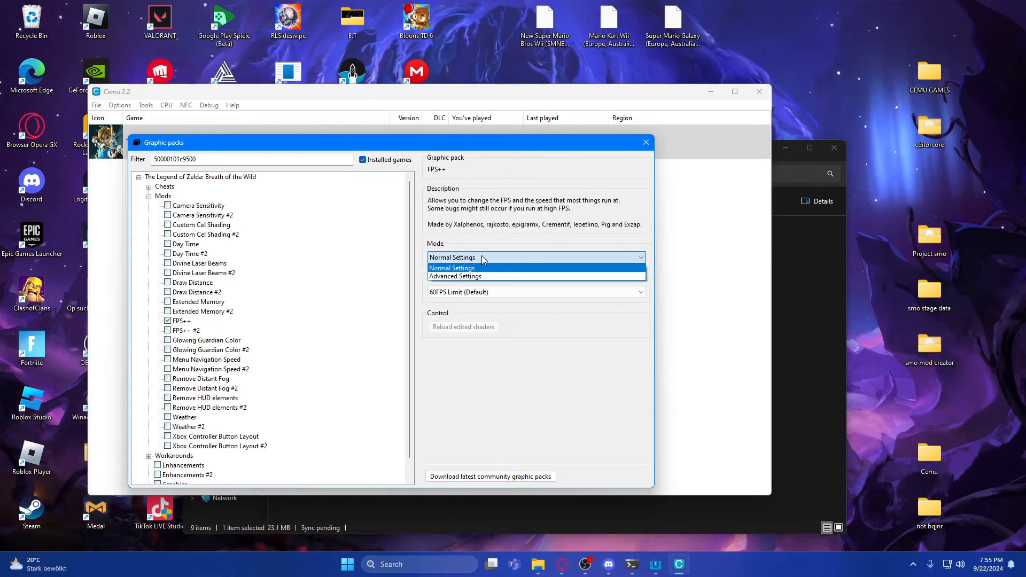
left_click(534, 292)
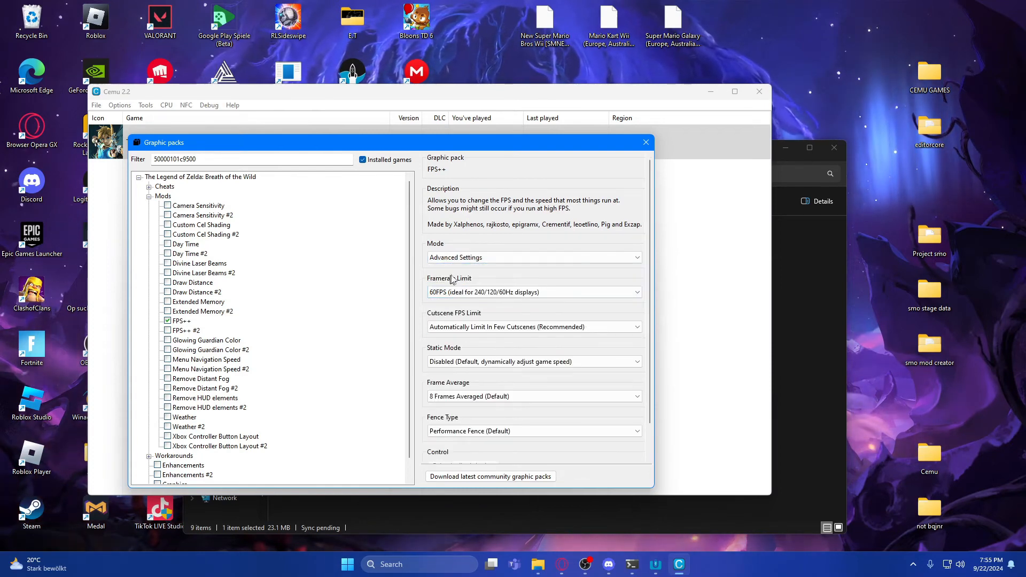
left_click(533, 256)
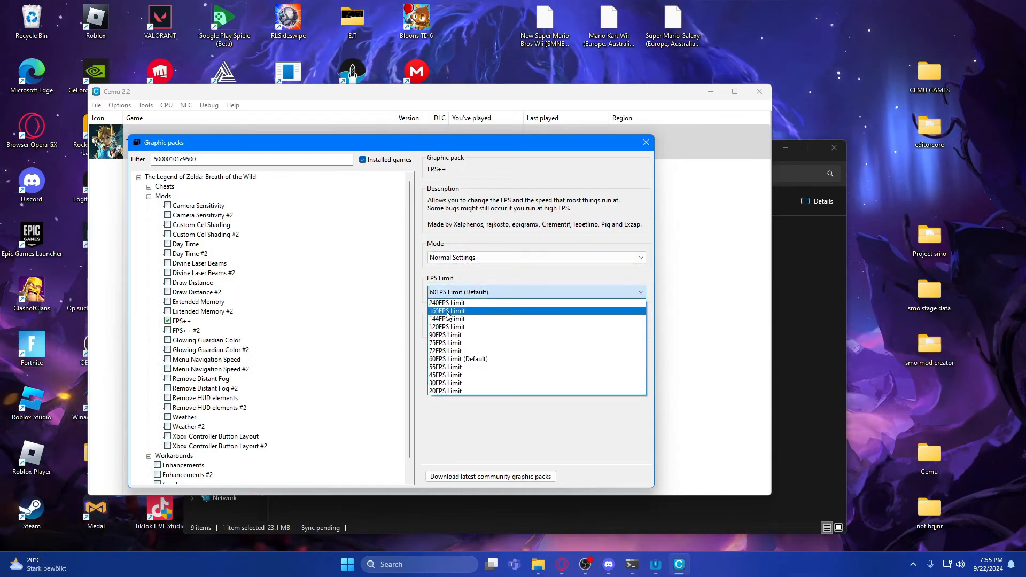
Set the FPS++ frame rate limit to 144FPS Limit.
left_click(447, 319)
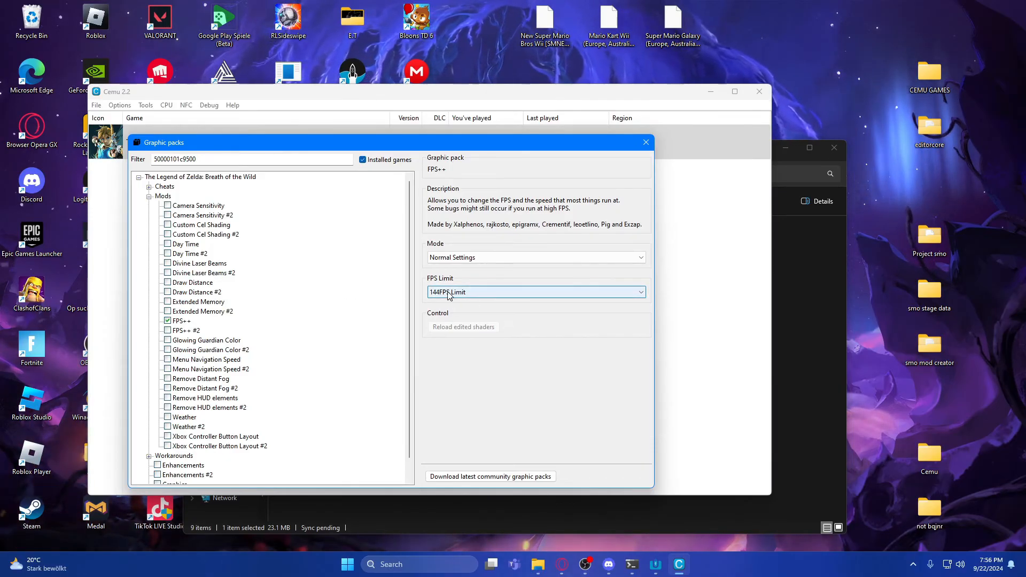
left_click(535, 291)
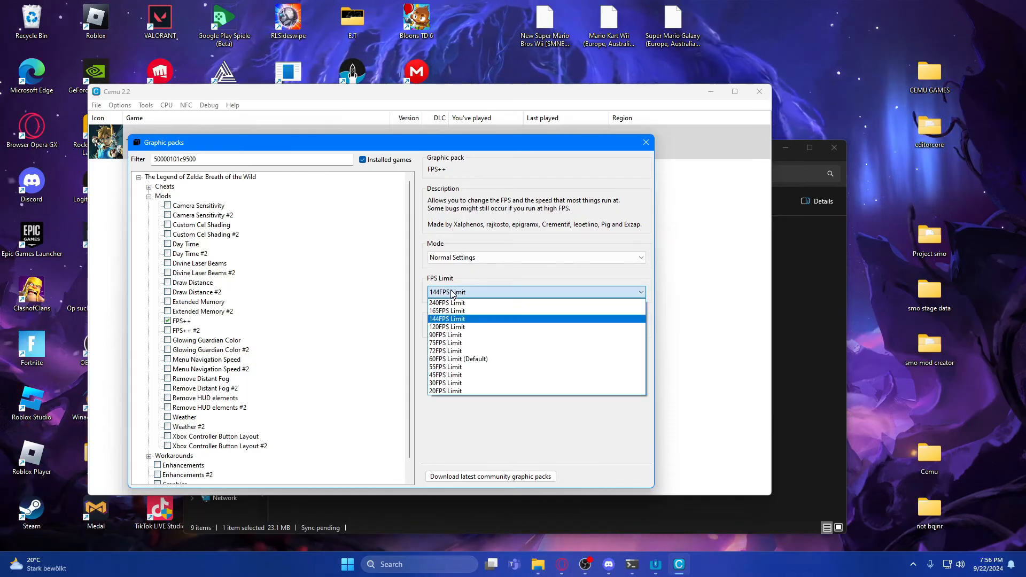
mouse_move(465, 359)
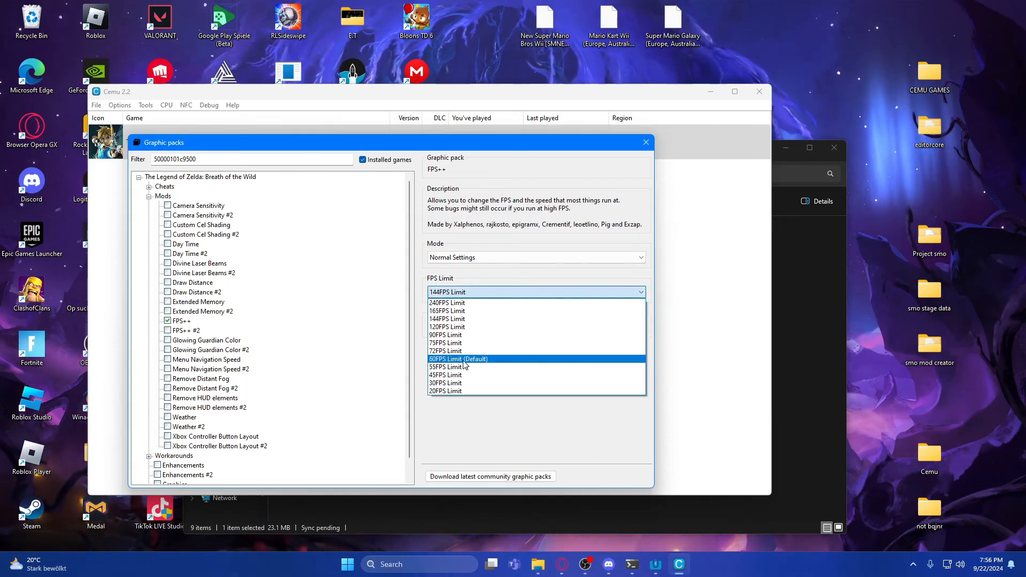
left_click(448, 319)
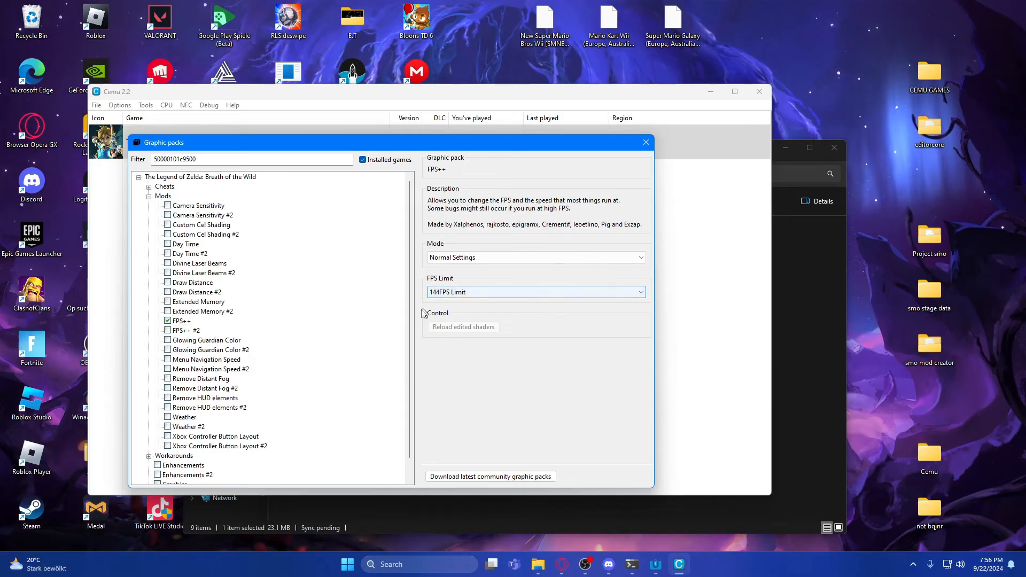
left_click(533, 292)
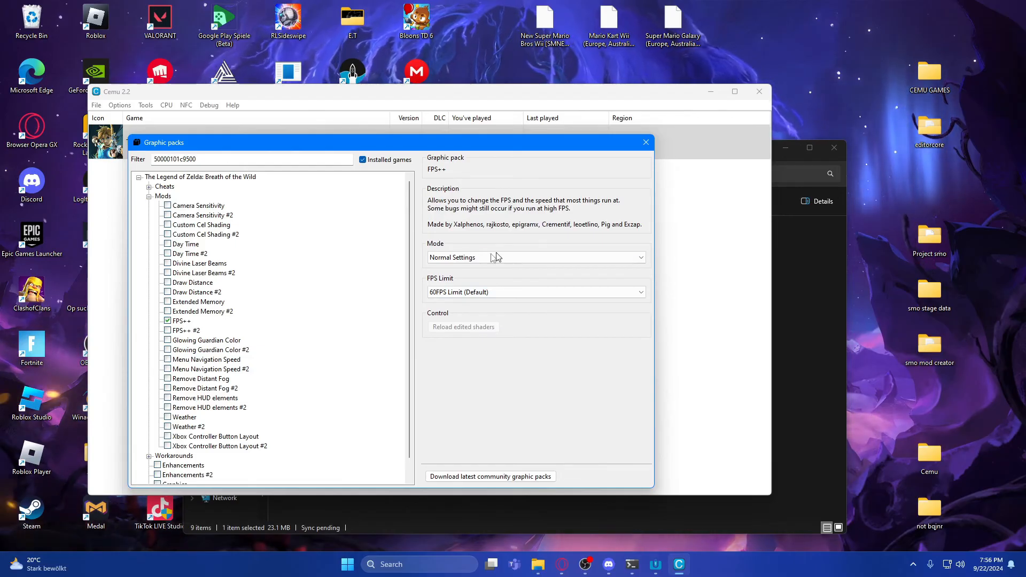
mouse_move(182, 334)
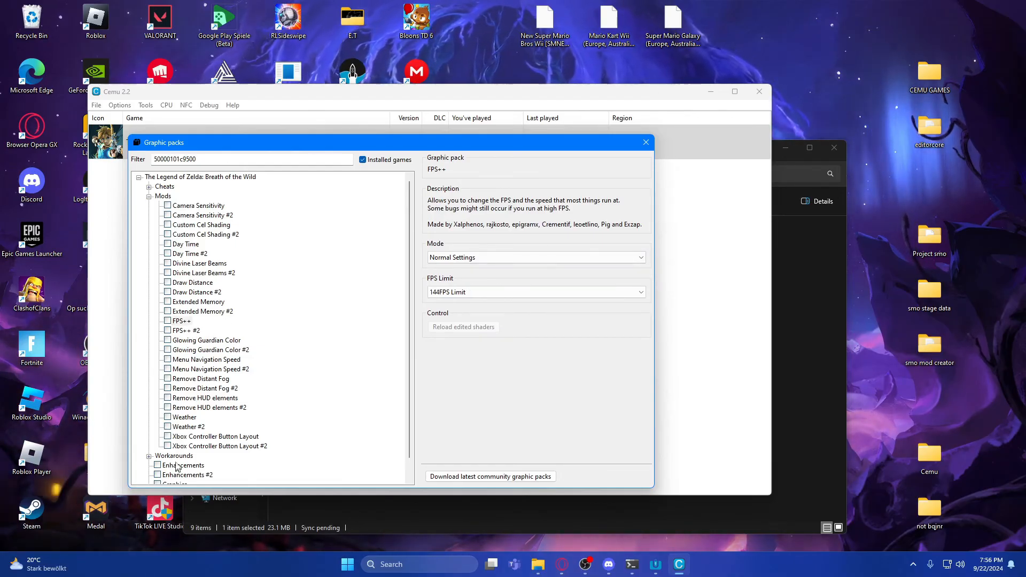
mouse_move(311, 387)
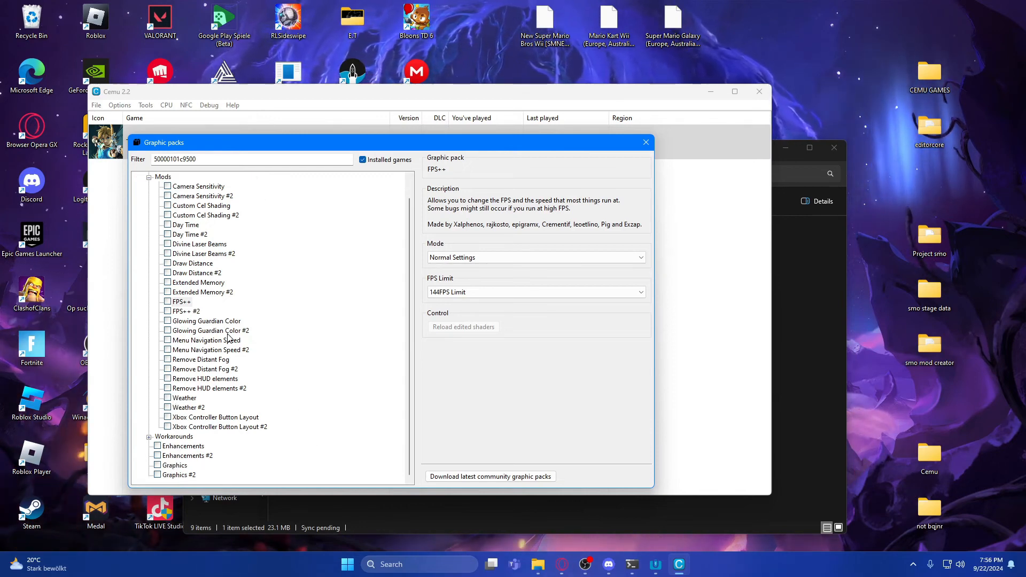
Enable the Graphics pack, keeping the default resolution and 16:9 aspect ratio.
left_click(158, 465)
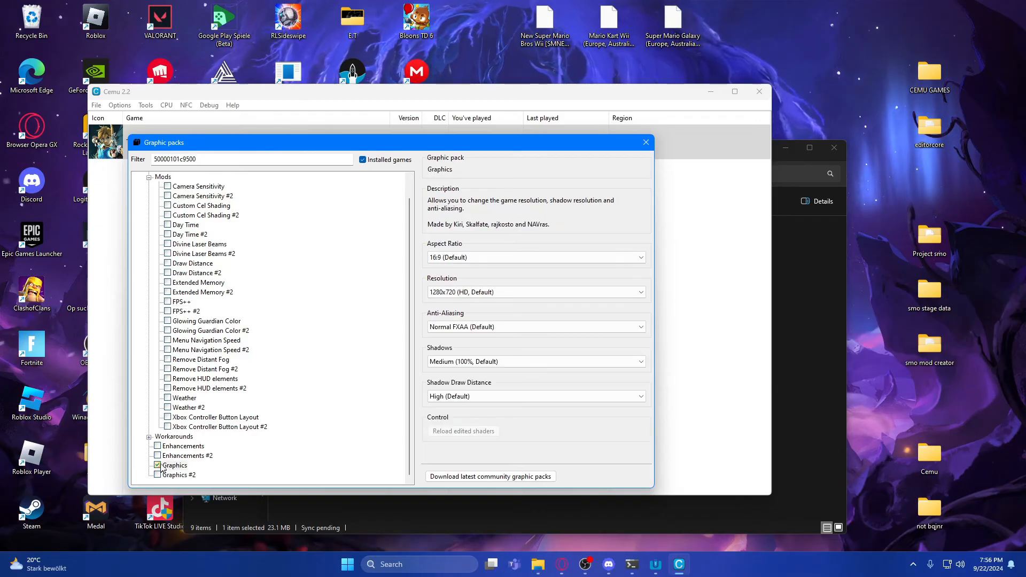
left_click(638, 292)
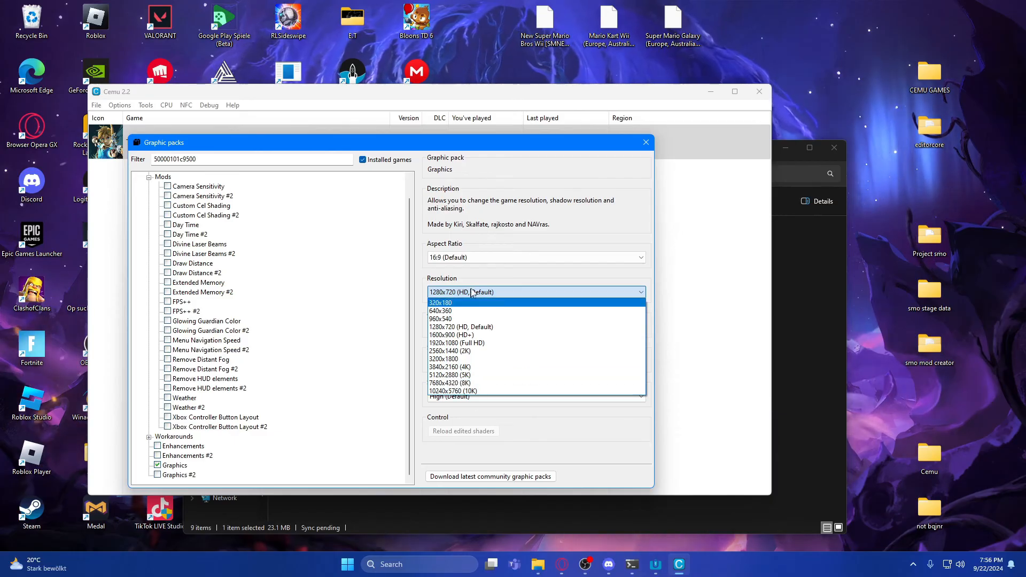
left_click(535, 257)
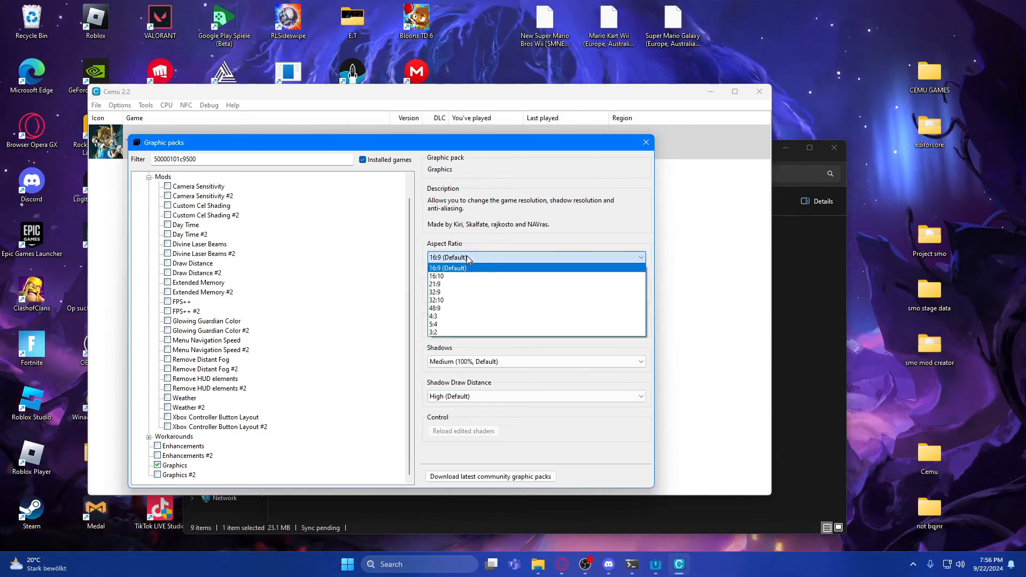
left_click(448, 267)
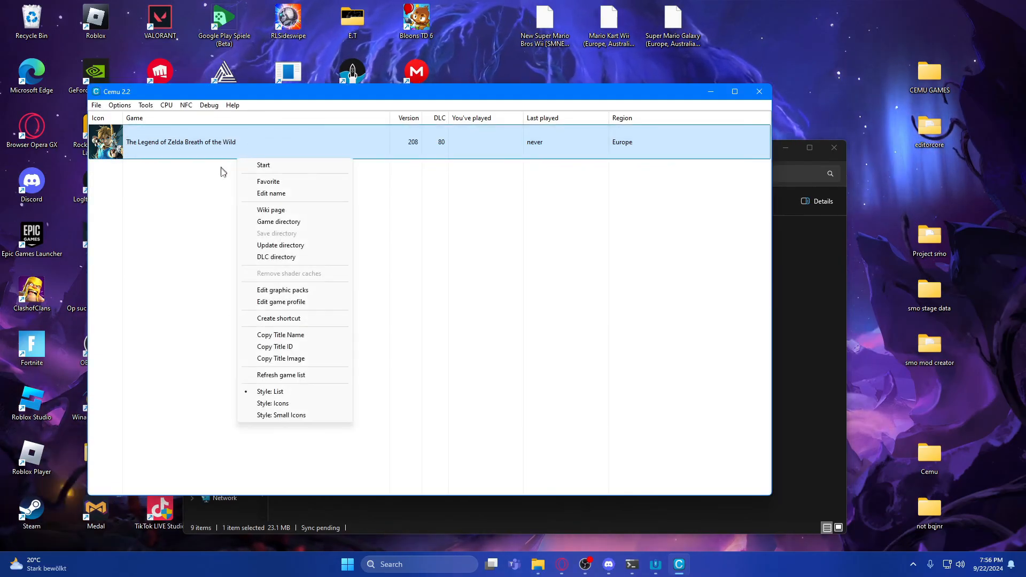
mouse_move(281, 165)
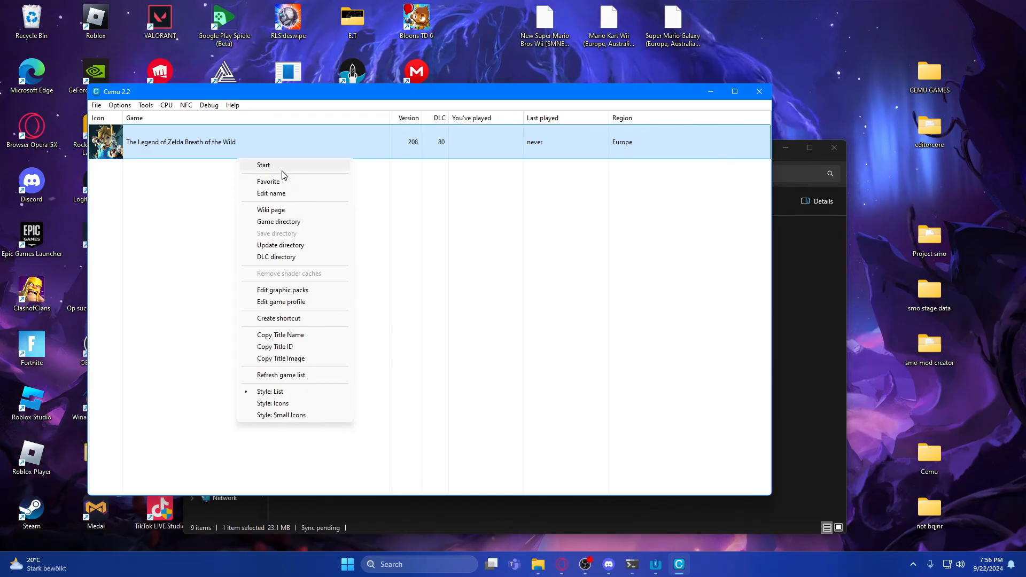
Start Breath of the Wild, reach the title screen, then close the emulator.
left_click(418, 395)
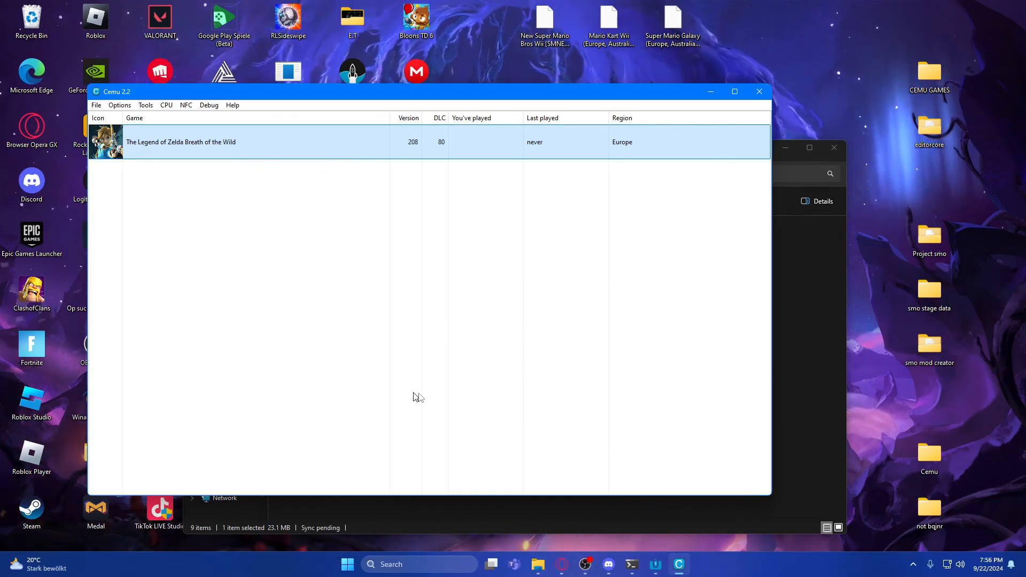
double_click(181, 141)
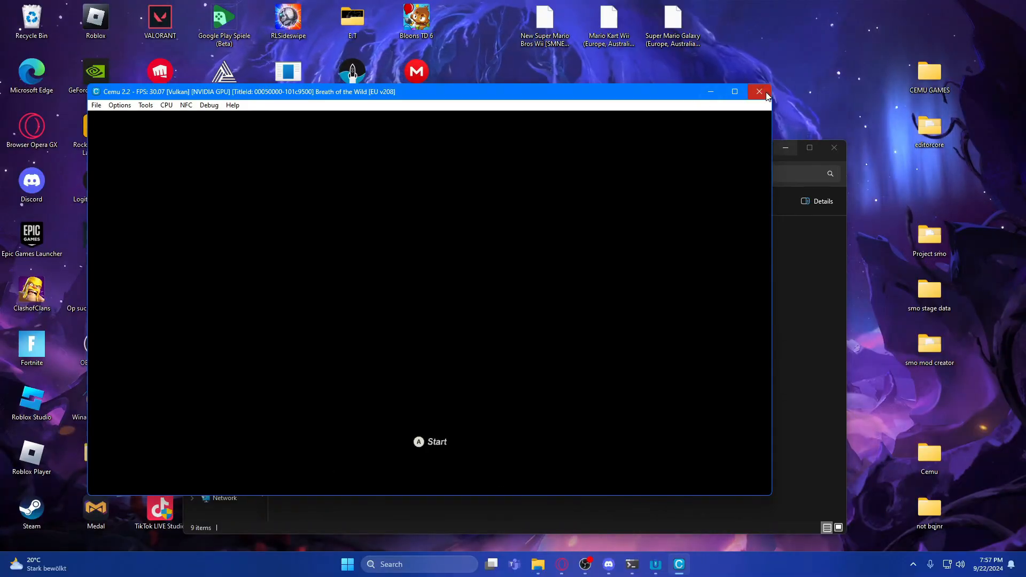
mouse_move(759, 92)
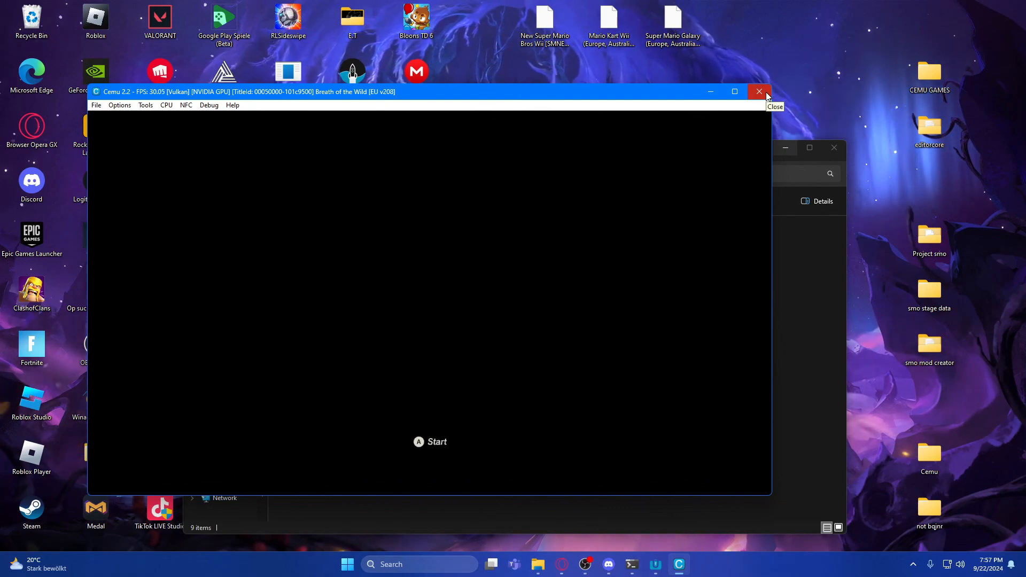
left_click(759, 91)
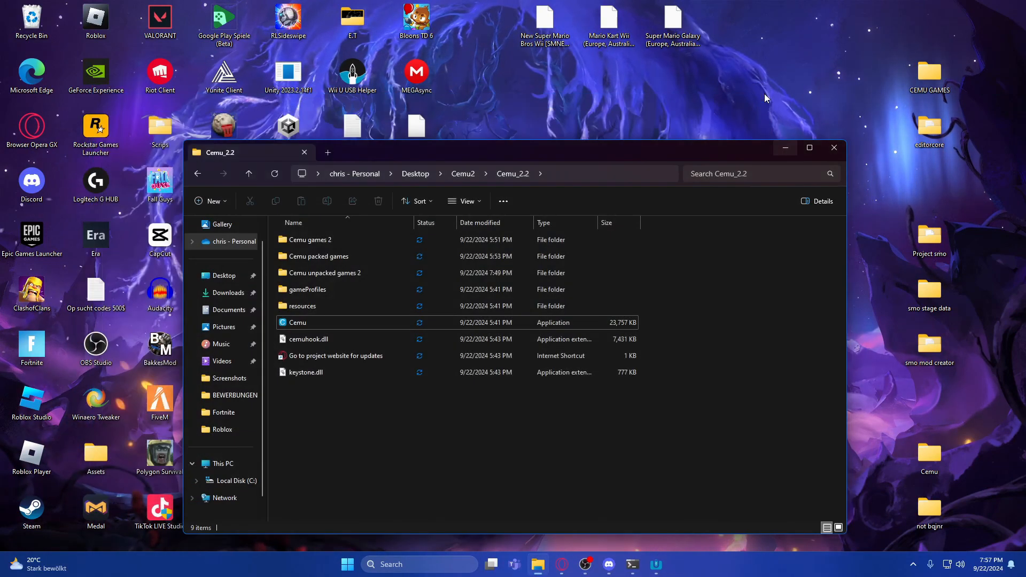